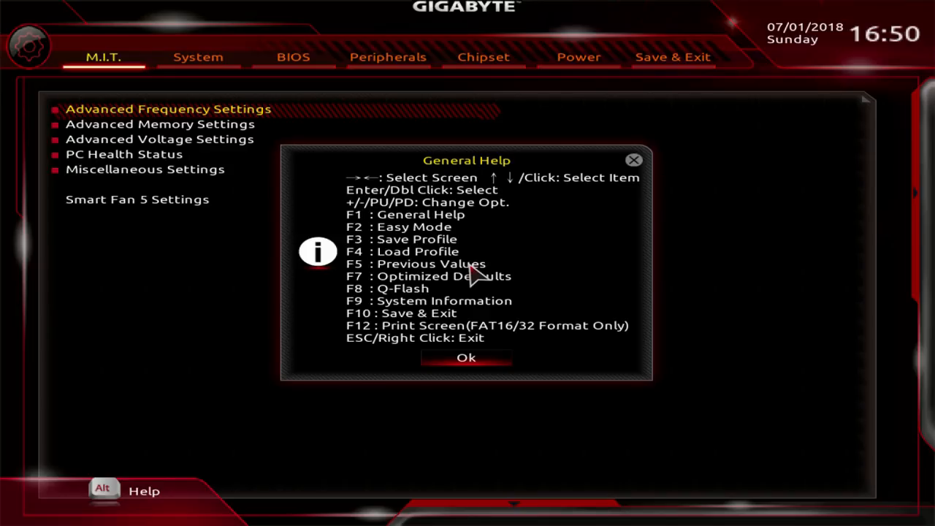
# - Dismiss the General Help window to return to the M.I.T. menu
pyautogui.click(466, 357)
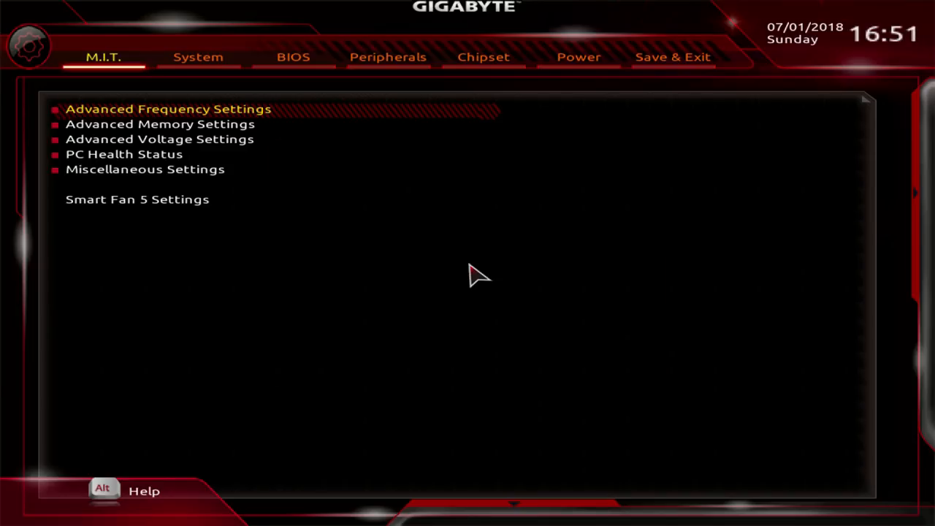
# - Enter Advanced Frequency Settings to review the EZ Overclock Tuner presets, keeping Auto
pyautogui.click(168, 108)
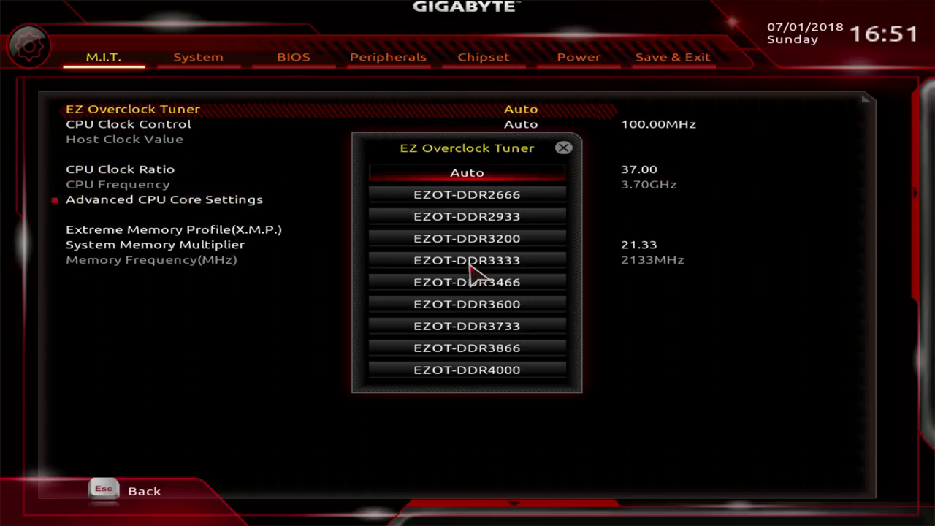
pyautogui.moveTo(468, 260)
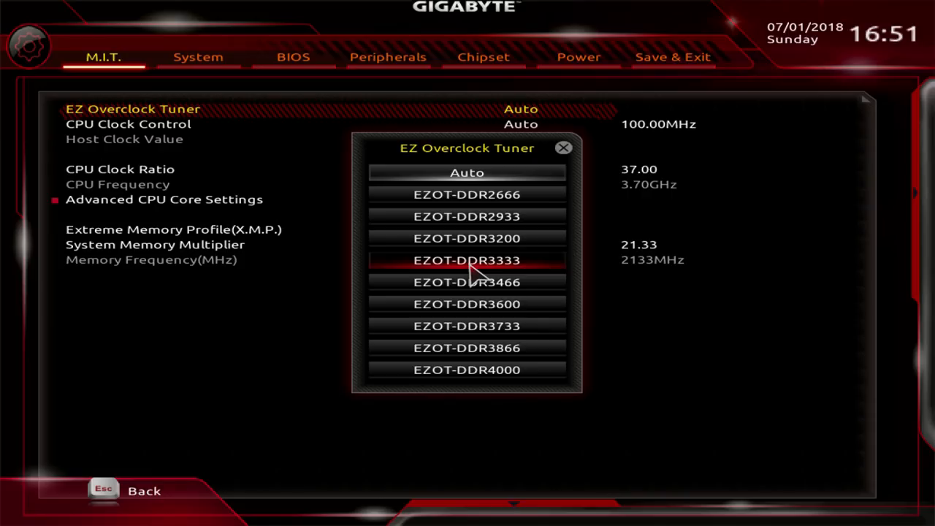
pyautogui.moveTo(467, 282)
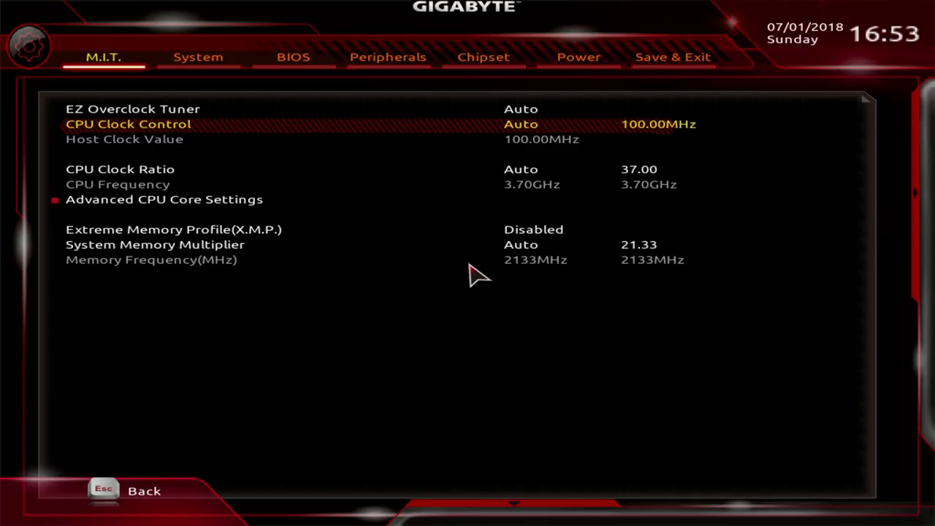
# - Navigate past CPU Clock Ratio with the arrow keys and enter Advanced CPU Core Settings
pyautogui.press('down')
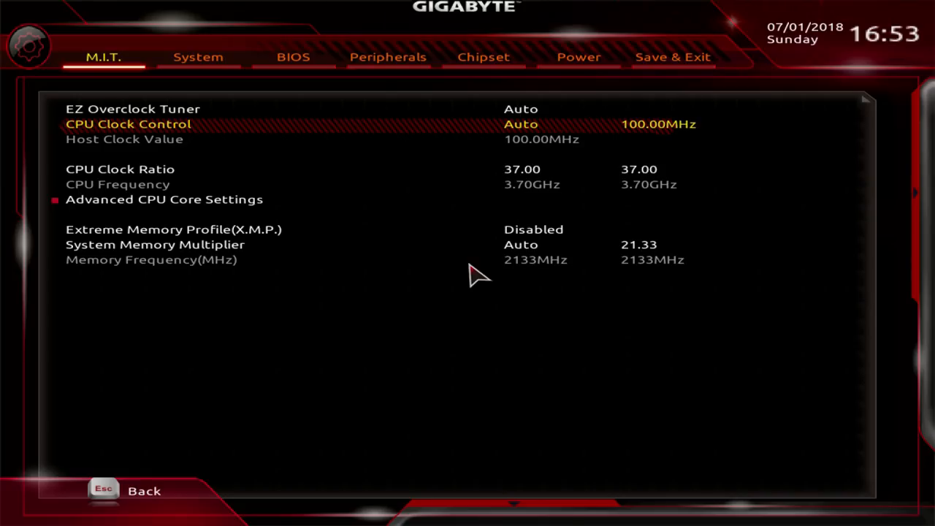
pyautogui.press('Down')
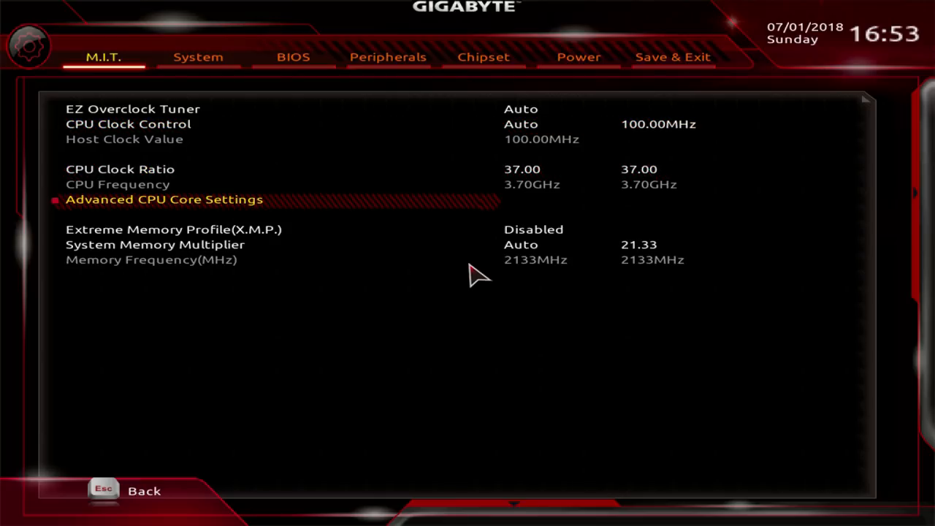
pyautogui.press('Up')
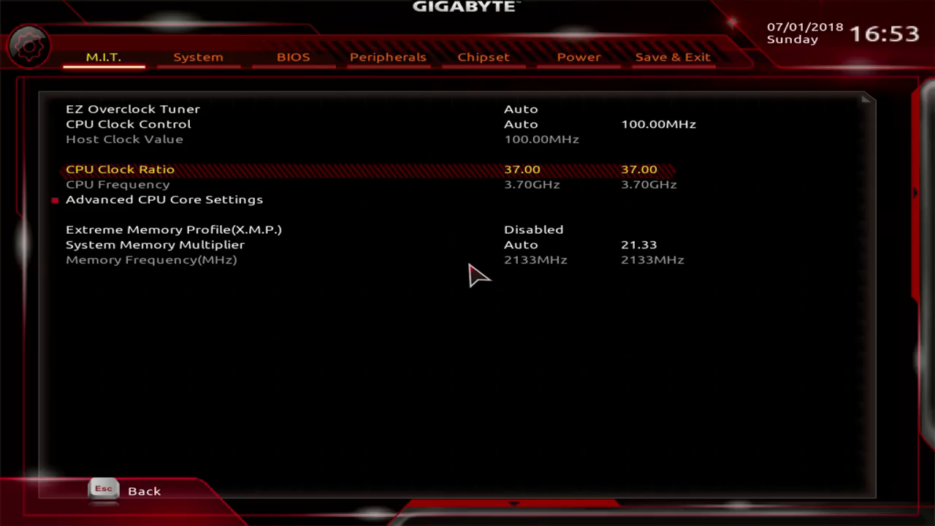
pyautogui.press('Down')
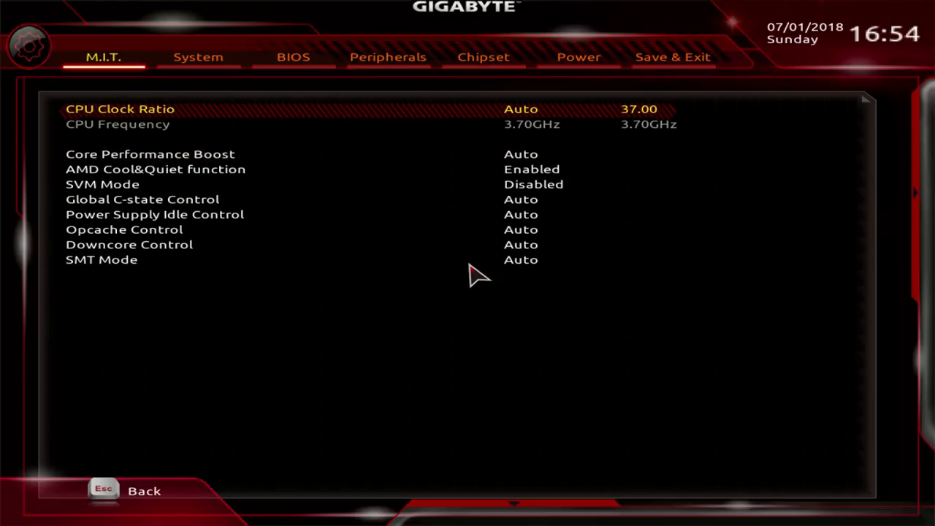
pyautogui.press('Down')
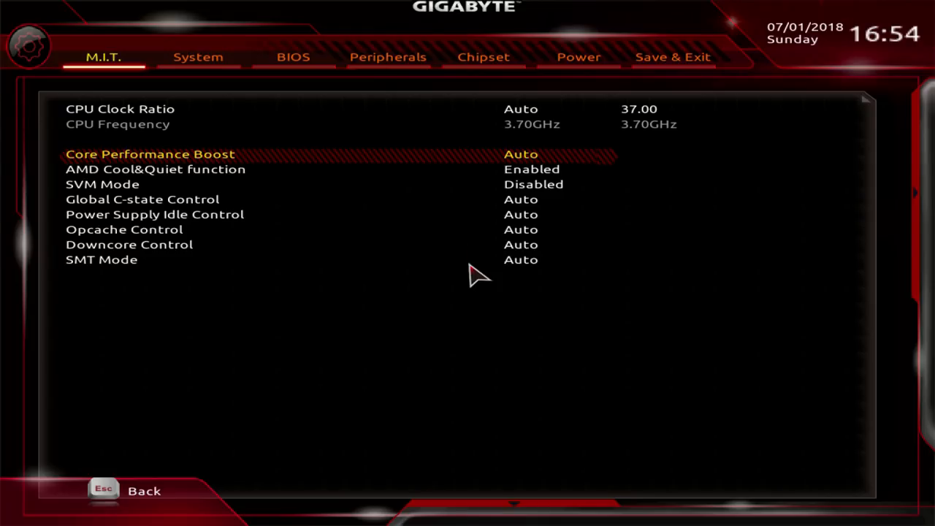
pyautogui.click(521, 155)
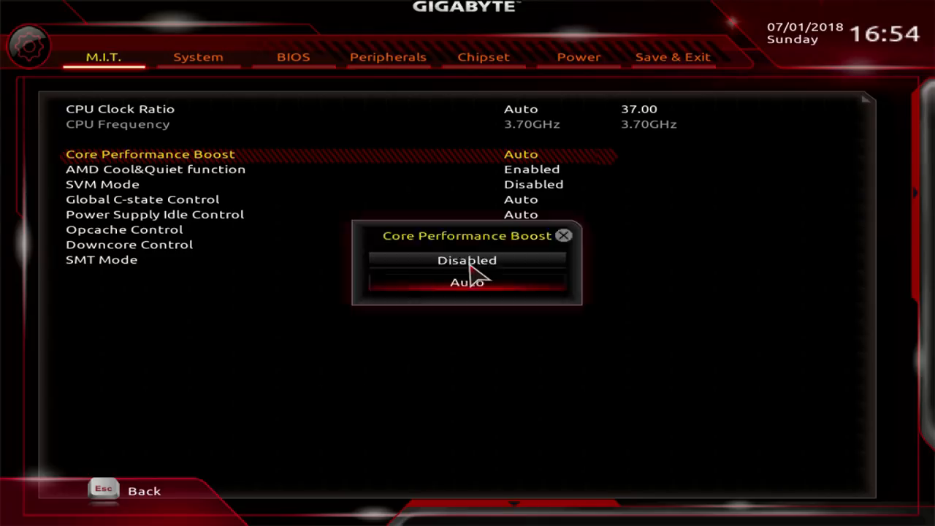
pyautogui.click(468, 284)
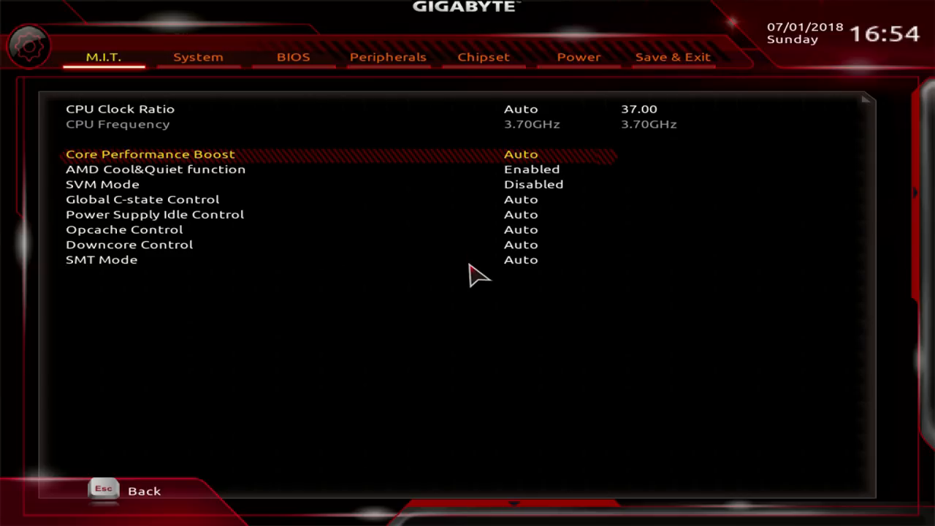
pyautogui.press('Down')
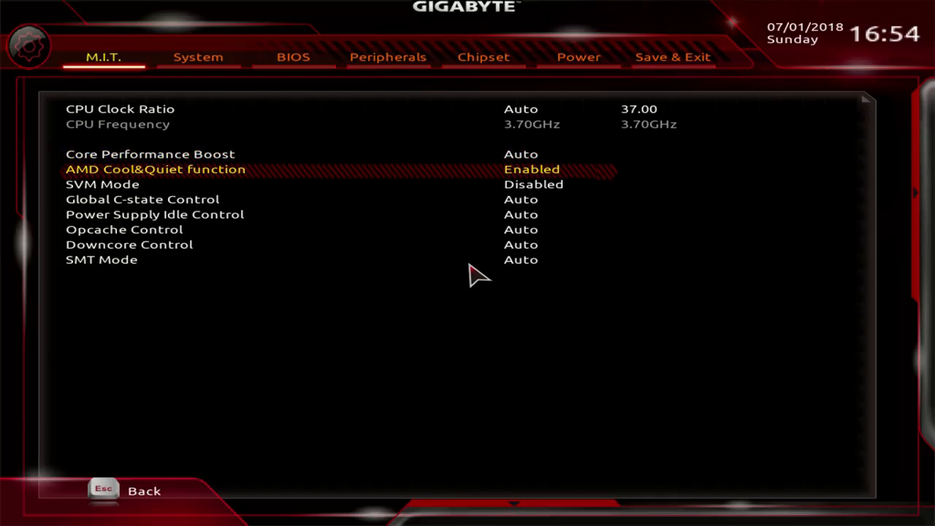
pyautogui.click(532, 170)
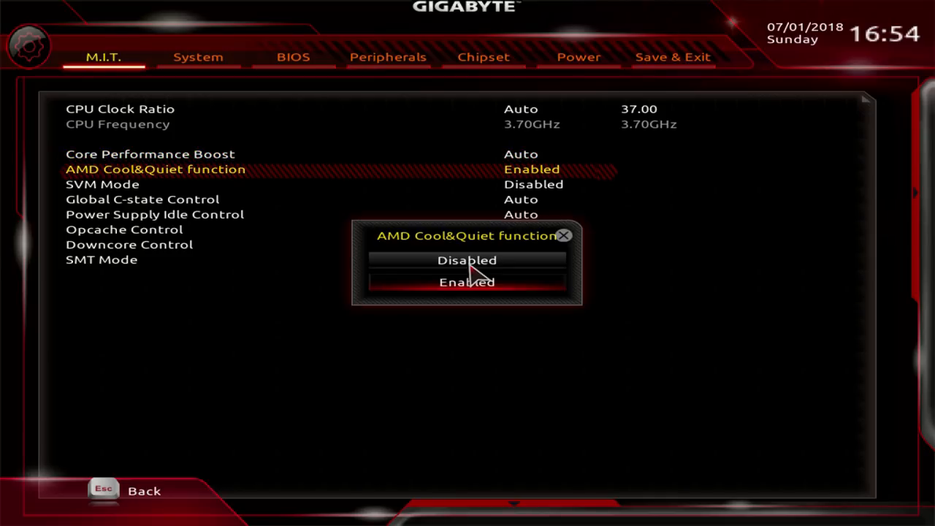
pyautogui.click(468, 260)
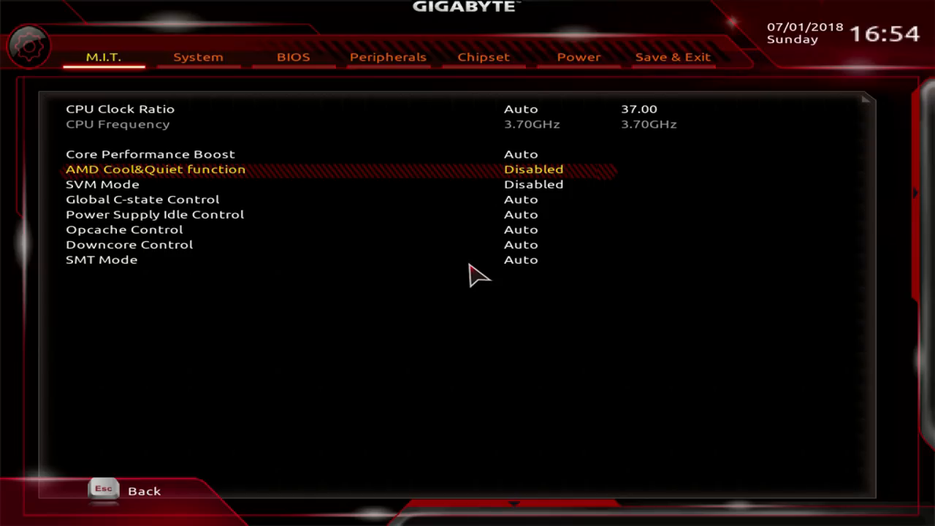
pyautogui.click(534, 170)
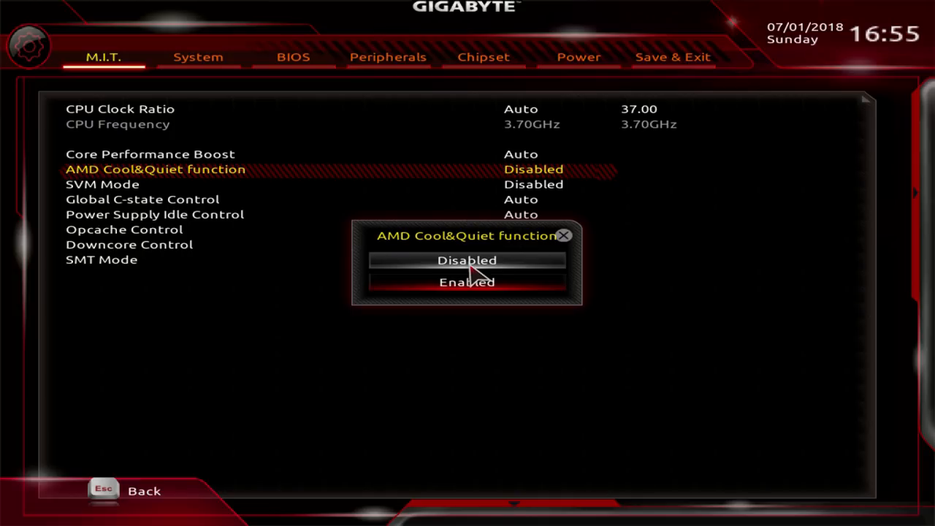
pyautogui.click(468, 282)
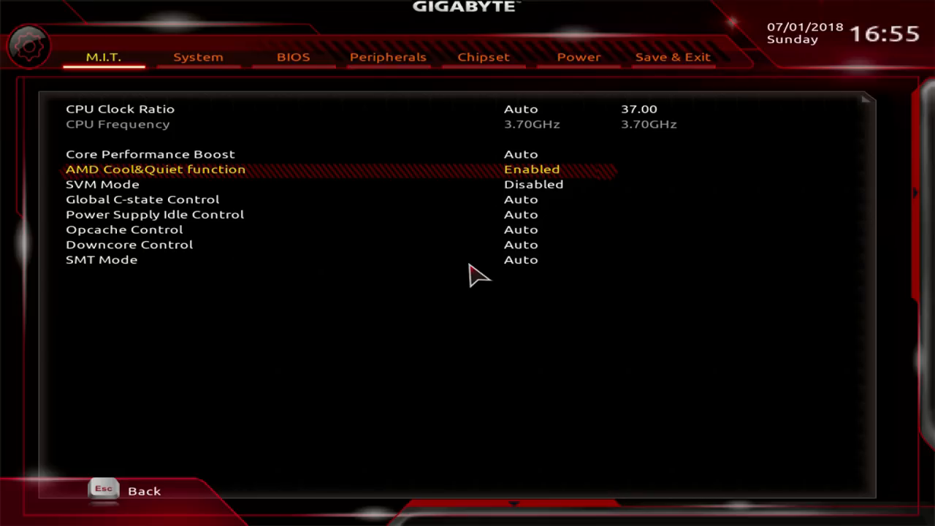
pyautogui.press('Down')
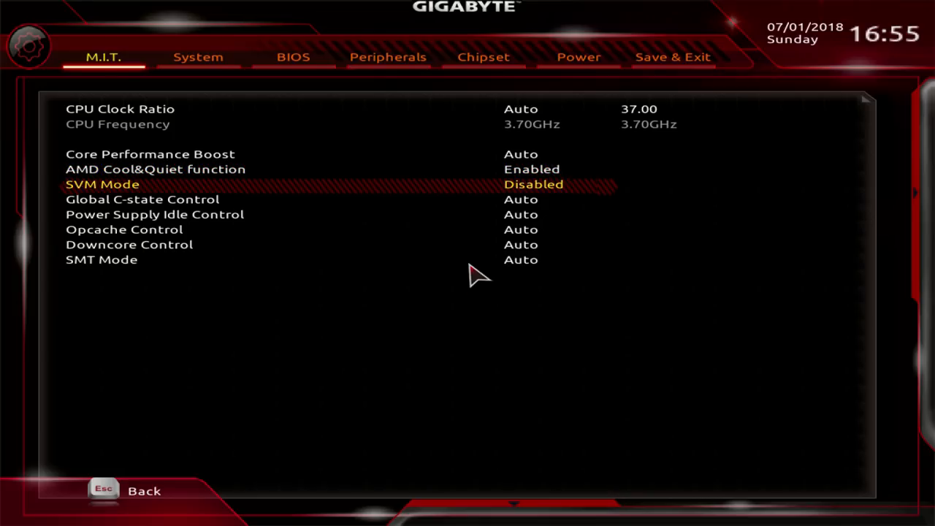
# - Set Global C-state Control to Enabled
pyautogui.press('Down')
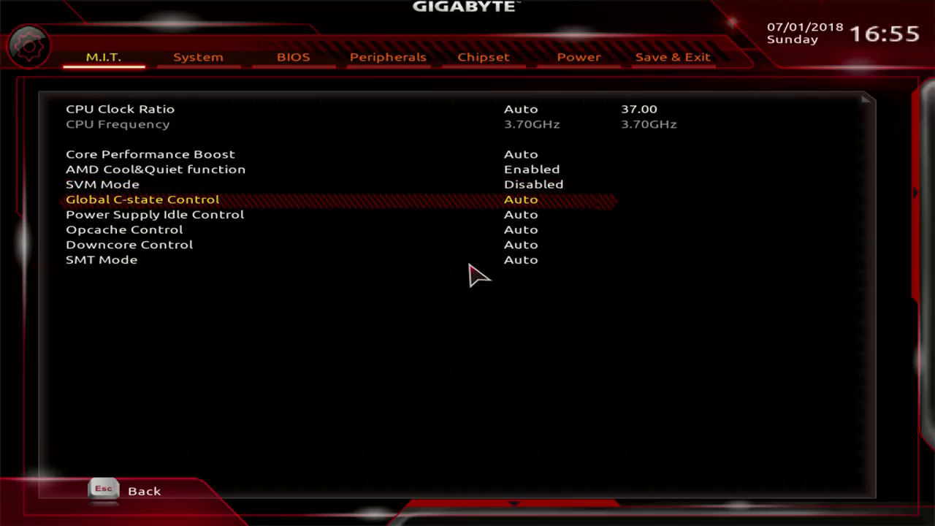
pyautogui.click(521, 199)
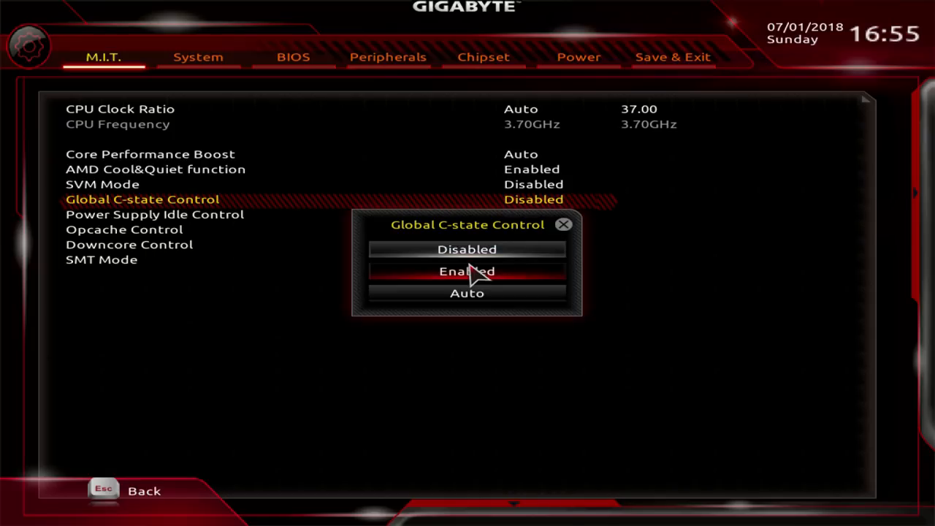
pyautogui.click(467, 270)
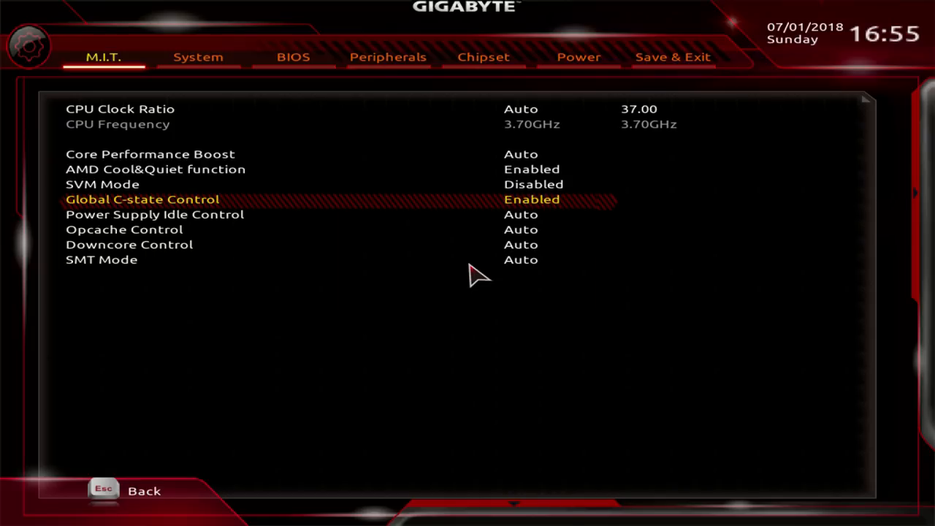
# - Try a manual CPU Clock Ratio value, then revert it to Auto
pyautogui.press('Down')
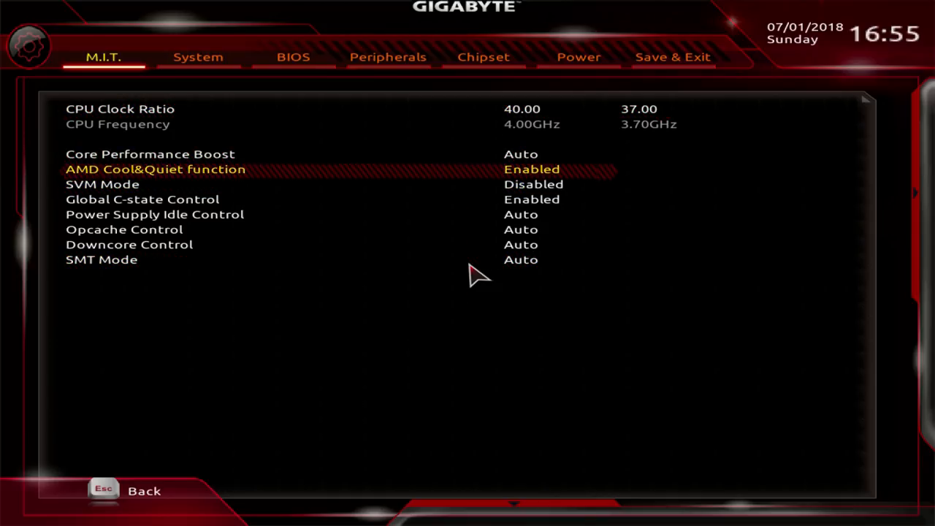
pyautogui.press('Down')
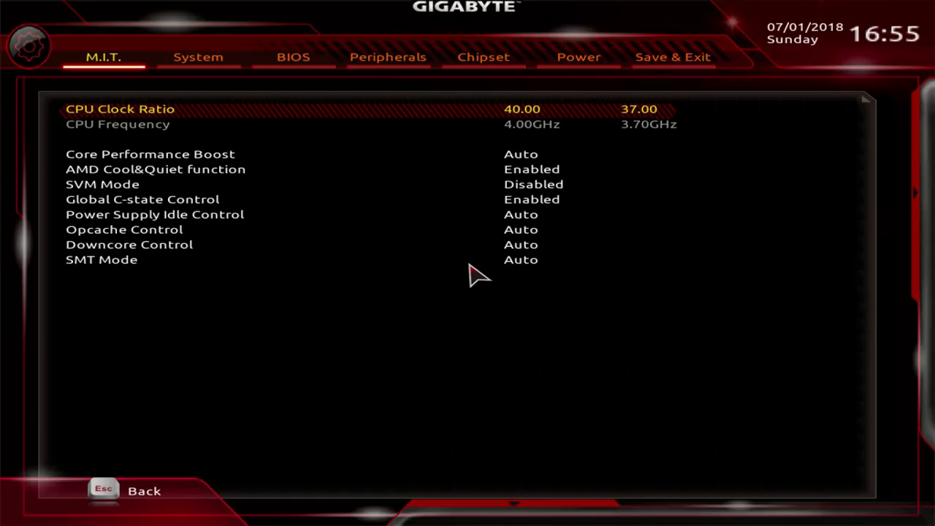
pyautogui.write('3a')
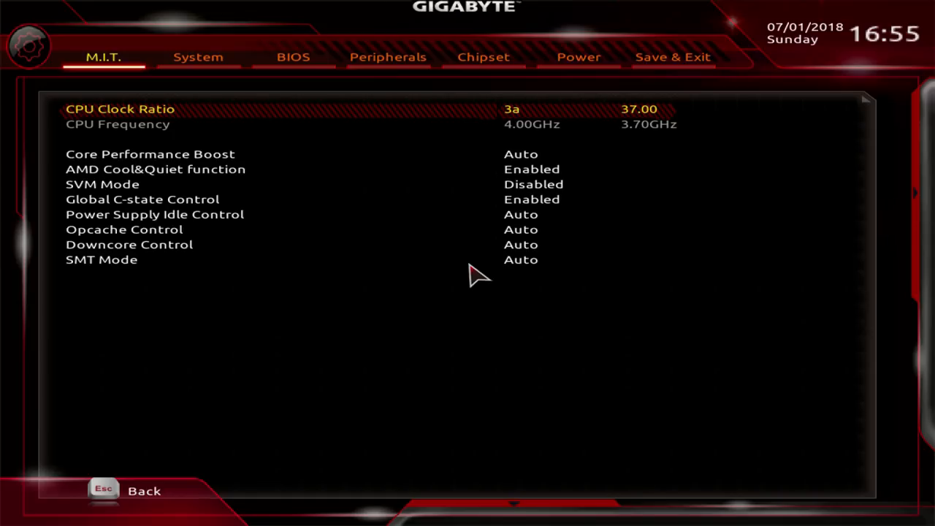
pyautogui.press('Down')
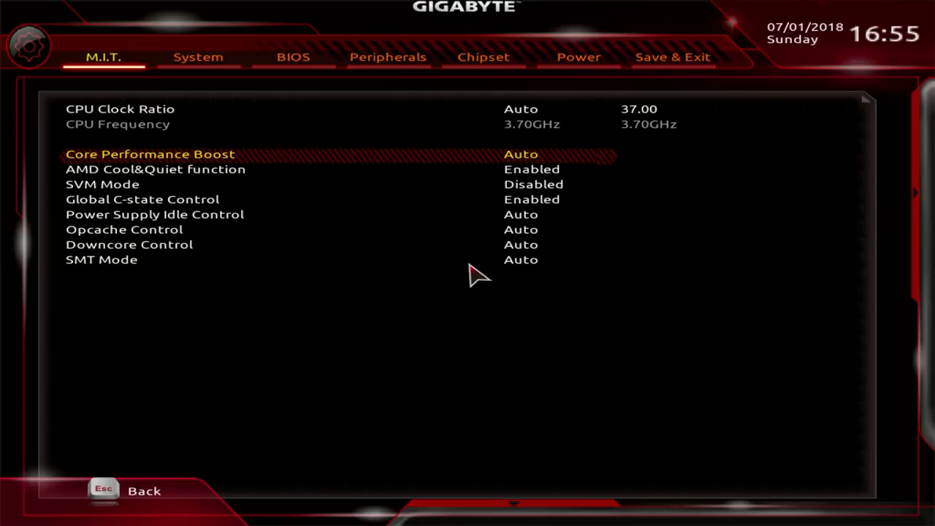
pyautogui.press('Down')
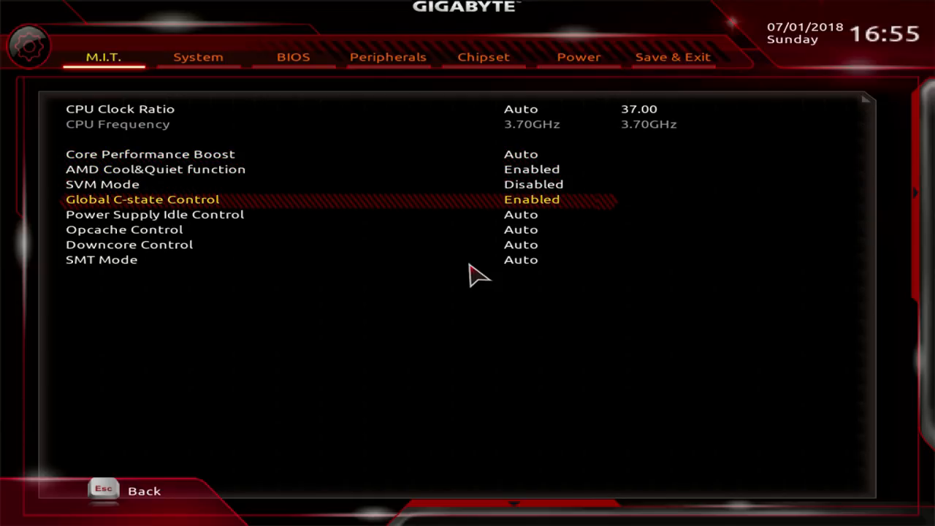
# - Return Global C-state Control to Auto and bring up the Power Supply Idle Control choices
pyautogui.click(532, 199)
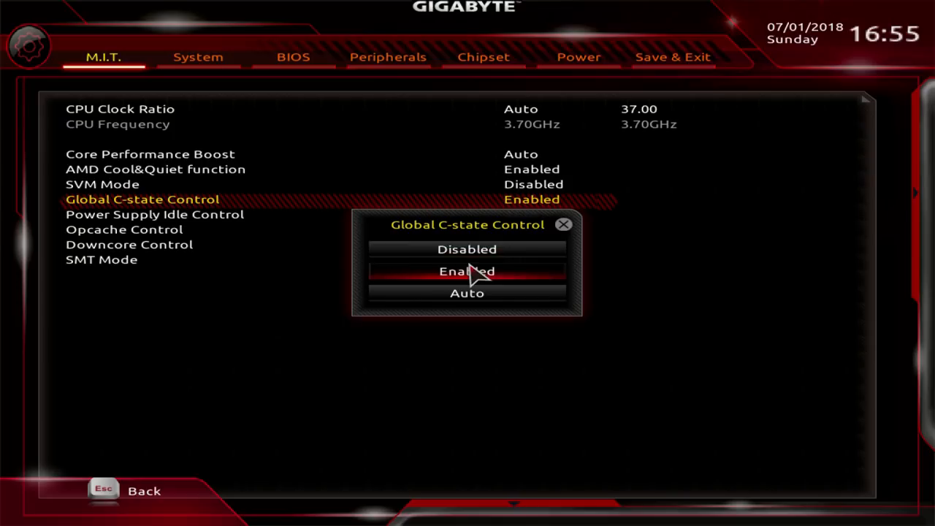
pyautogui.click(468, 292)
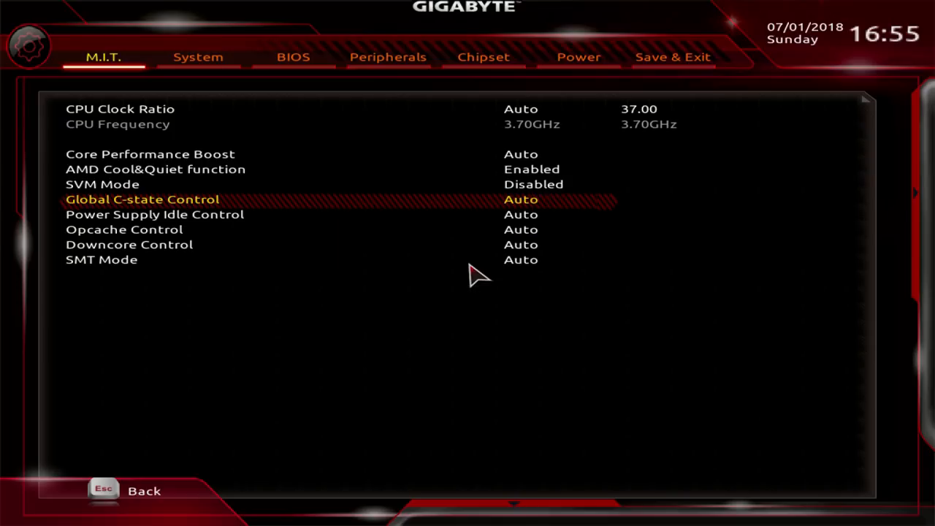
pyautogui.click(155, 214)
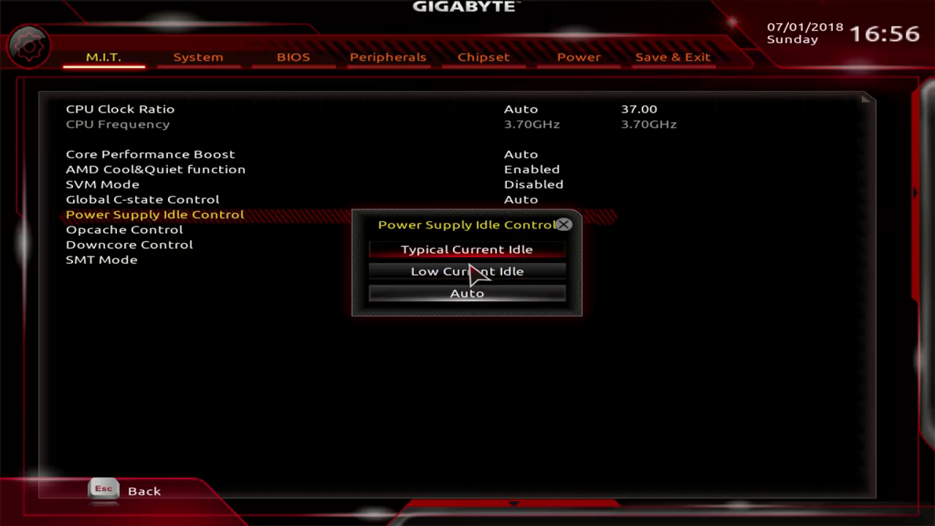
# - Set Power Supply Idle Control to Low Current Idle, then back to Auto
pyautogui.click(468, 248)
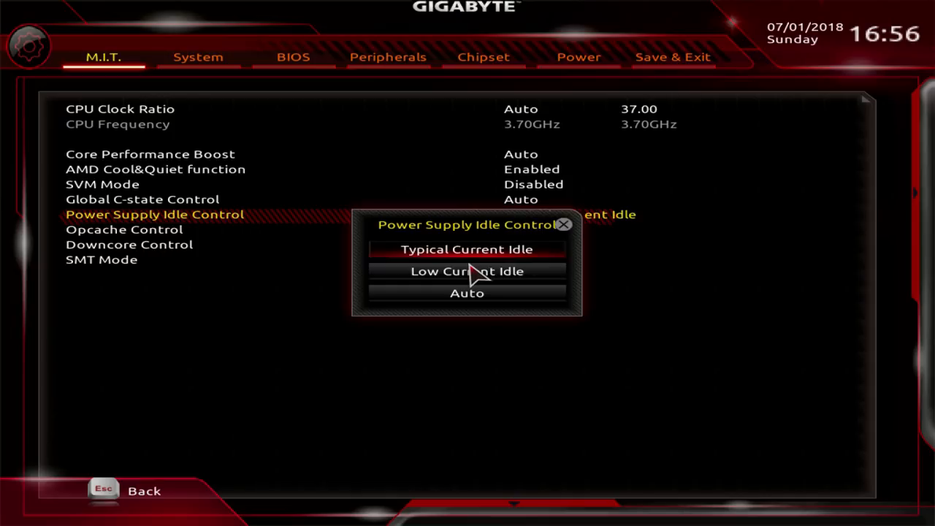
pyautogui.click(468, 271)
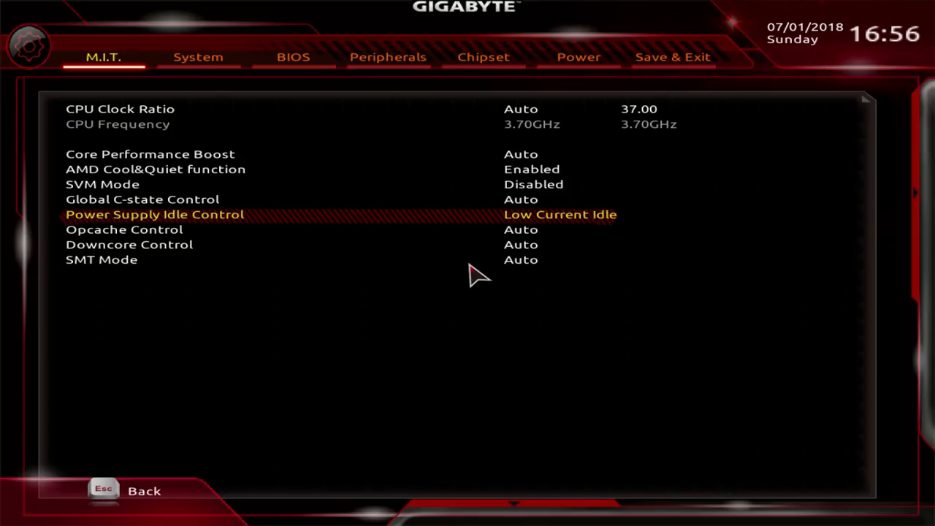
pyautogui.click(561, 213)
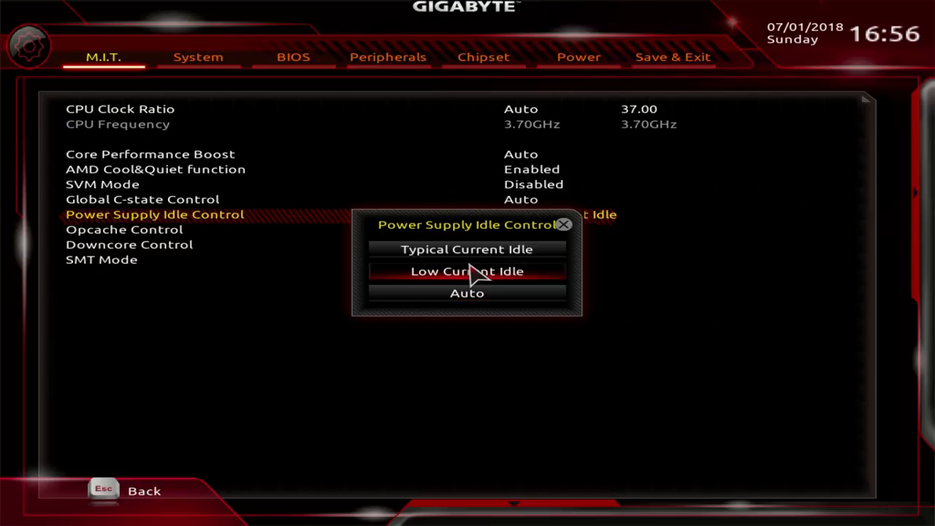
pyautogui.click(468, 292)
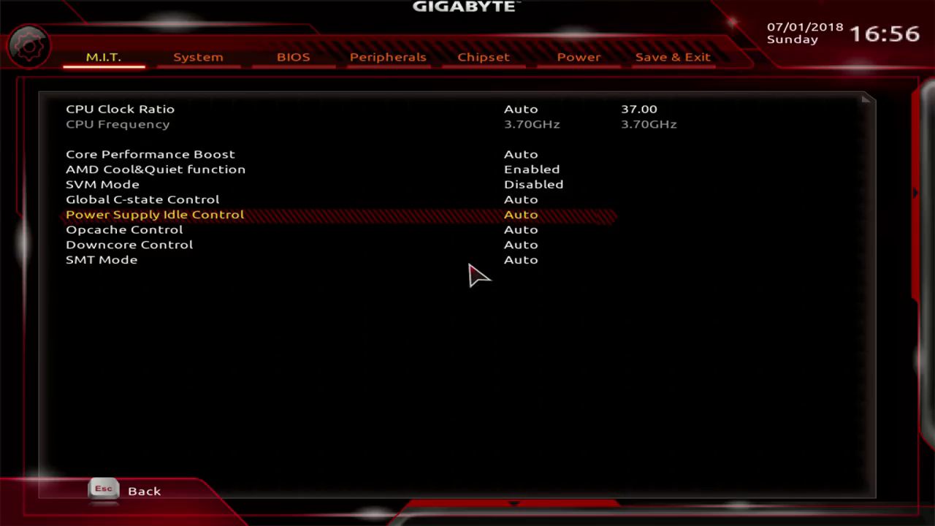
pyautogui.press('down')
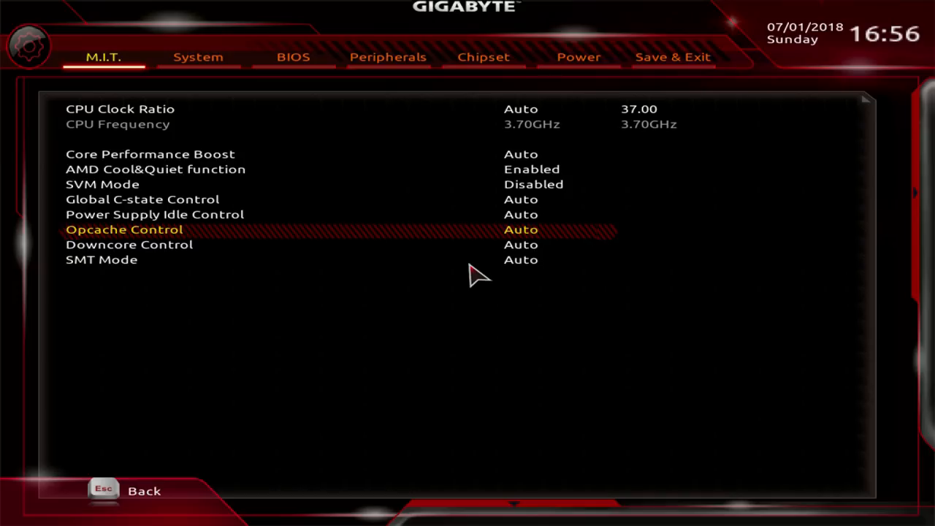
pyautogui.press('Down')
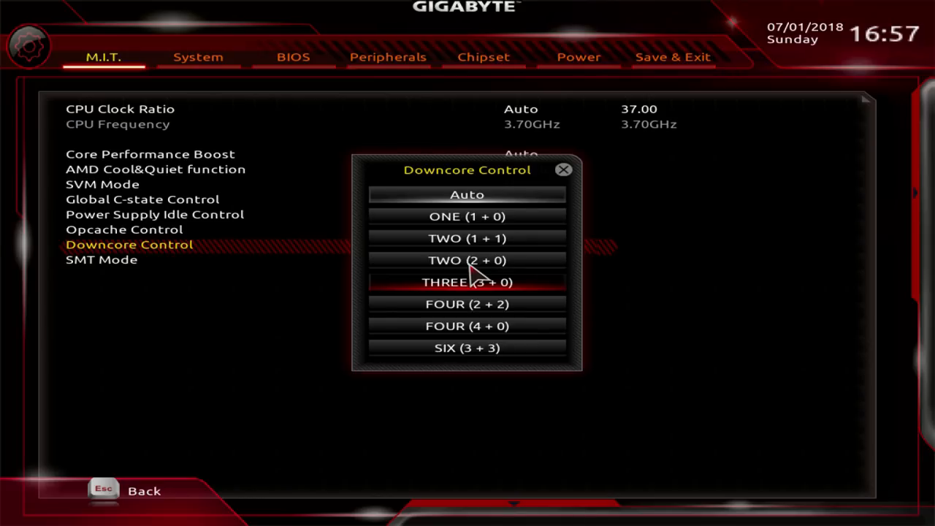
pyautogui.click(467, 194)
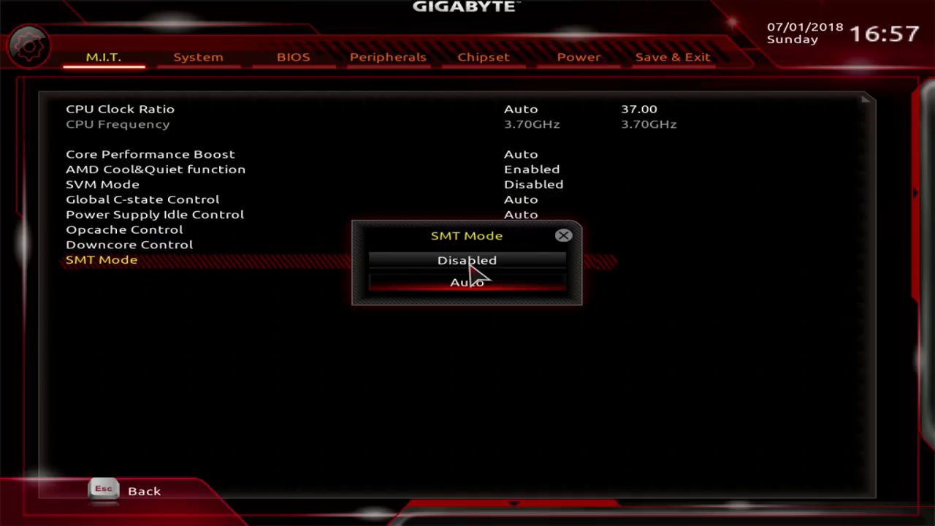
# - Change SMT Mode from Auto to Disabled and bring up the X.M.P. choices
pyautogui.click(467, 260)
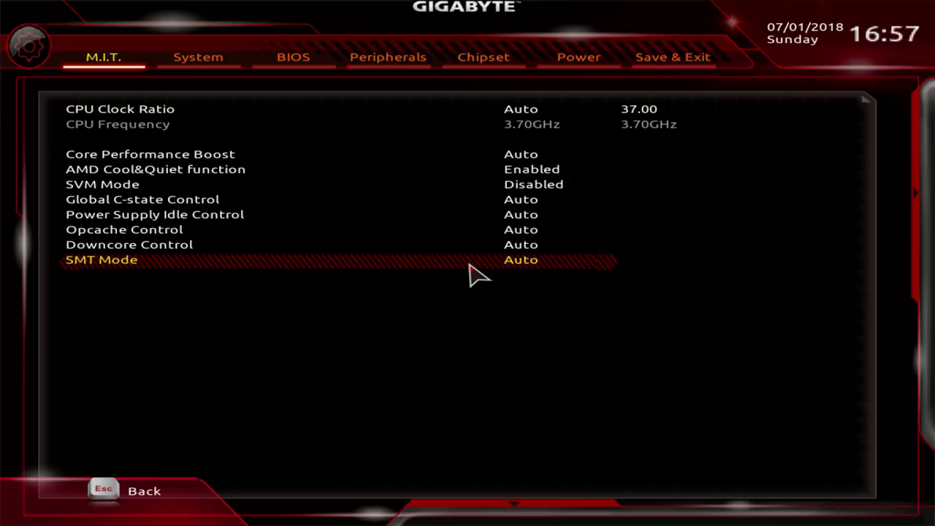
pyautogui.click(533, 260)
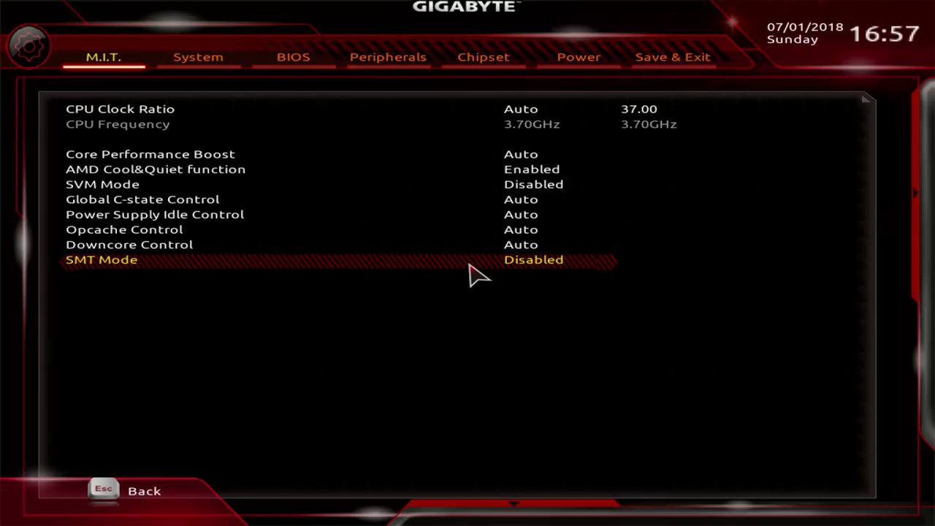
pyautogui.click(534, 260)
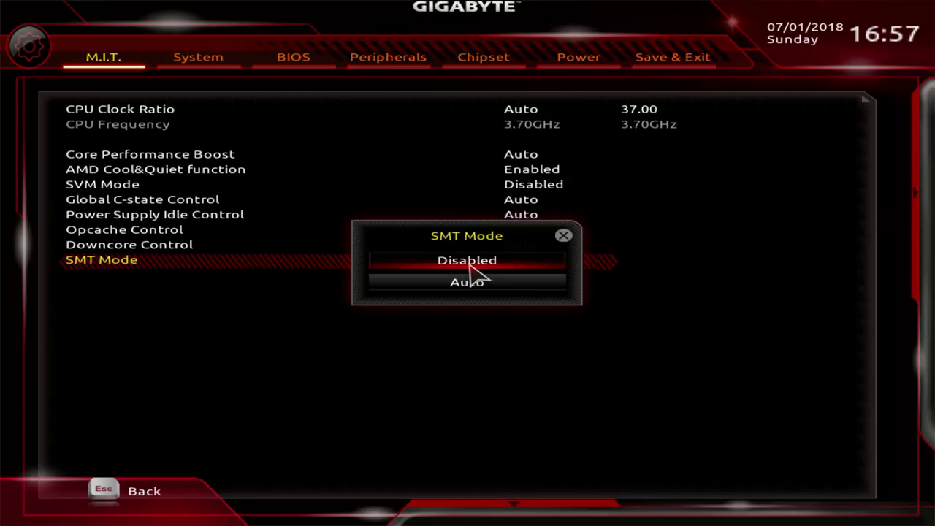
pyautogui.click(467, 282)
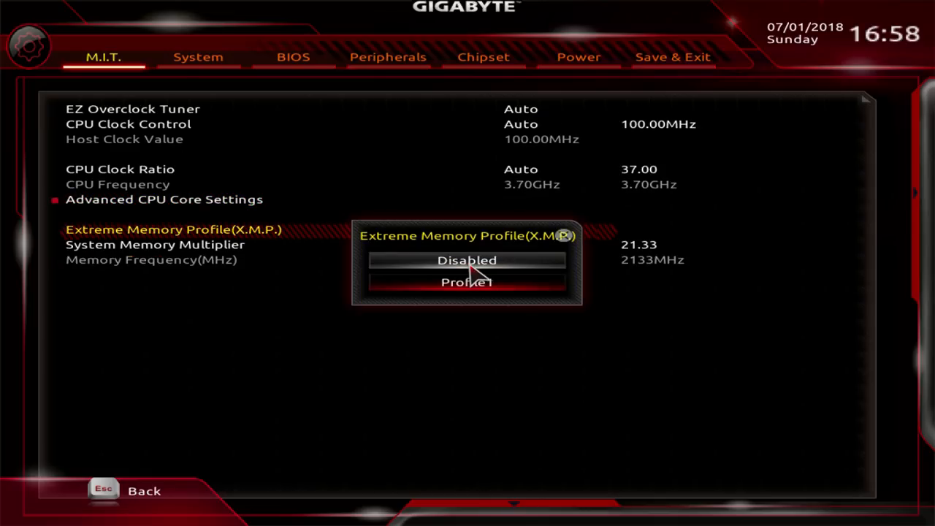
# - Try X.M.P. Profile1 at 3733MHz, then set it back to Disabled
pyautogui.click(468, 260)
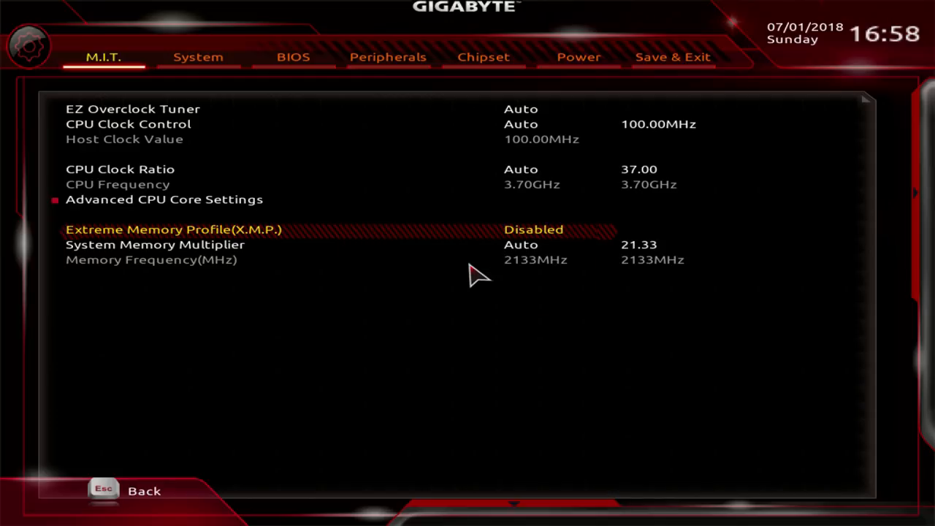
pyautogui.click(534, 230)
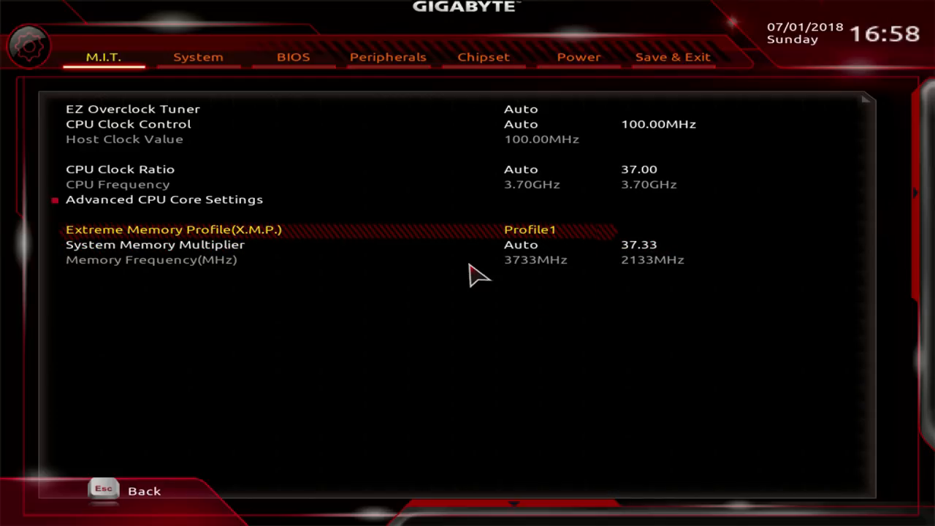
pyautogui.press('Down')
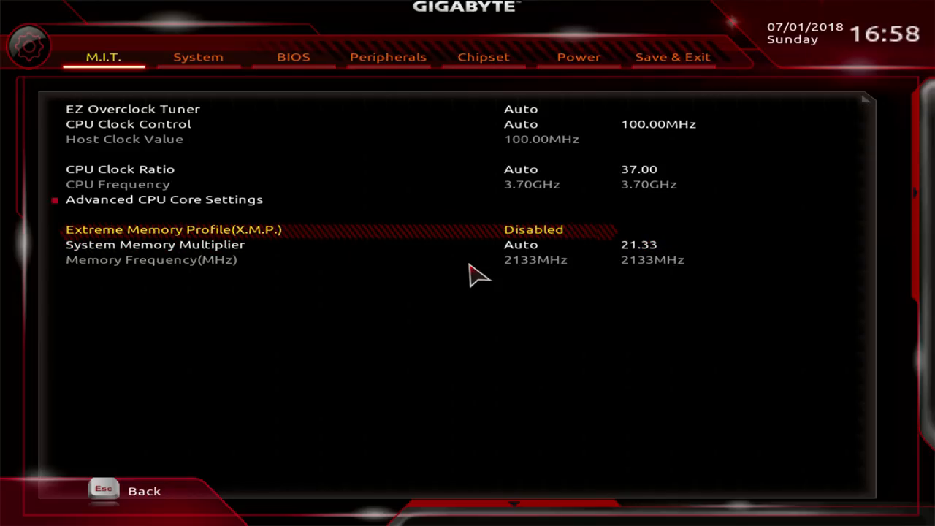
# - Return to the M.I.T. tuning categories list, briefly revisiting the frequency settings
pyautogui.press('Down')
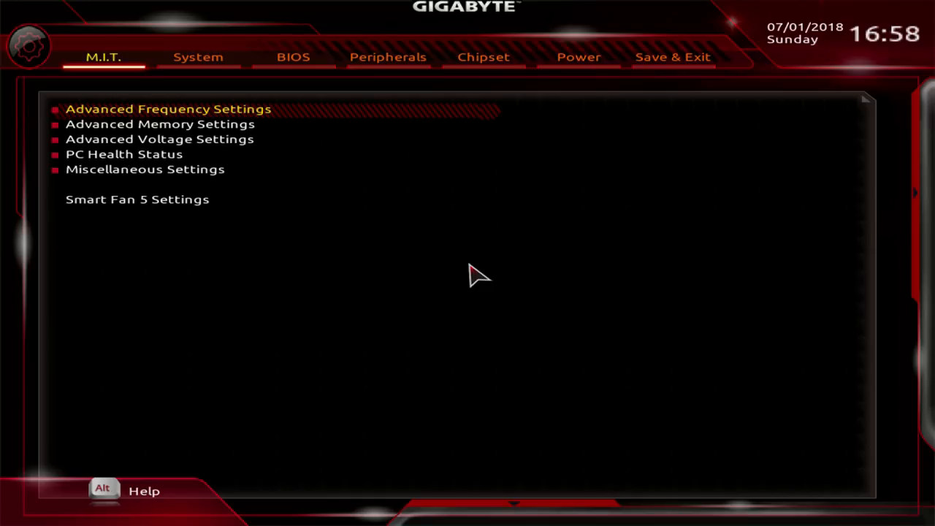
pyautogui.click(168, 109)
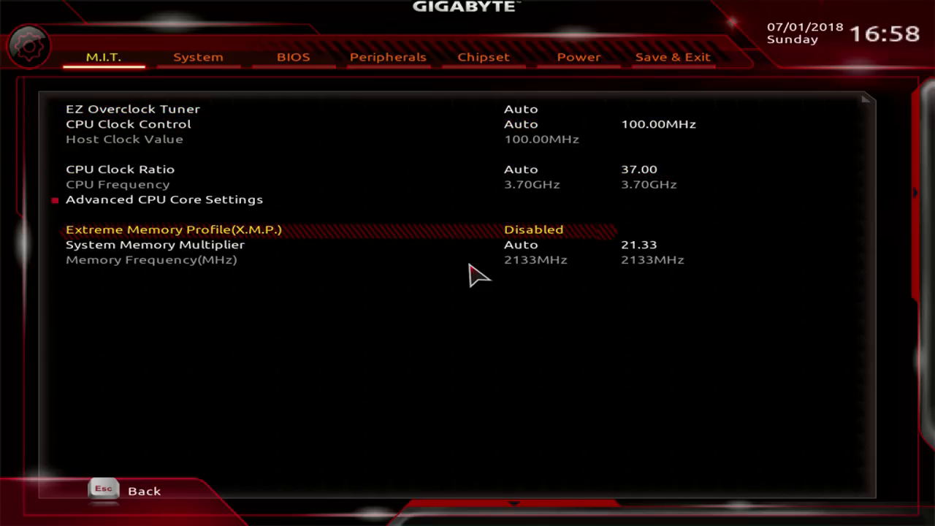
pyautogui.press('Escape')
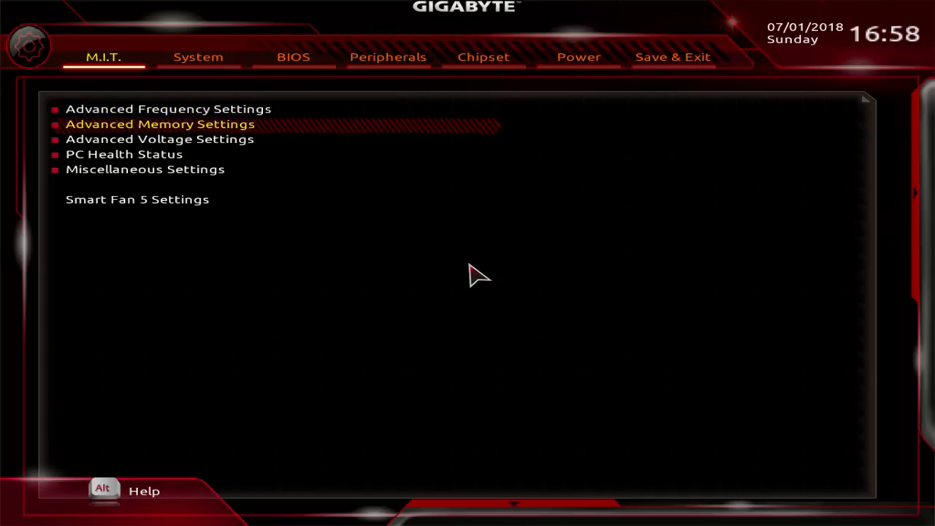
# - Enter Advanced Memory Settings and set Memory Timing Mode to Manual
pyautogui.click(159, 122)
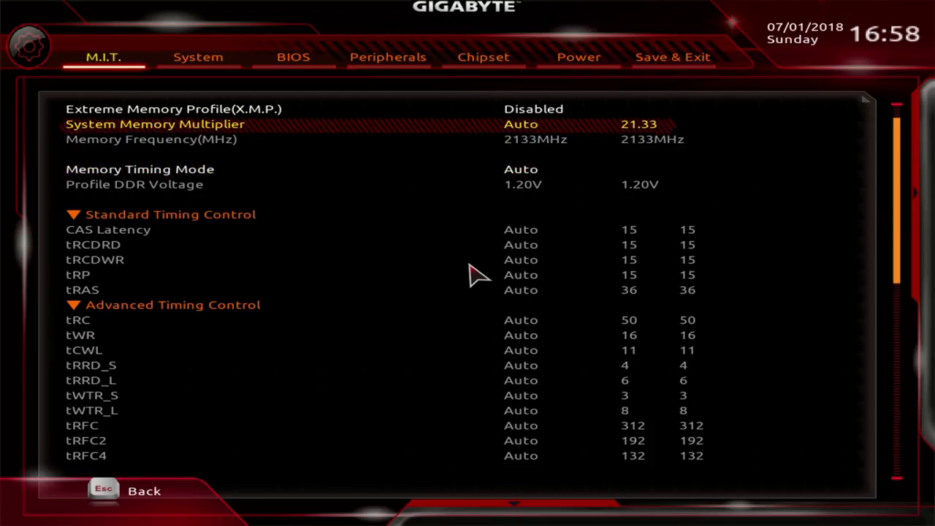
pyautogui.press('Down')
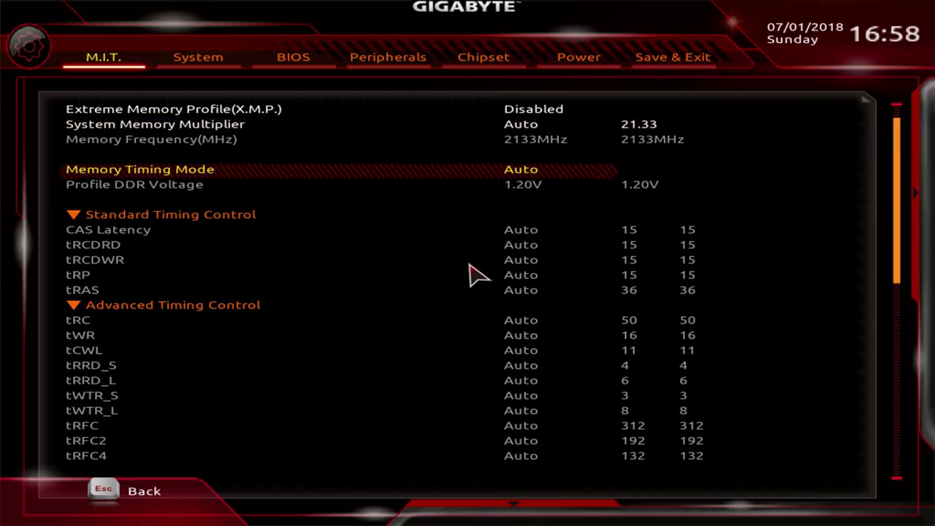
pyautogui.click(522, 170)
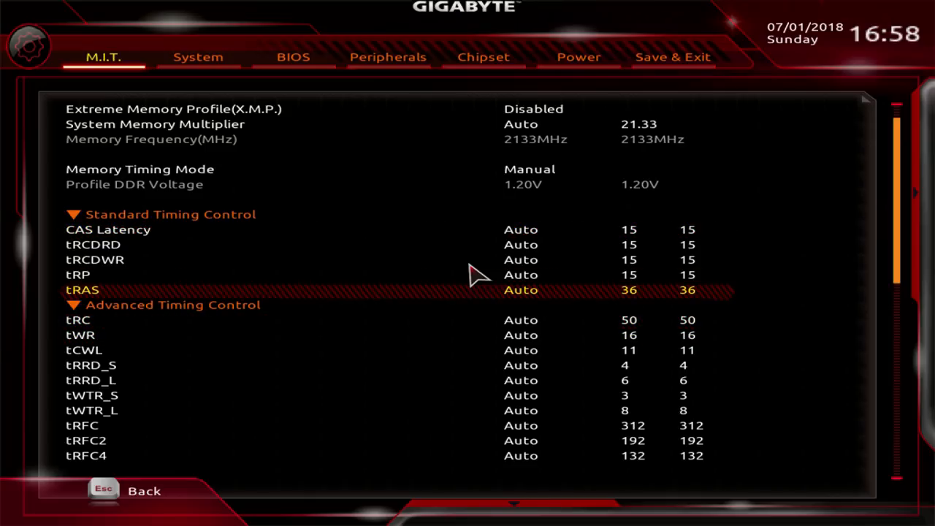
# - Keep X.M.P. at Disabled and step down through the advanced timing entries
pyautogui.click(534, 109)
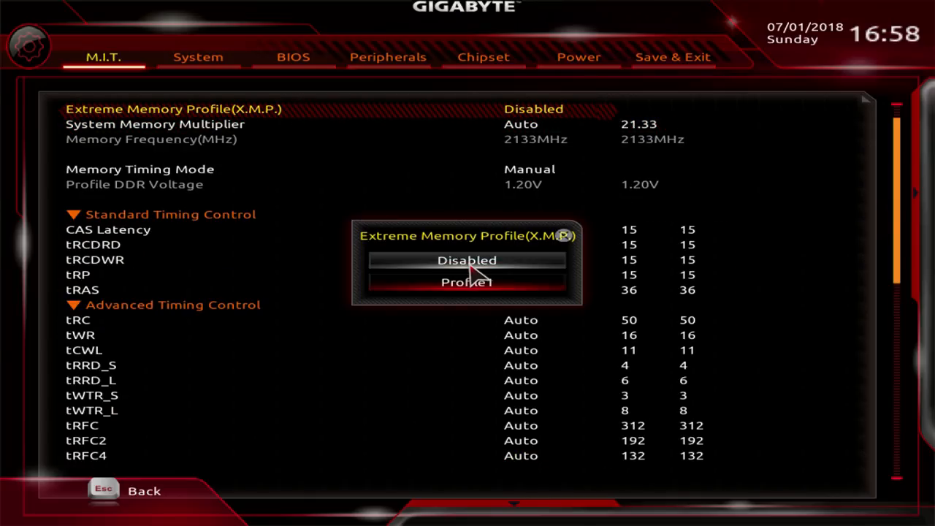
pyautogui.click(467, 282)
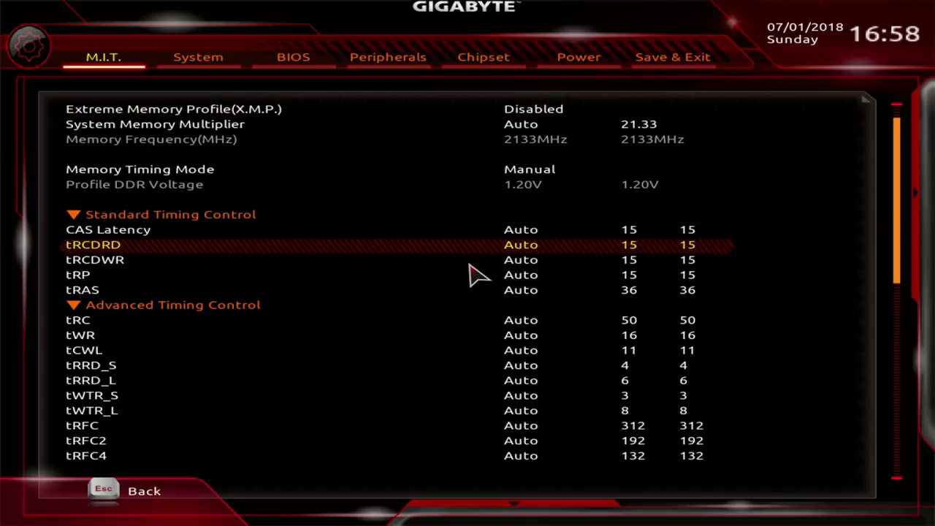
pyautogui.press('Down')
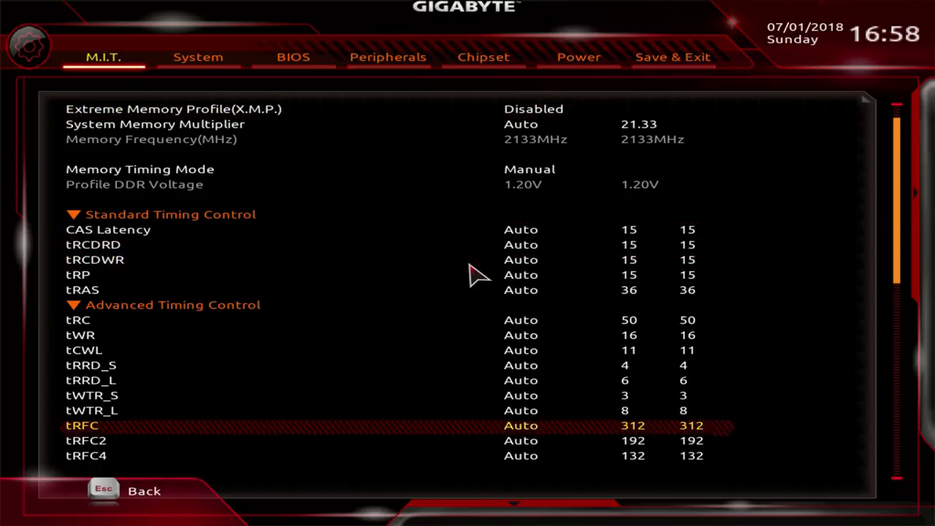
pyautogui.scroll(-3)
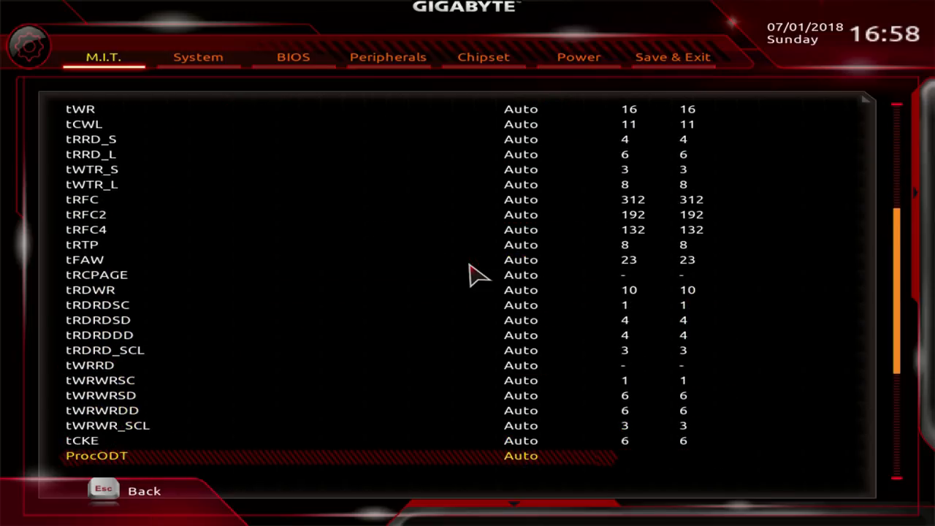
pyautogui.scroll(-3)
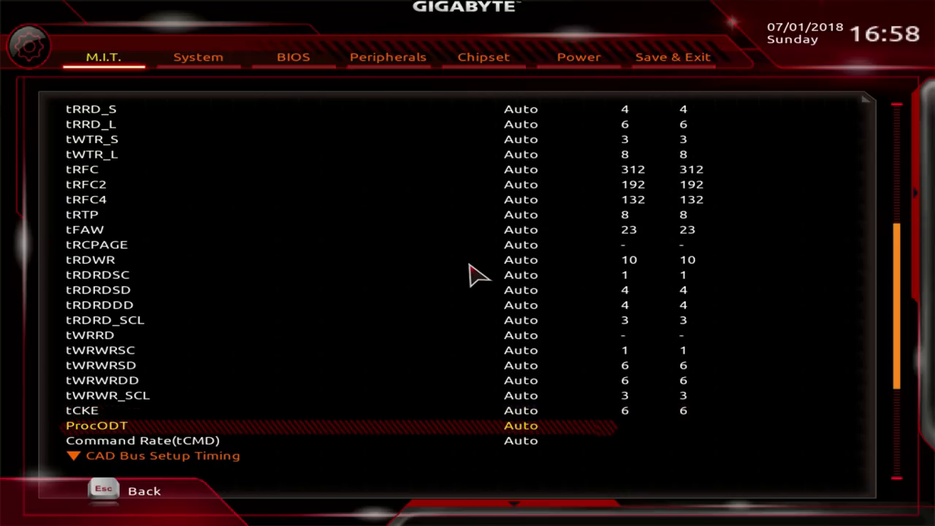
pyautogui.click(96, 426)
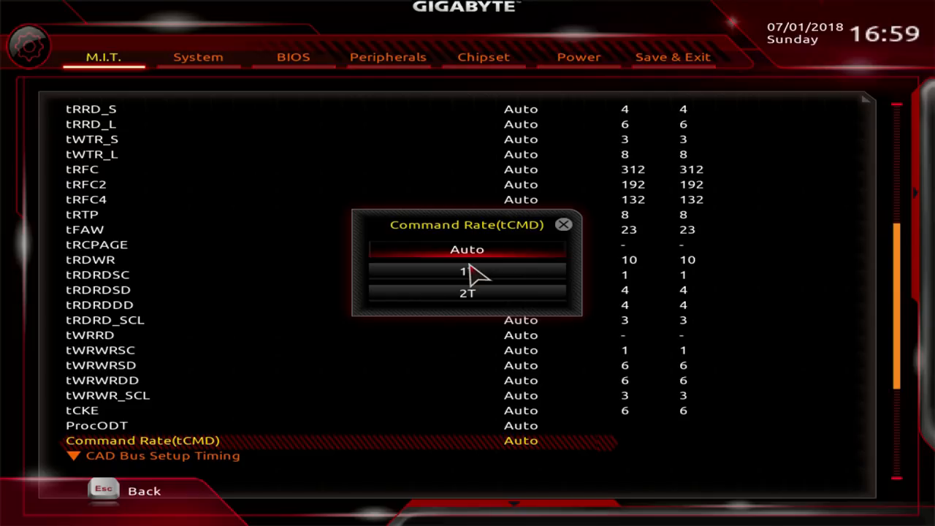
pyautogui.click(468, 249)
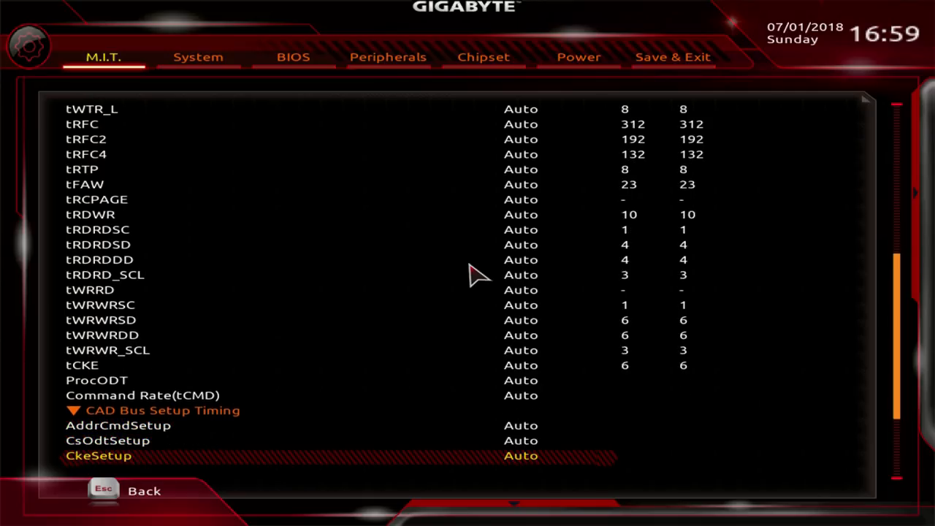
pyautogui.scroll(-3)
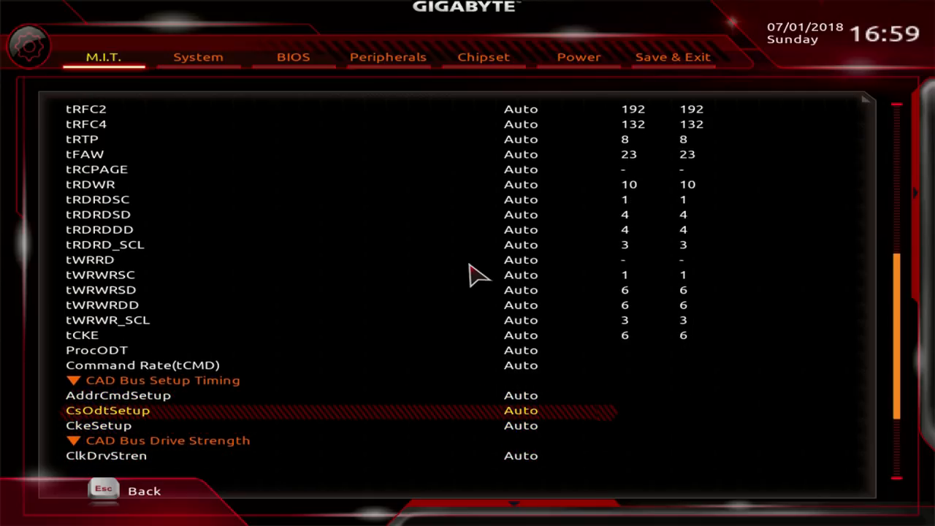
pyautogui.scroll(-3)
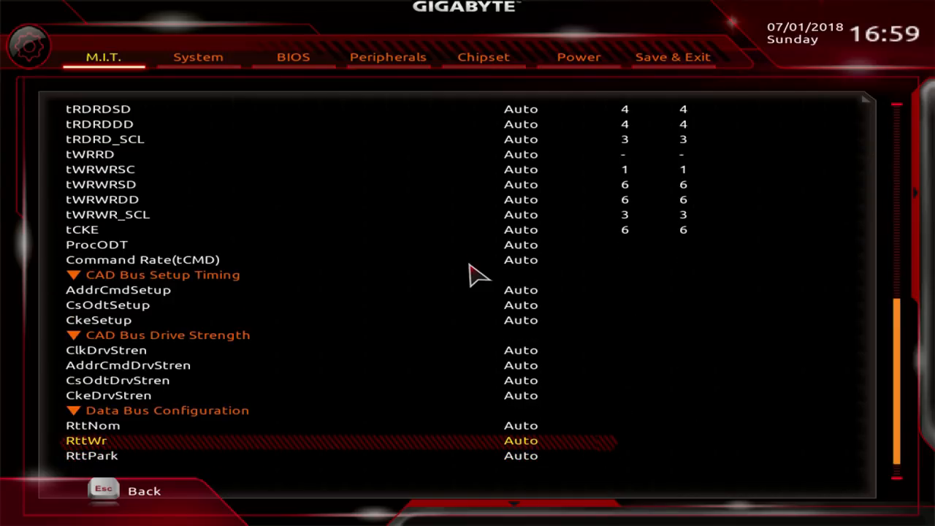
pyautogui.press('Up')
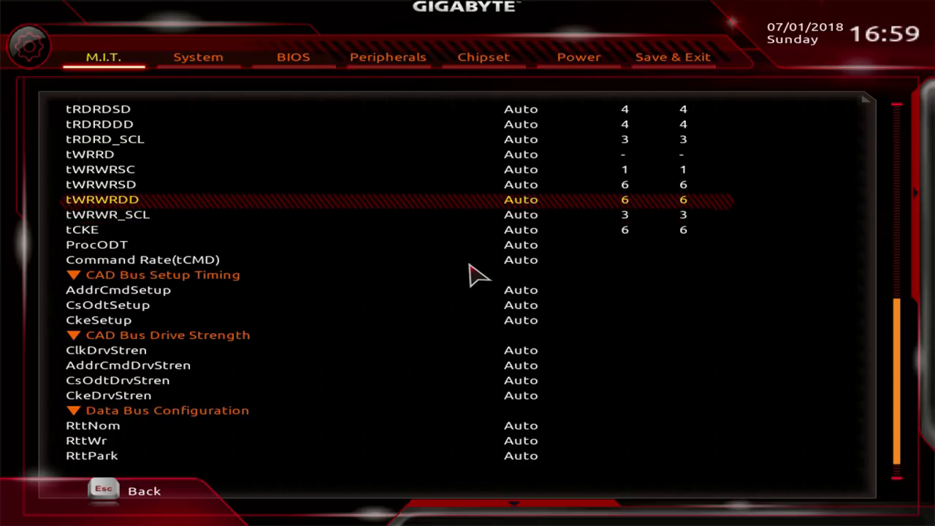
pyautogui.scroll(3)
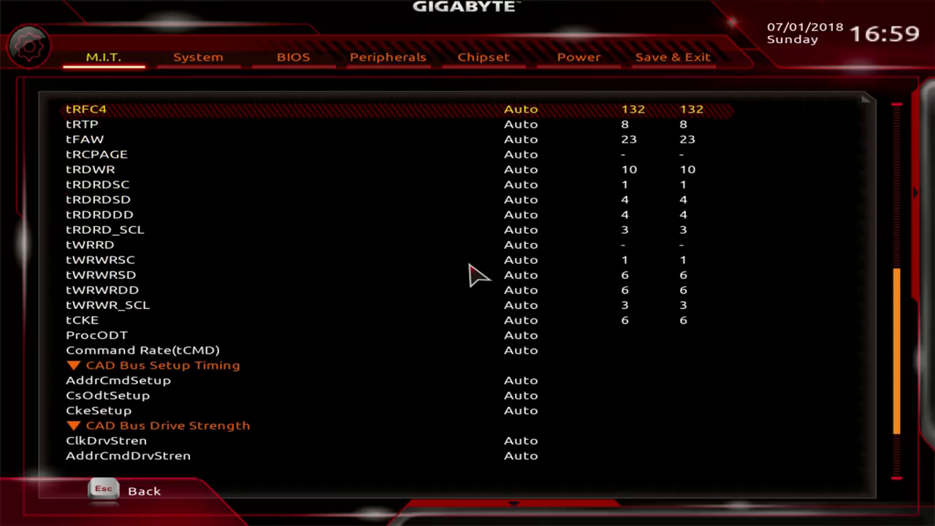
pyautogui.scroll(3)
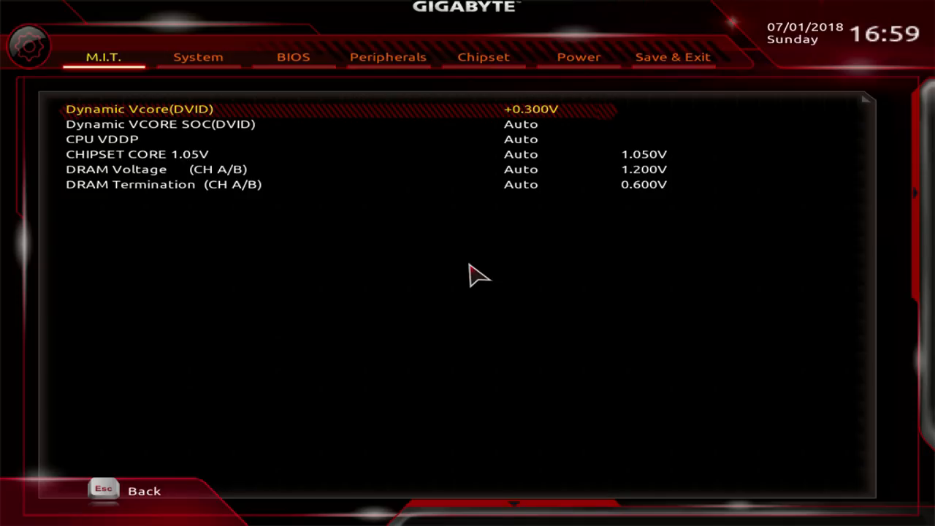
# - Move between Dynamic Vcore and Dynamic VCORE SOC offsets, leaving both at Auto
pyautogui.press('Down')
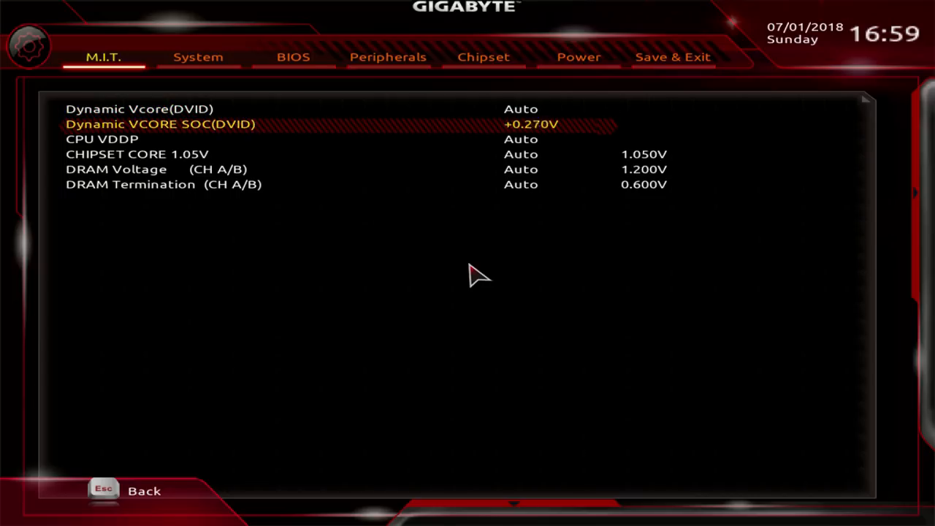
pyautogui.press('Up')
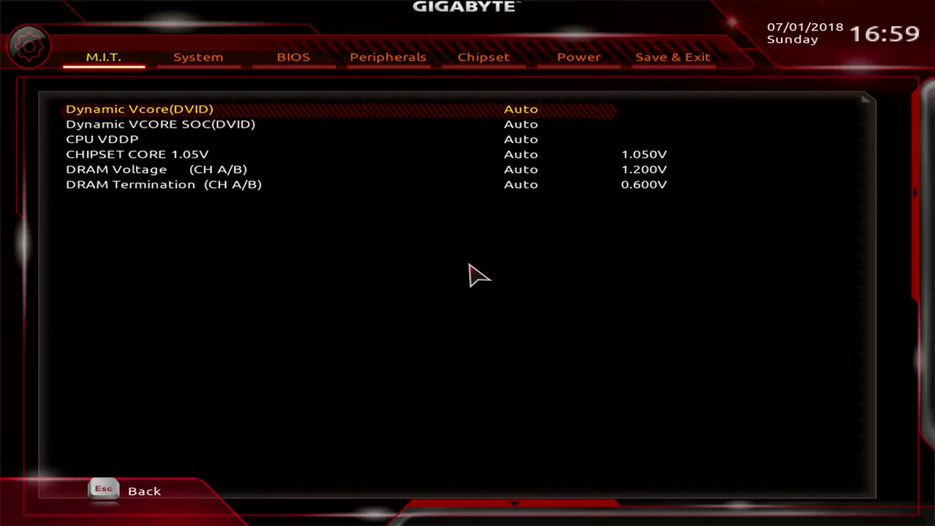
pyautogui.press('Down')
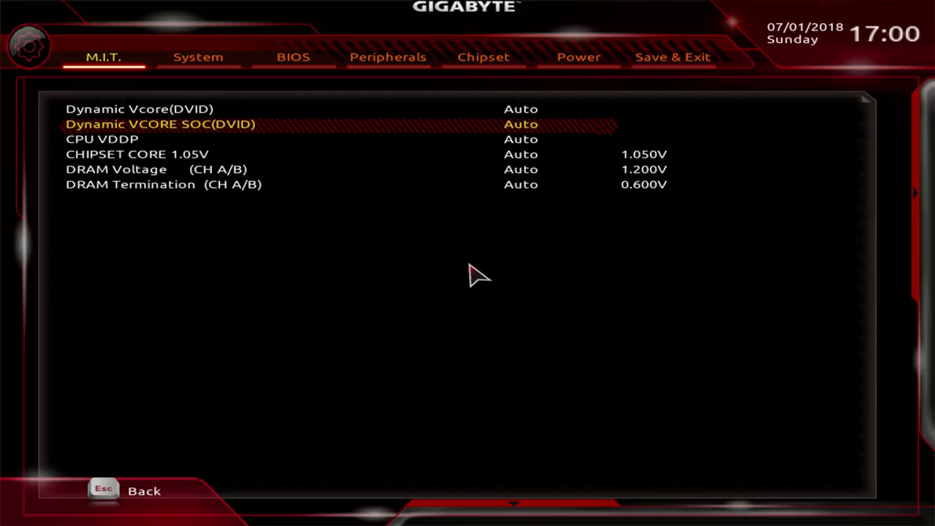
pyautogui.press('Down')
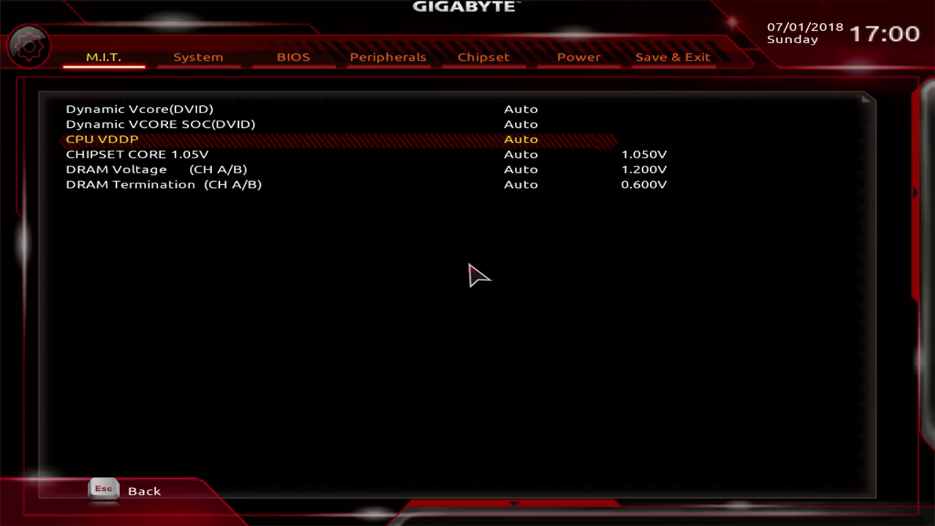
pyautogui.press('up')
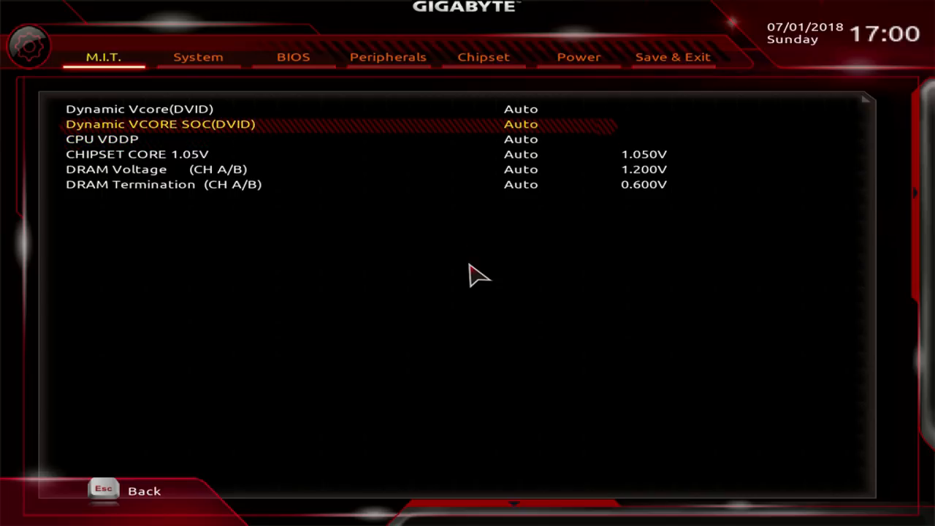
pyautogui.press('Down')
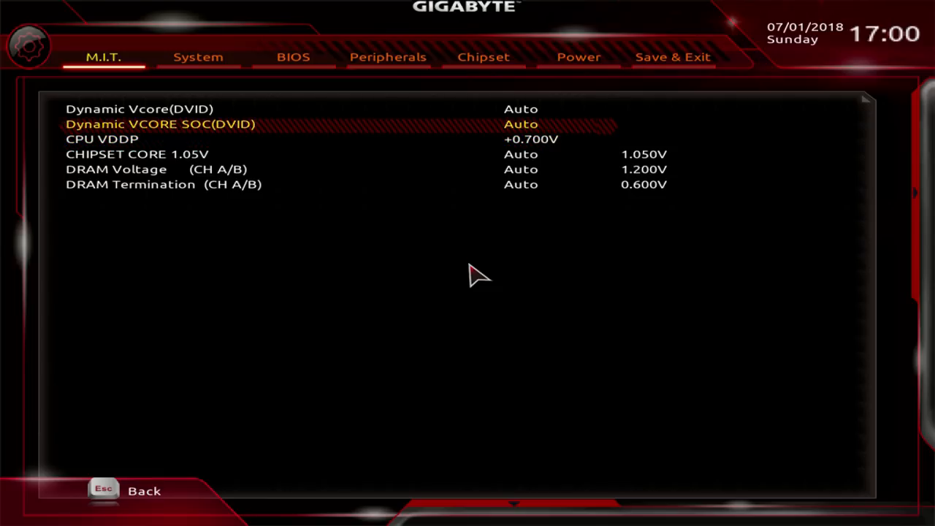
pyautogui.press('down')
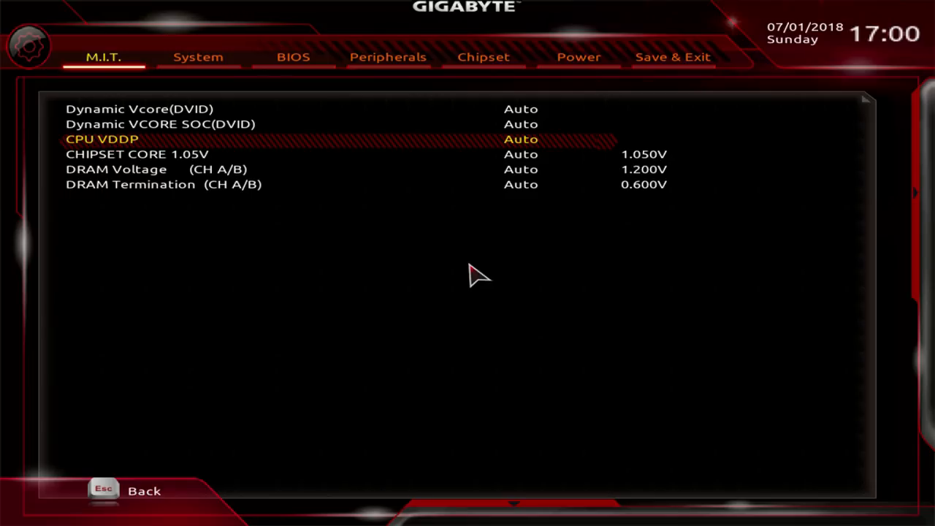
pyautogui.press('down')
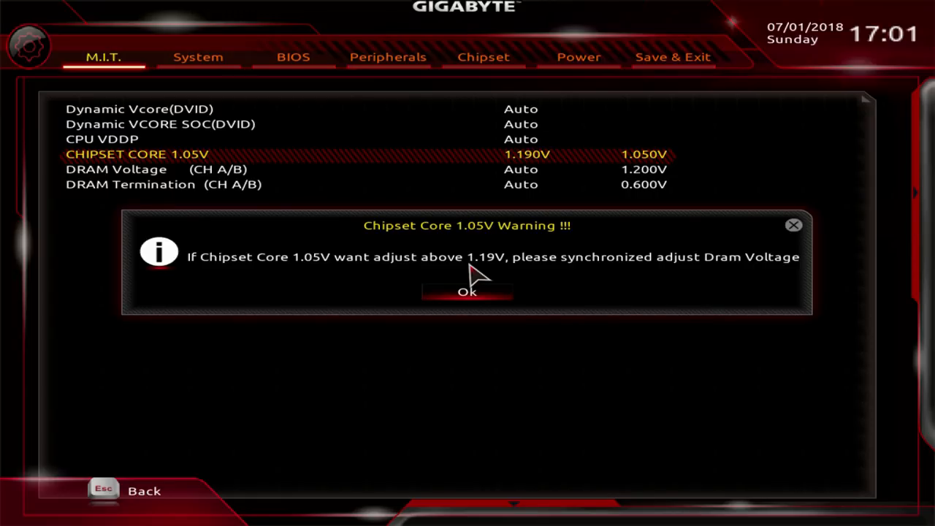
# - Dismiss the chipset core voltage warning and return Chipset Core 1.05V to Auto
pyautogui.click(466, 292)
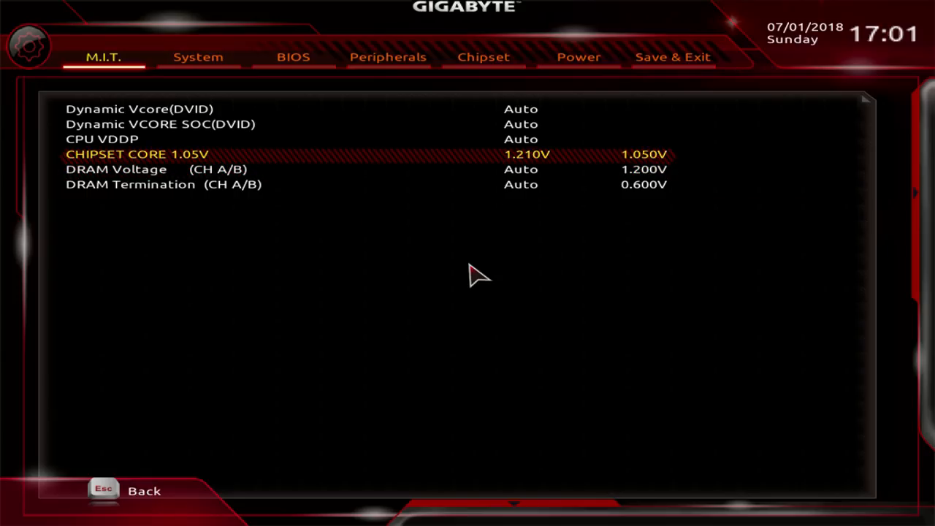
pyautogui.press('Down')
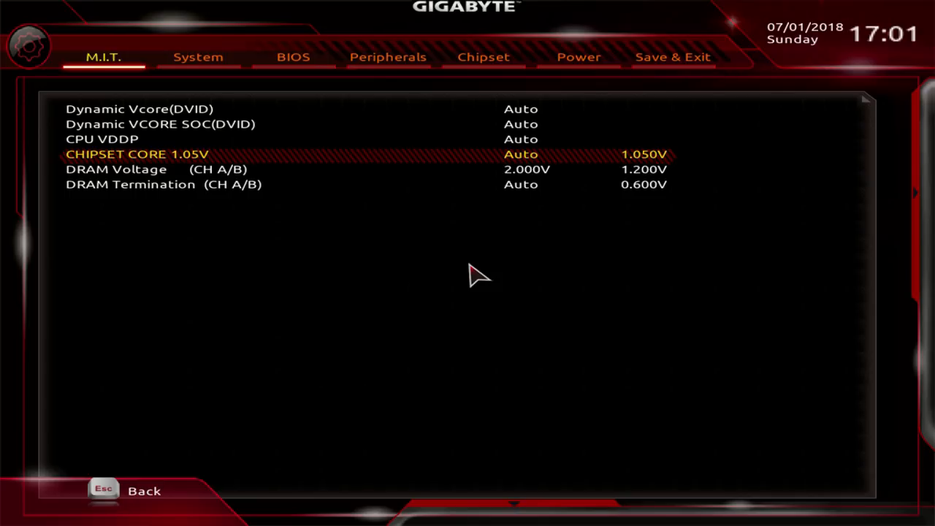
# - Try DRAM Voltage at 2.000V and 1.500V, then back out to the main M.I.T. menu
pyautogui.press('Down')
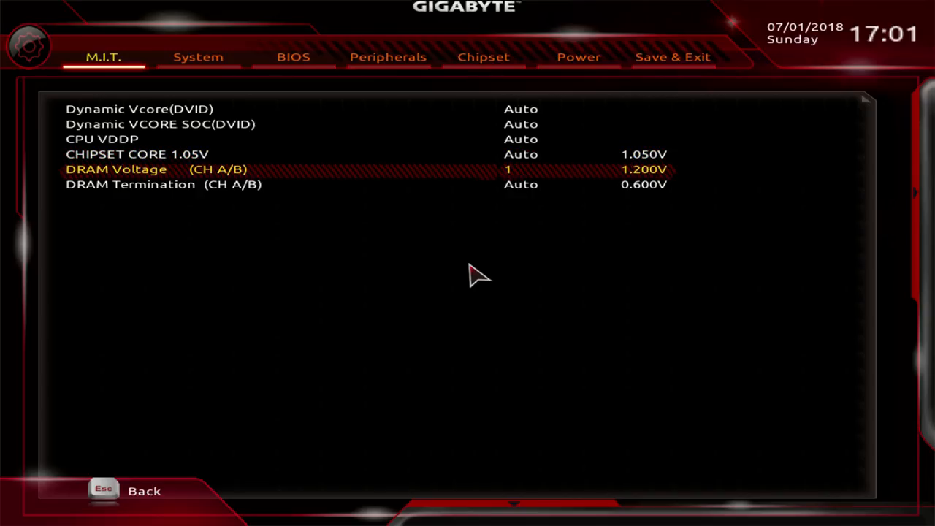
pyautogui.press('Up')
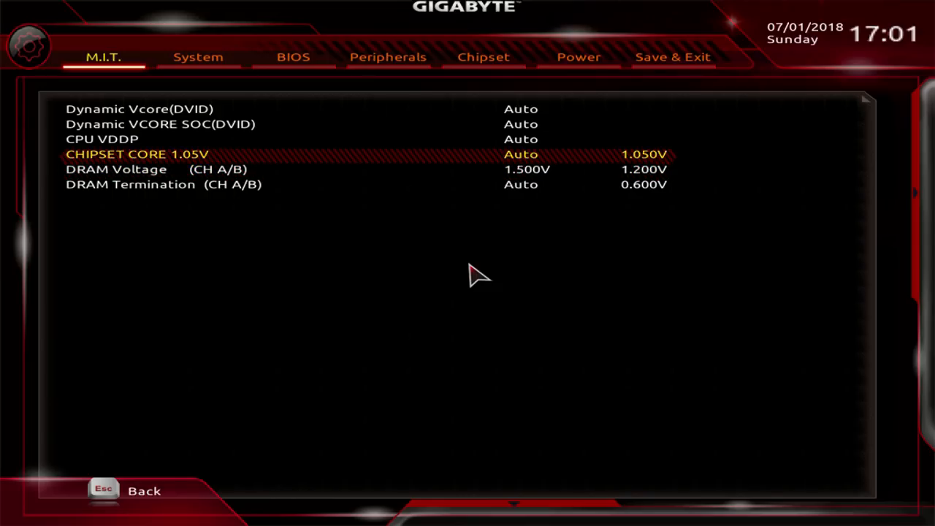
pyautogui.press('Down')
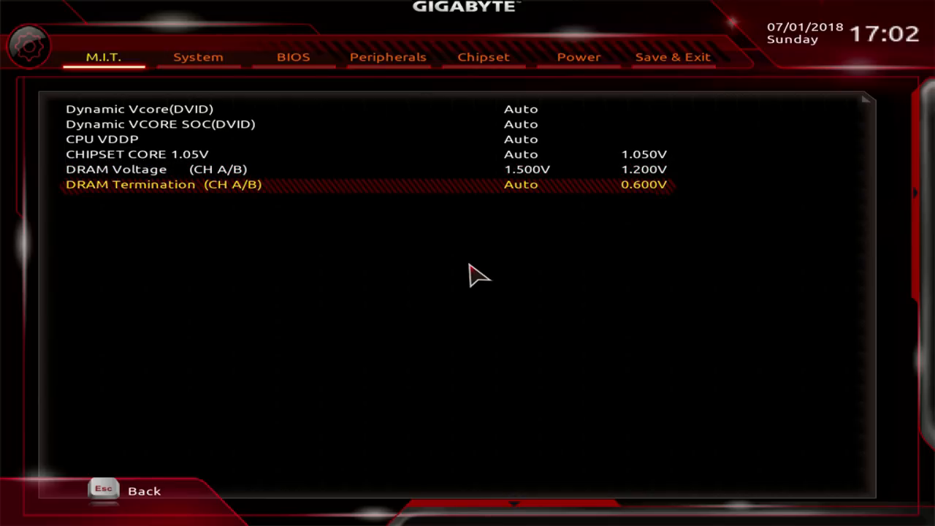
pyautogui.press('Up')
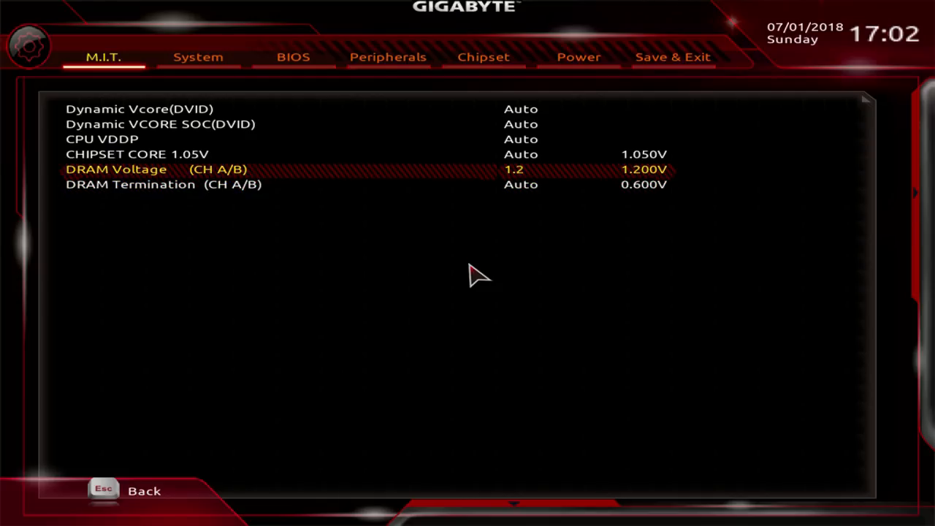
pyautogui.write('a')
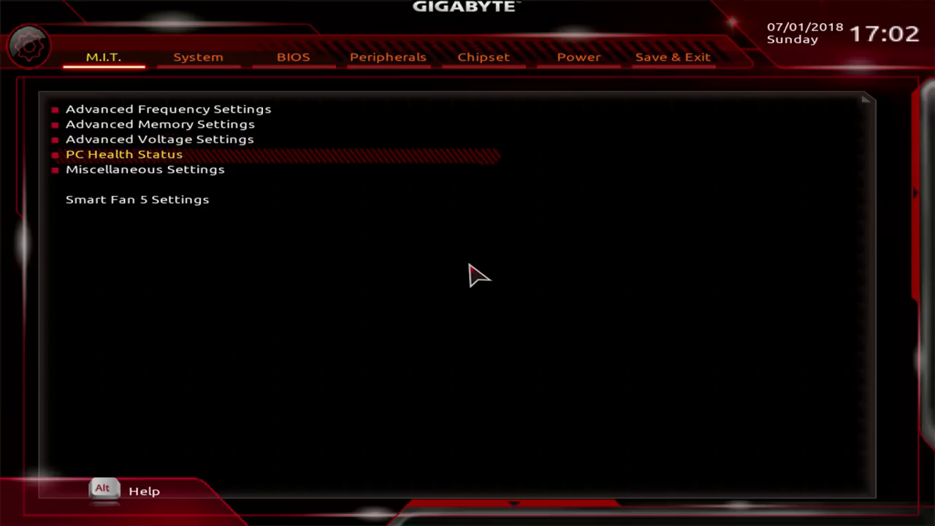
pyautogui.click(123, 155)
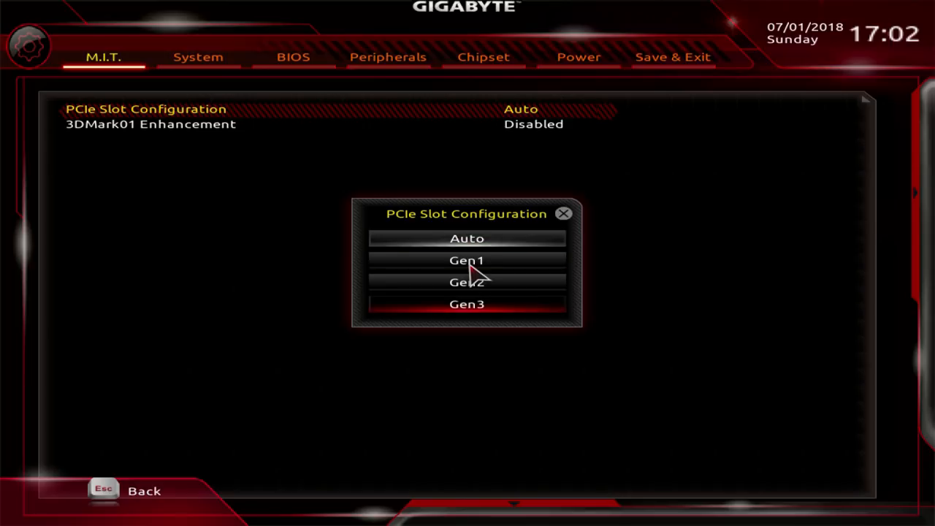
# - Leave PCIe Slot Configuration on Auto after trying Gen1, and set 3DMark01 Enhancement to Enabled
pyautogui.click(466, 304)
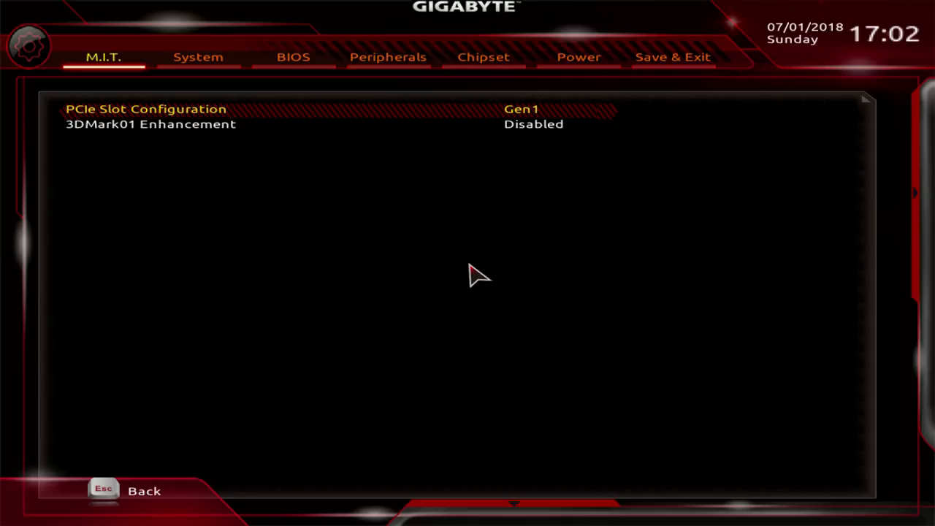
pyautogui.click(147, 108)
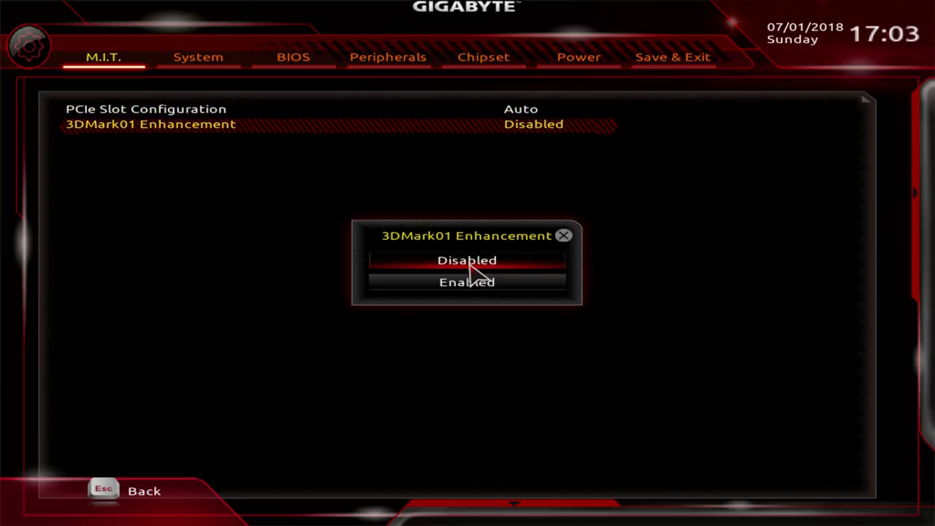
pyautogui.click(468, 282)
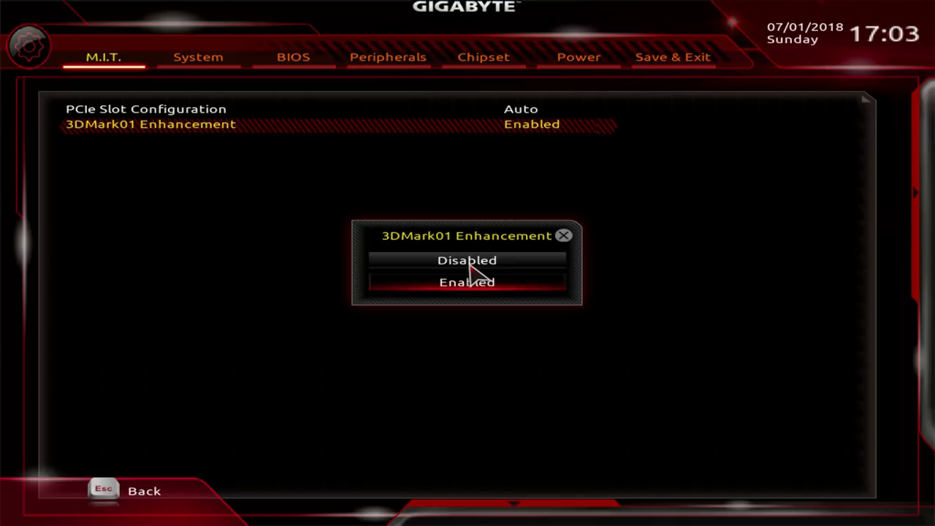
pyautogui.click(467, 260)
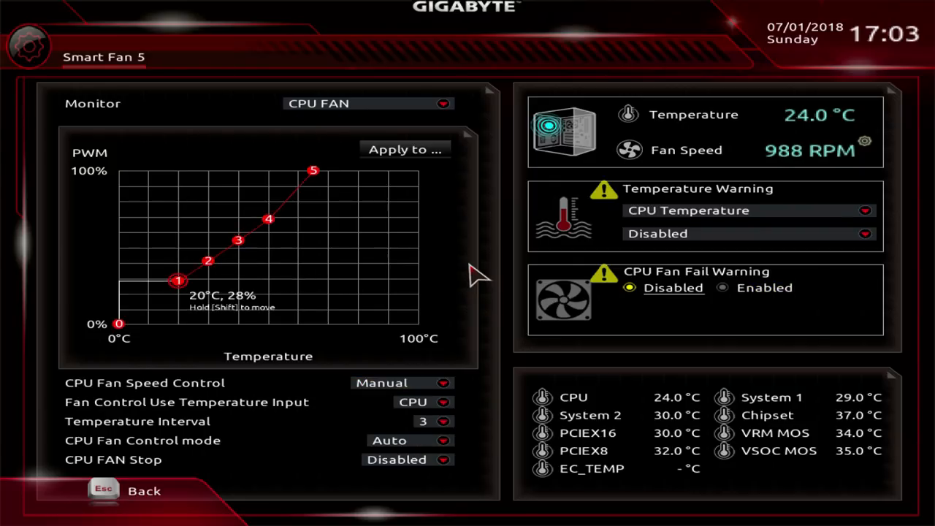
# - Raise the first point of the CPU fan curve in Smart Fan 5 and monitor CPU OPT
pyautogui.moveTo(179, 281); pyautogui.dragTo(179, 263)
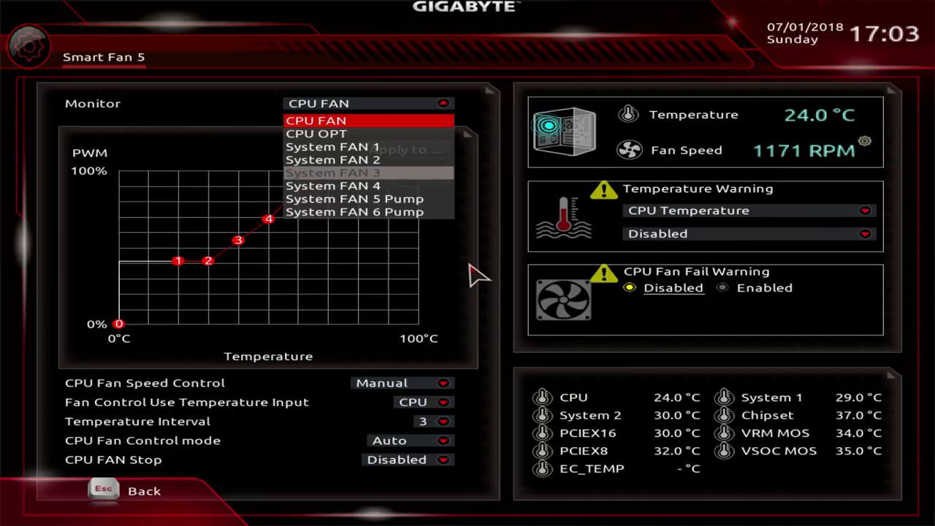
pyautogui.click(354, 212)
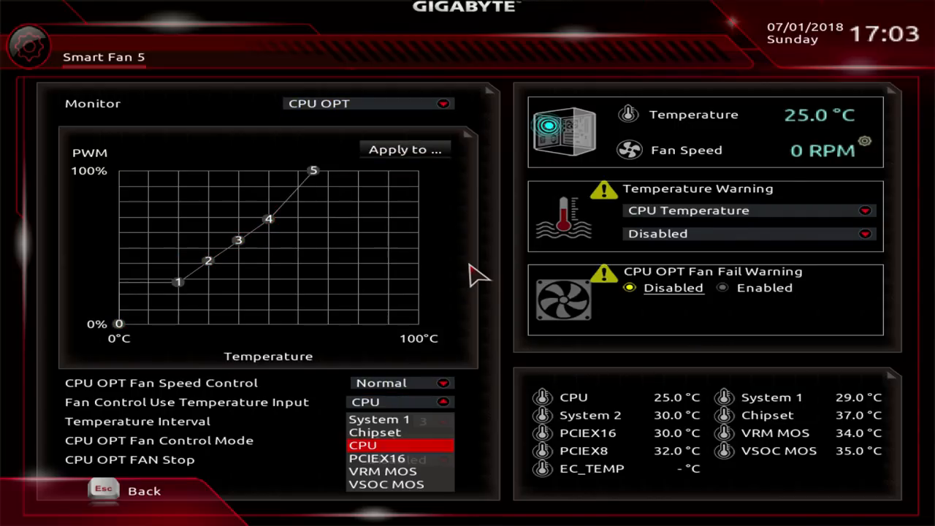
pyautogui.click(363, 444)
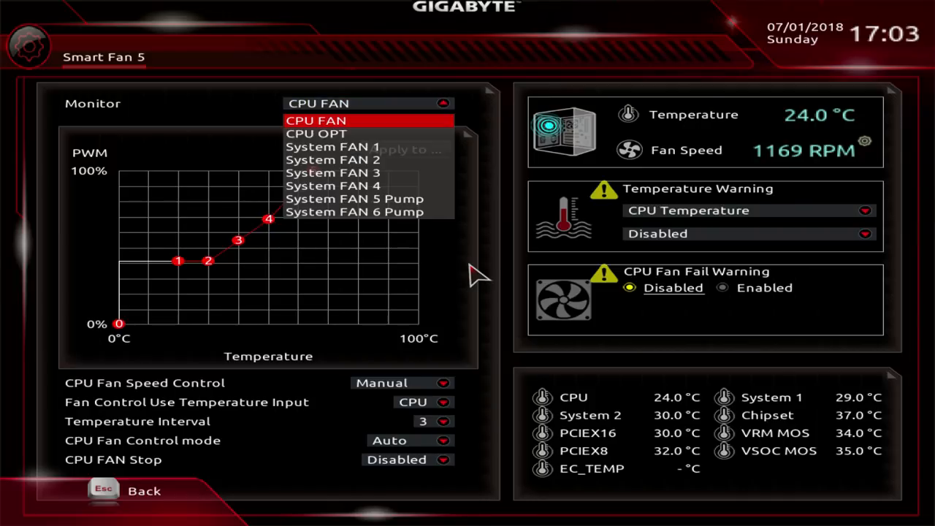
# - Cycle the monitored fan through System FAN 6 Pump and CPU OPT, ending on System FAN 4
pyautogui.click(354, 211)
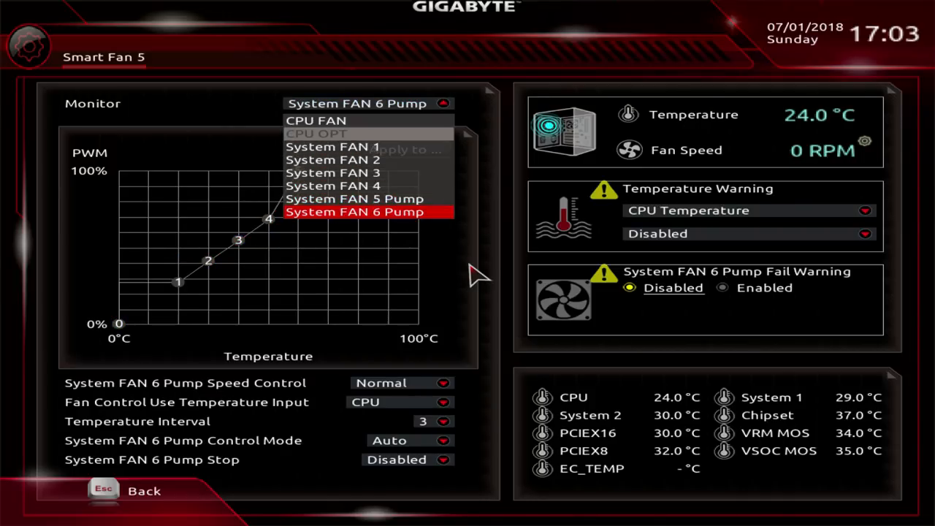
pyautogui.click(316, 133)
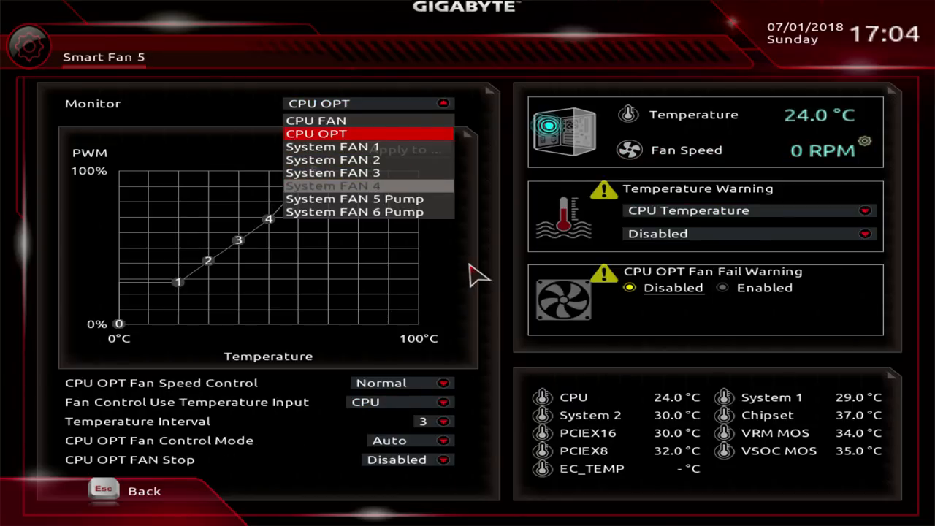
pyautogui.click(334, 186)
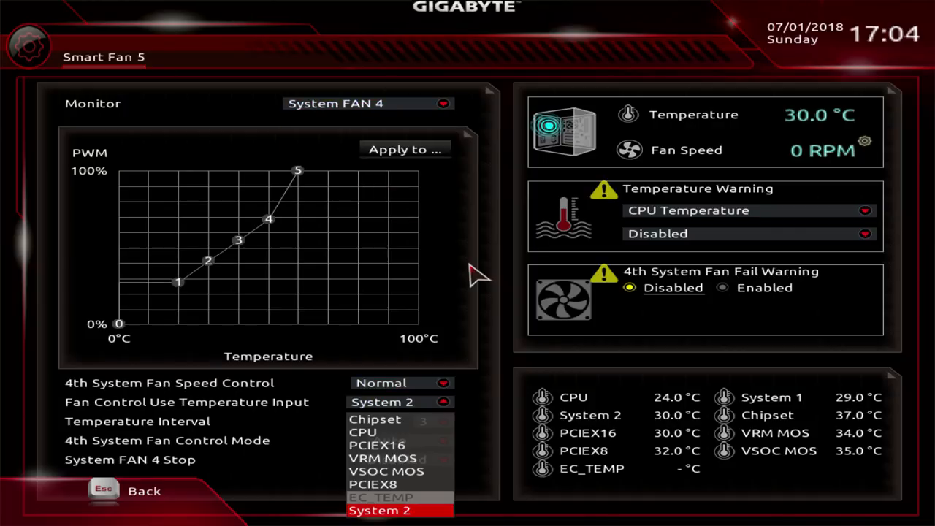
# - Pick a temperature source for System FAN 4 and return to the M.I.T. settings list
pyautogui.click(380, 497)
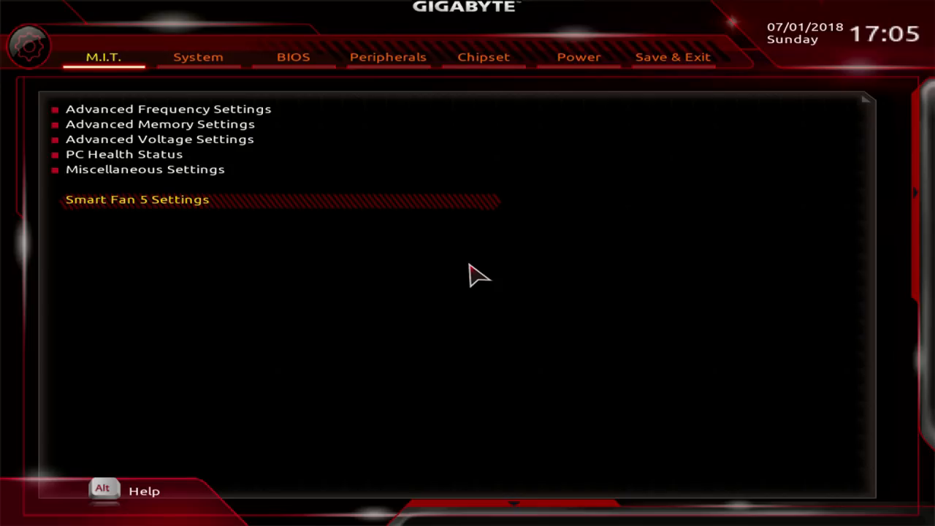
# - Review the System information page, moving between language and time settings
pyautogui.click(198, 57)
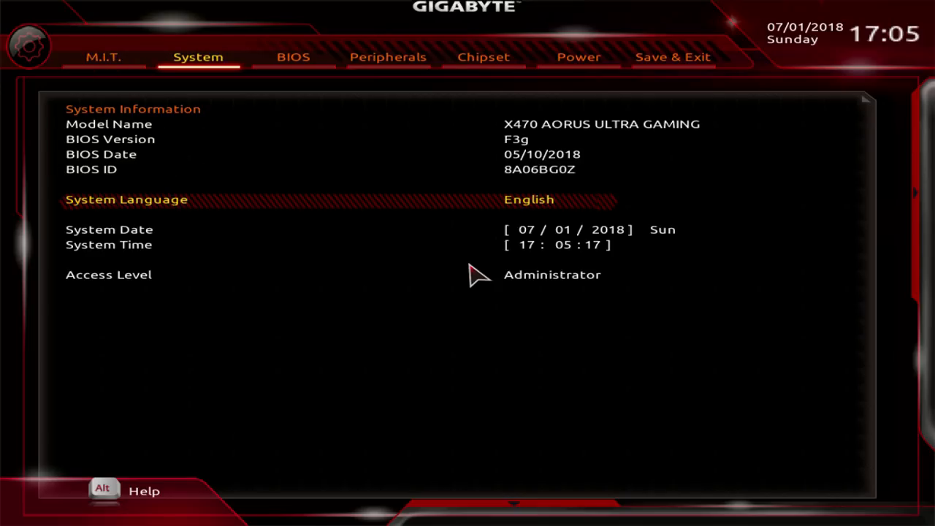
pyautogui.press('Down')
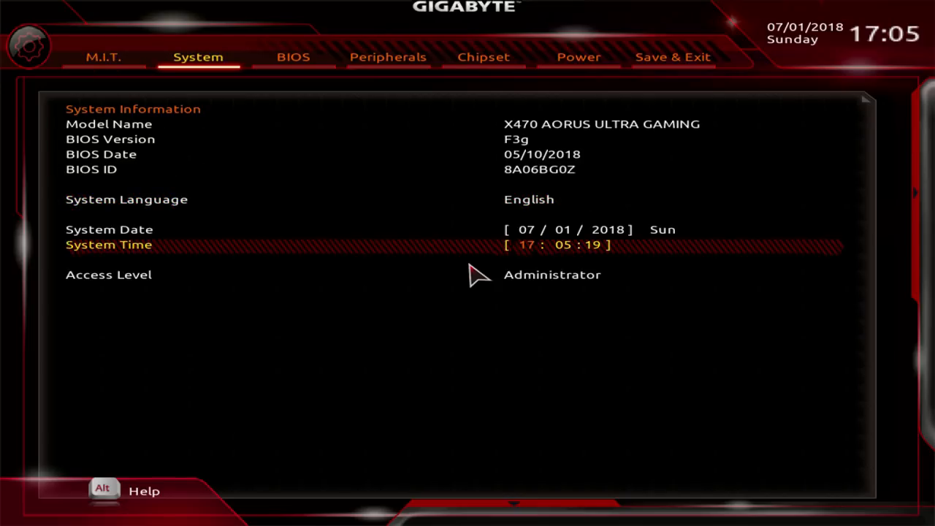
pyautogui.press('up')
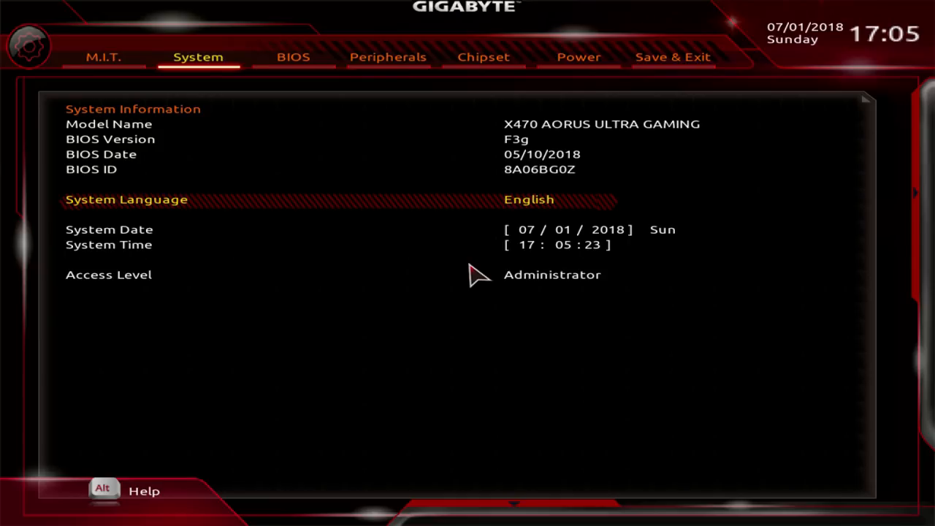
# - Check Boot Option #1 on the BIOS page, leaving it as USB disk, then go to Peripherals
pyautogui.click(292, 57)
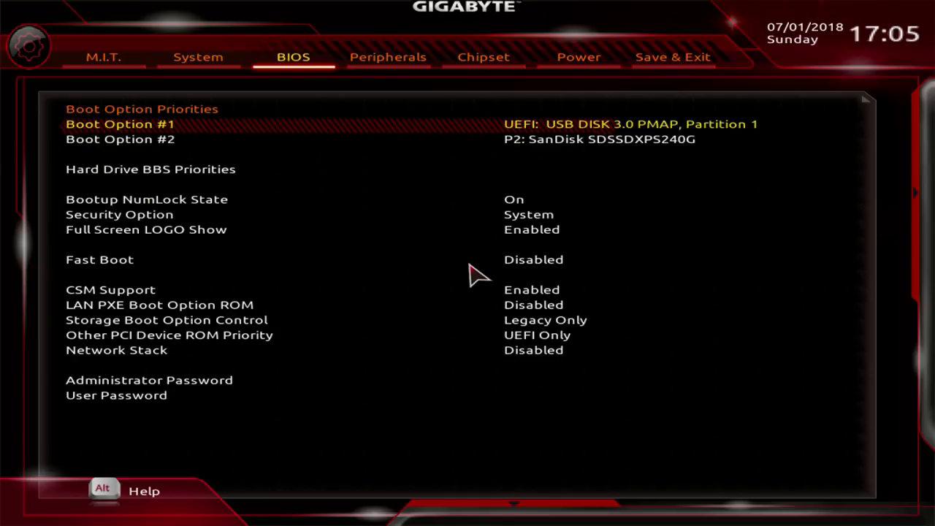
pyautogui.click(120, 123)
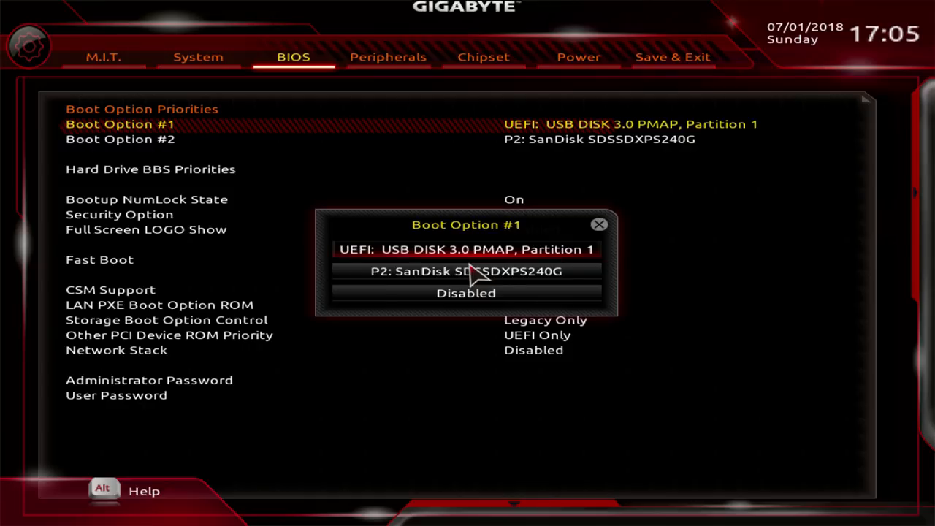
pyautogui.click(466, 271)
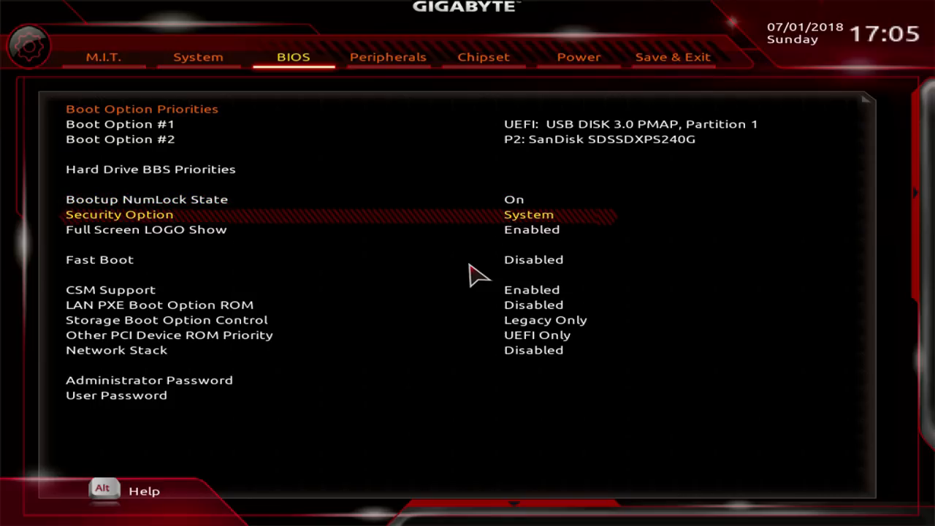
pyautogui.click(149, 380)
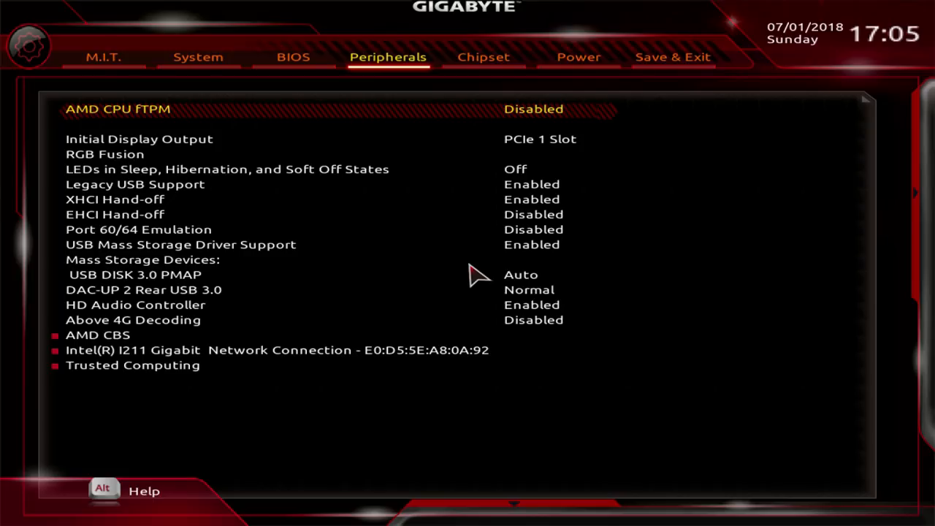
pyautogui.click(533, 108)
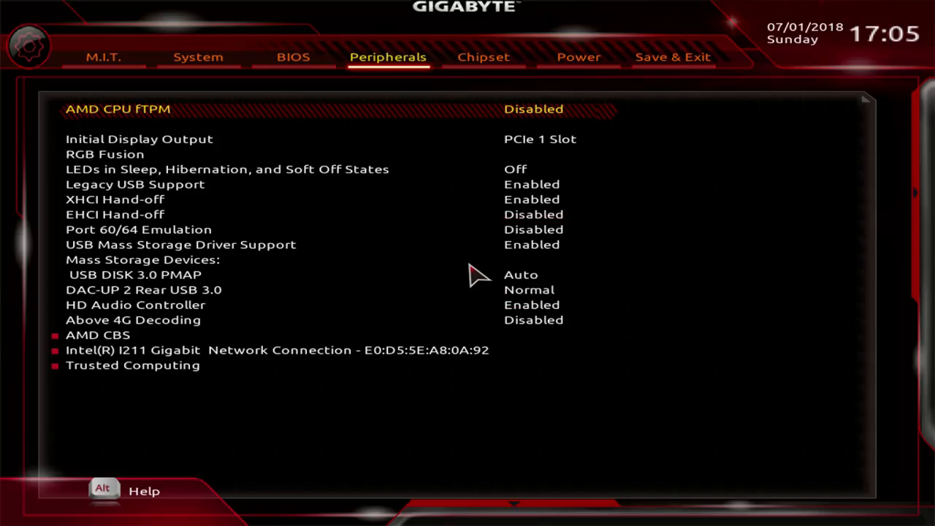
pyautogui.click(138, 139)
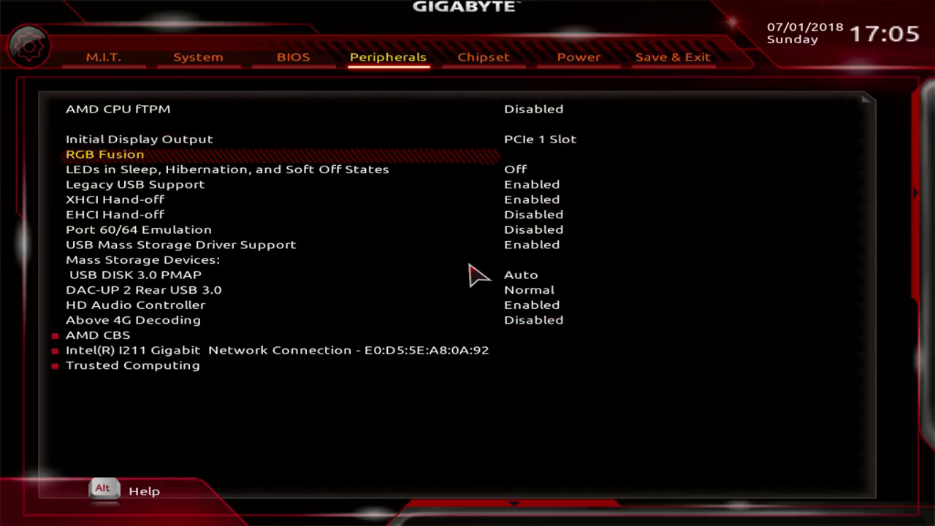
pyautogui.click(106, 155)
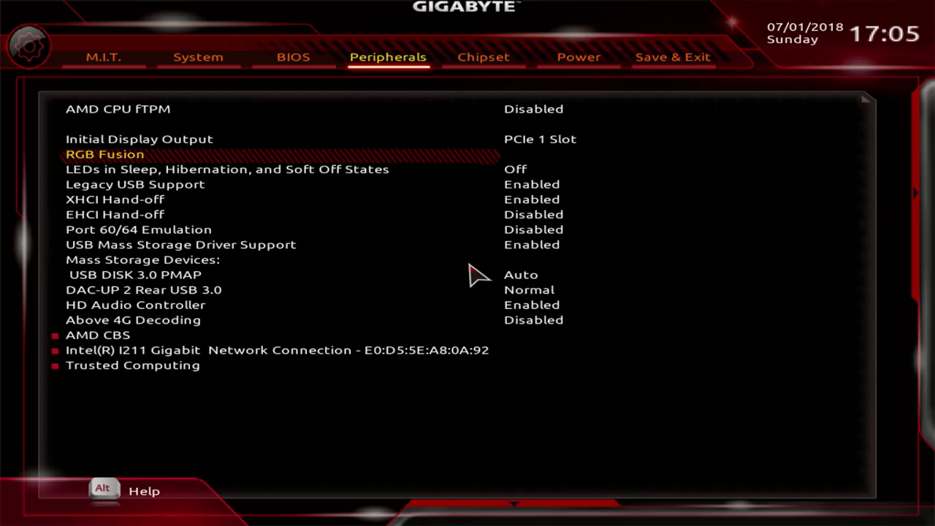
pyautogui.click(226, 170)
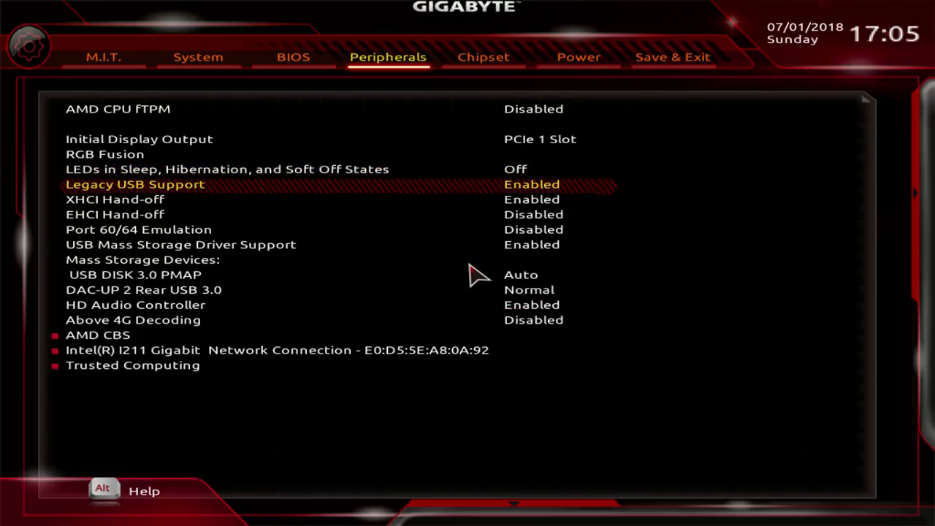
pyautogui.press('down')
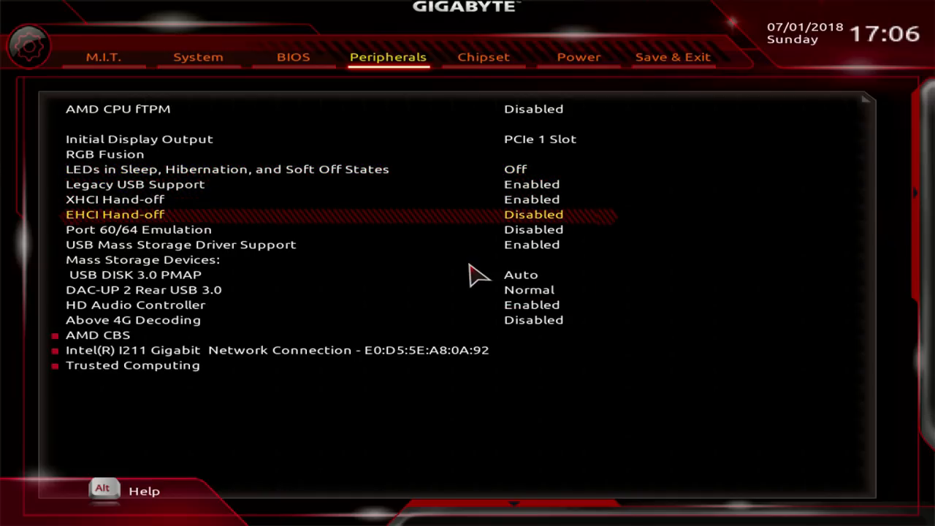
pyautogui.press('Down')
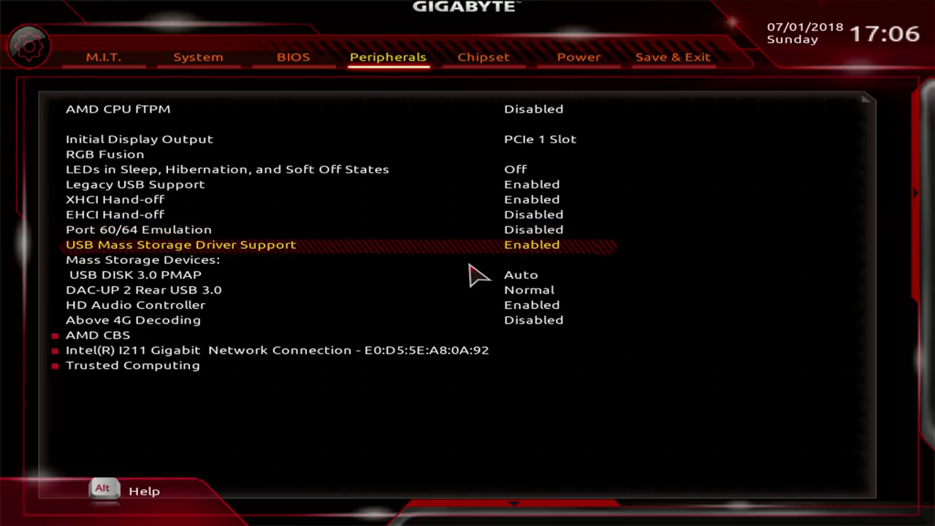
pyautogui.press('Down')
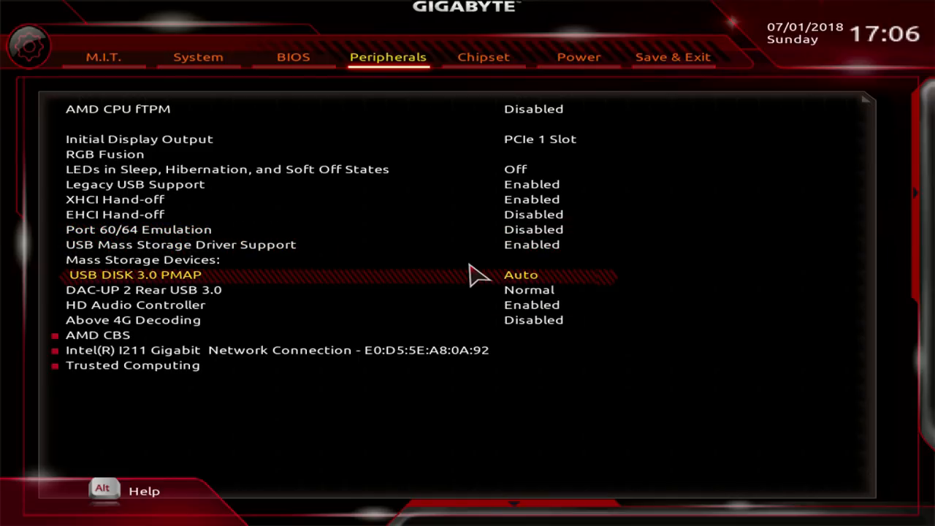
pyautogui.click(135, 305)
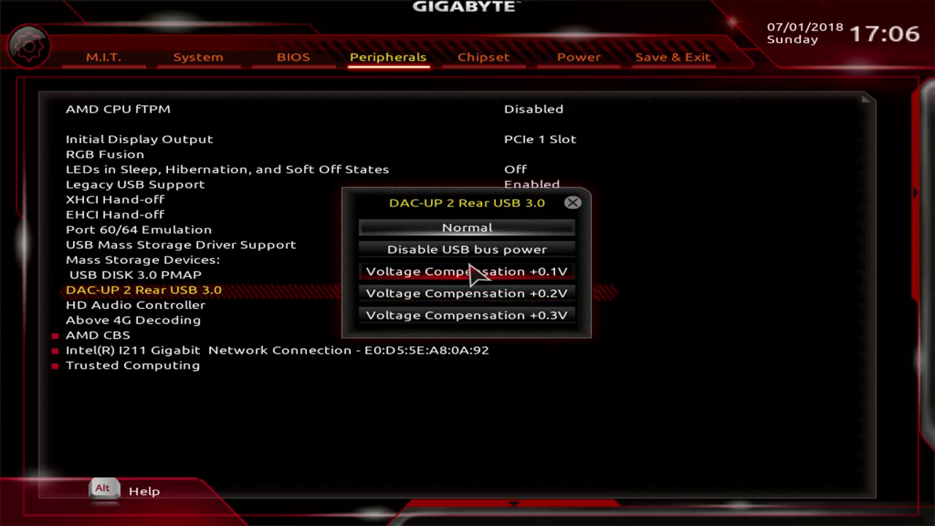
pyautogui.click(467, 228)
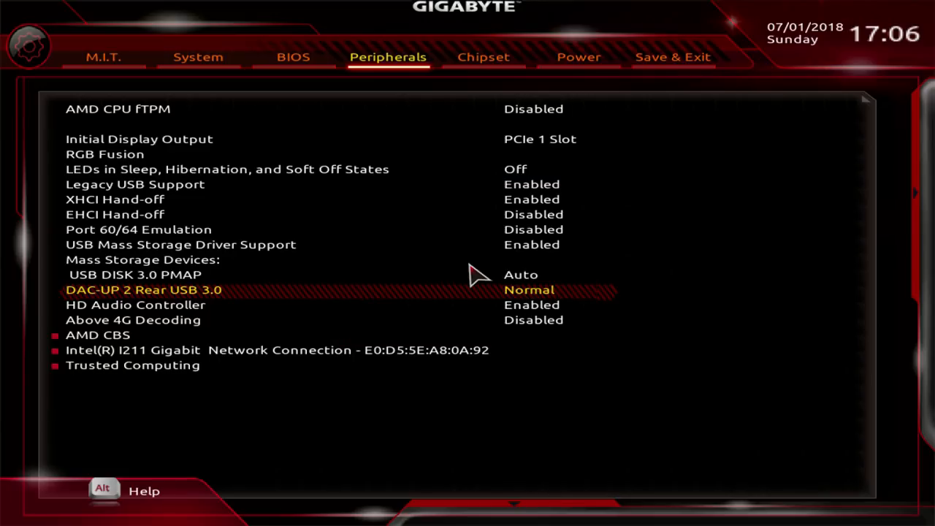
pyautogui.press('Down')
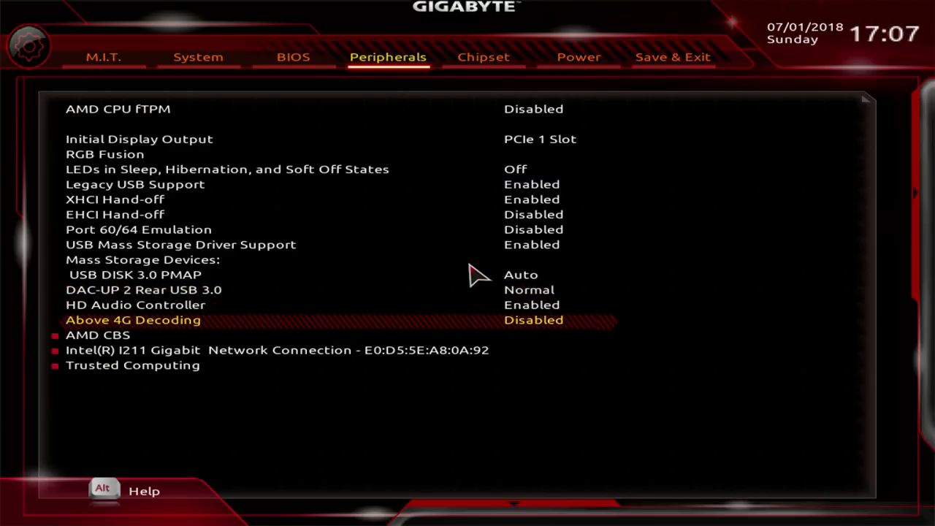
pyautogui.press('Down')
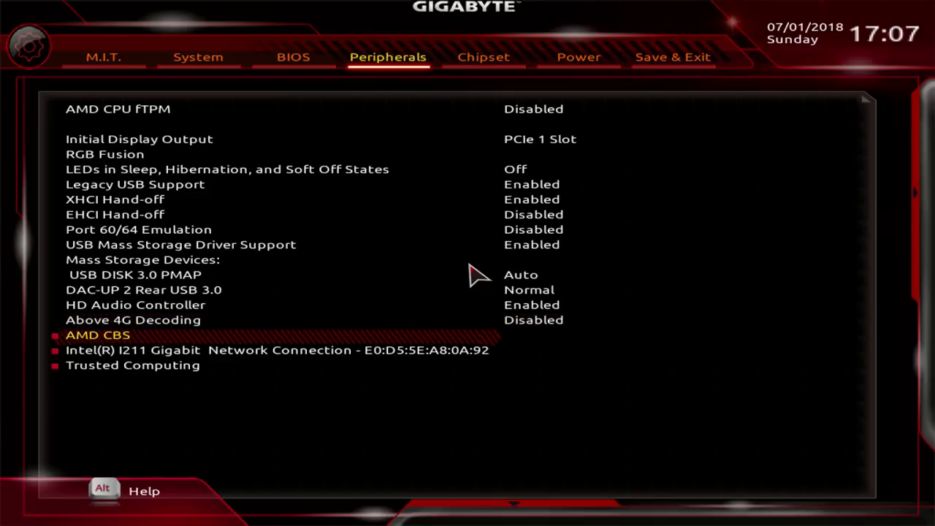
# - Enter AMD CBS Zen Common Options, accept the warning, and inspect Custom Pstate0 without changing it
pyautogui.click(97, 335)
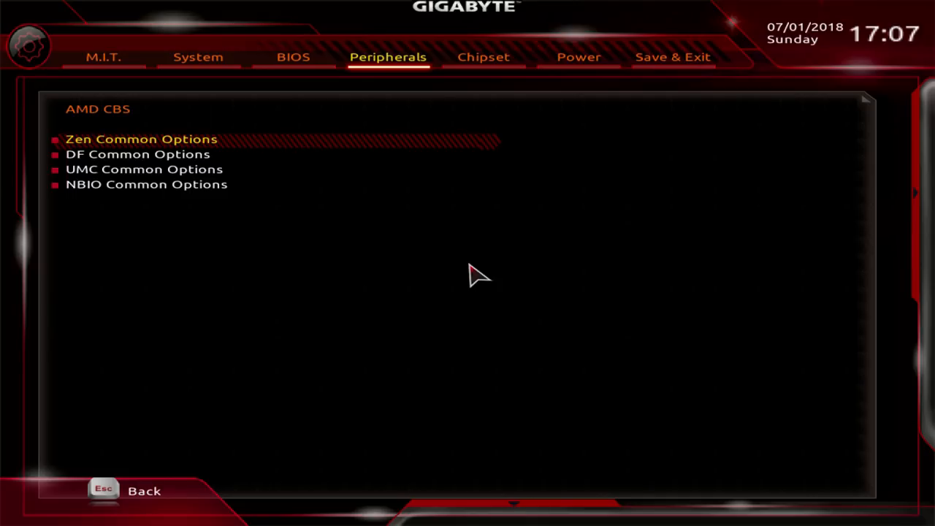
pyautogui.click(140, 138)
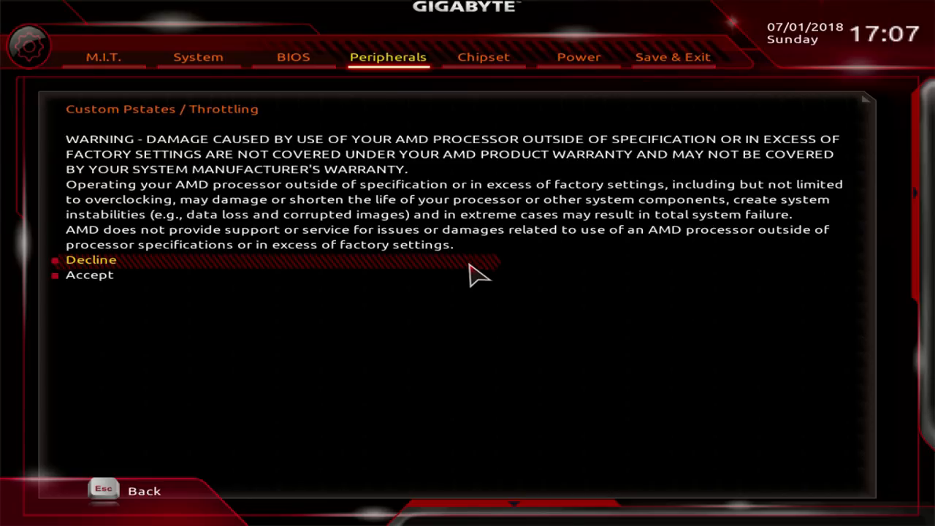
pyautogui.click(89, 274)
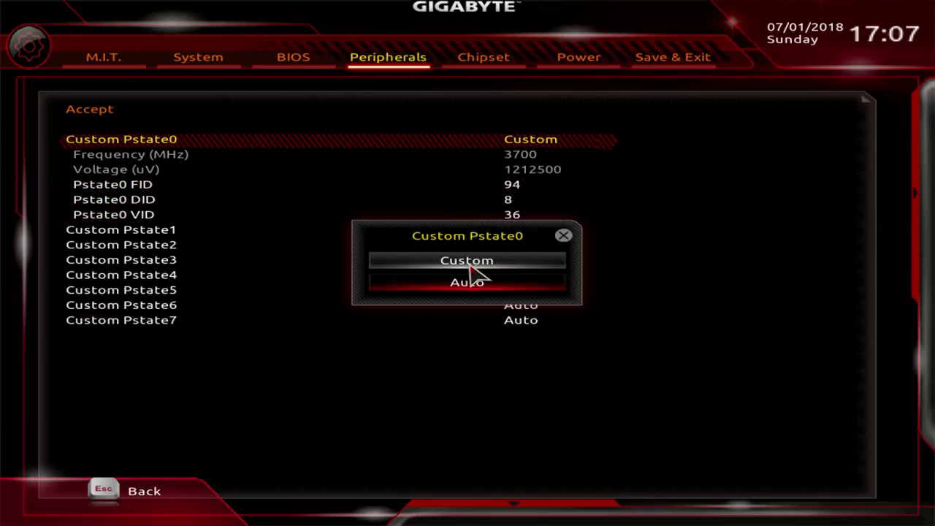
pyautogui.click(467, 261)
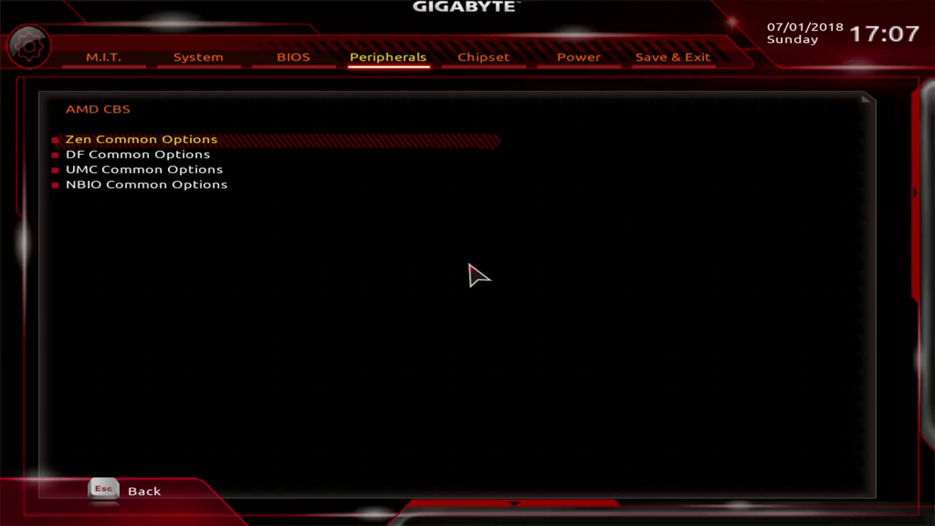
# - Review DF Common Options memory interleaving entries (all Auto), then enter UMC Common Options
pyautogui.click(138, 154)
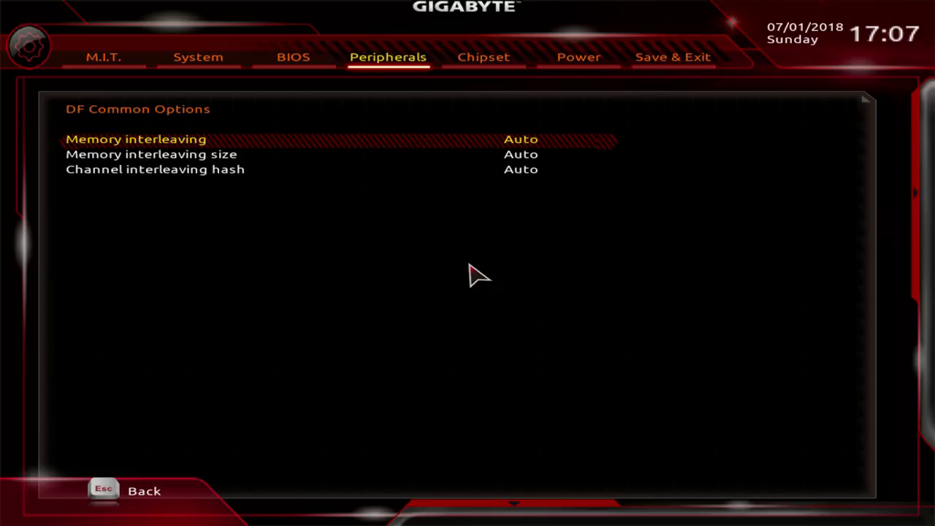
pyautogui.press('Down')
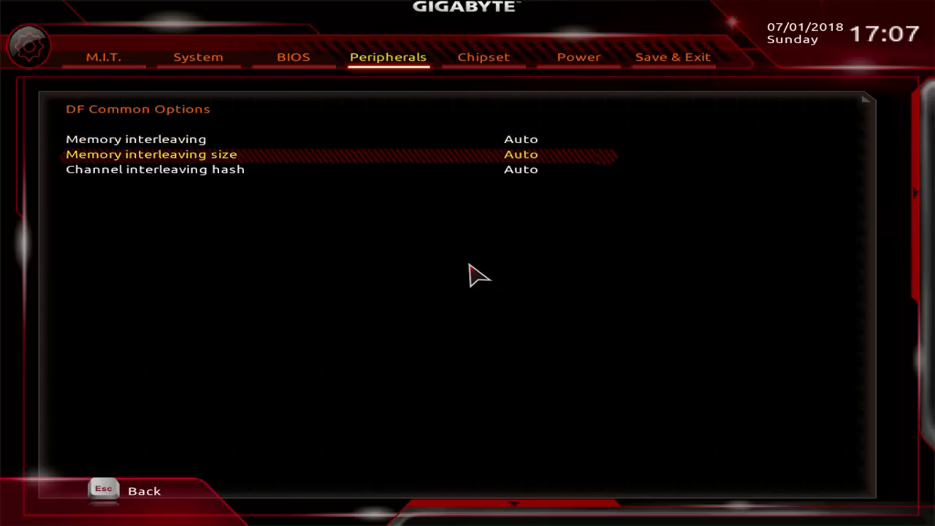
pyautogui.click(154, 170)
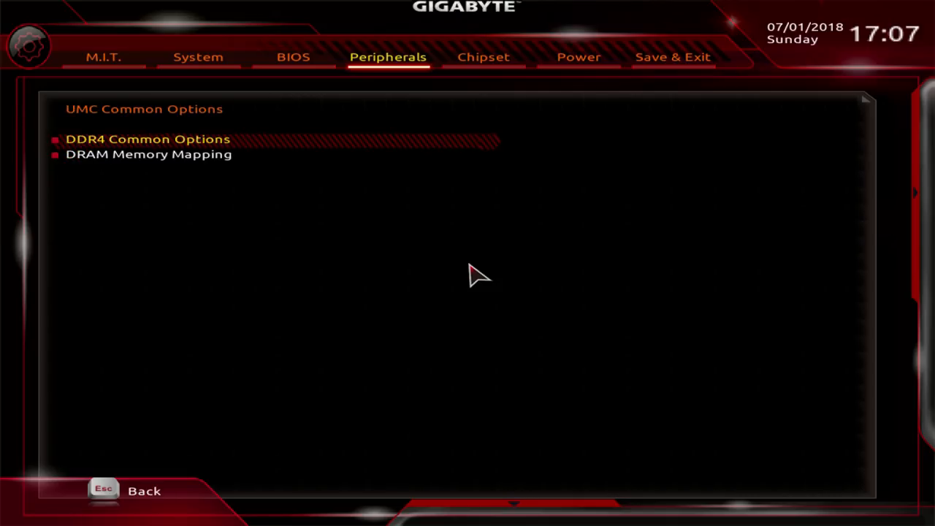
# - Set Power Down Enable to Enabled in the DRAM power options and return to the controller settings
pyautogui.click(148, 139)
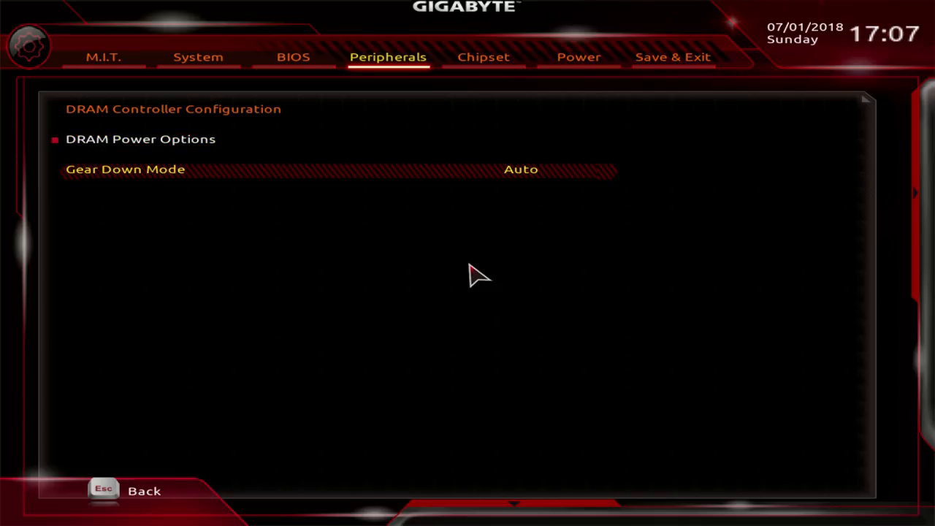
pyautogui.click(140, 139)
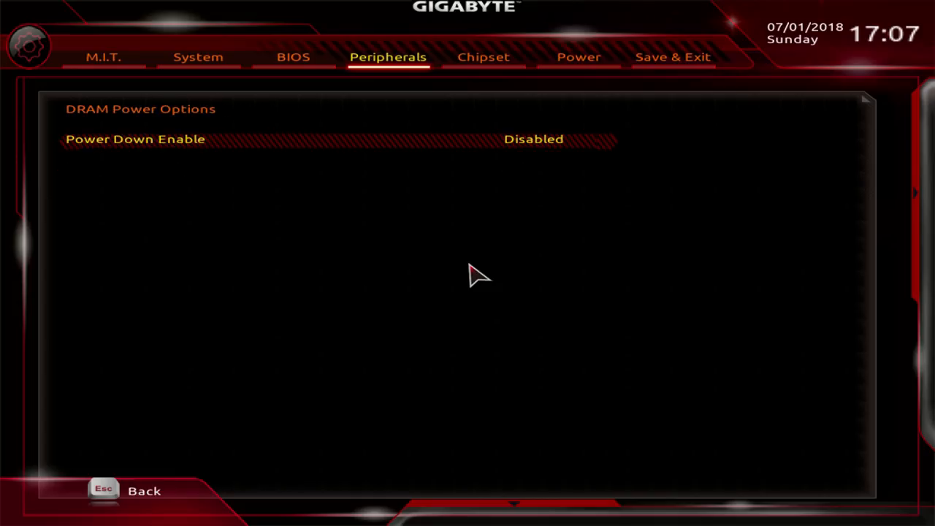
pyautogui.click(534, 139)
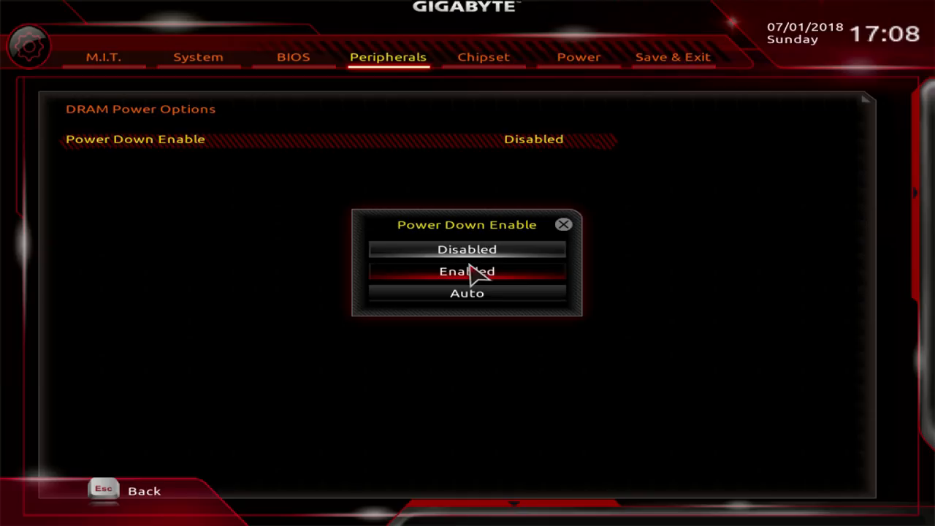
pyautogui.click(468, 271)
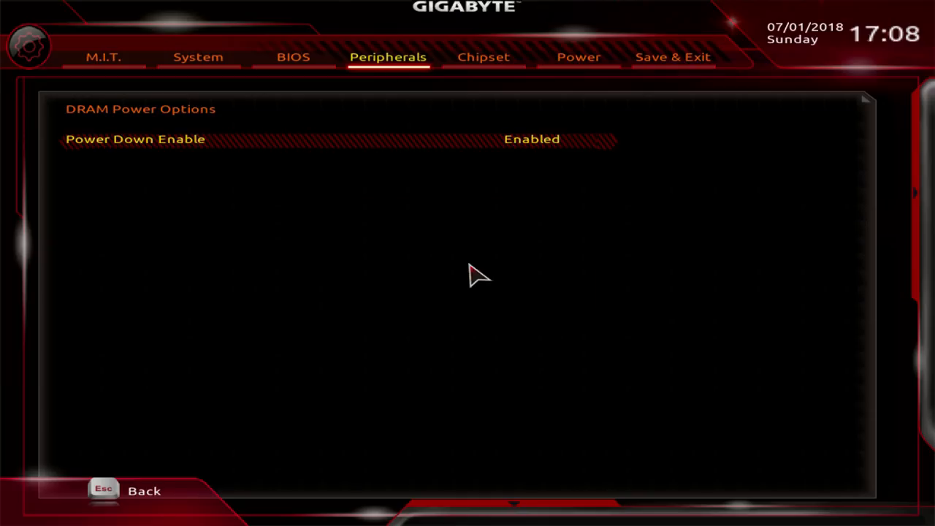
pyautogui.click(532, 139)
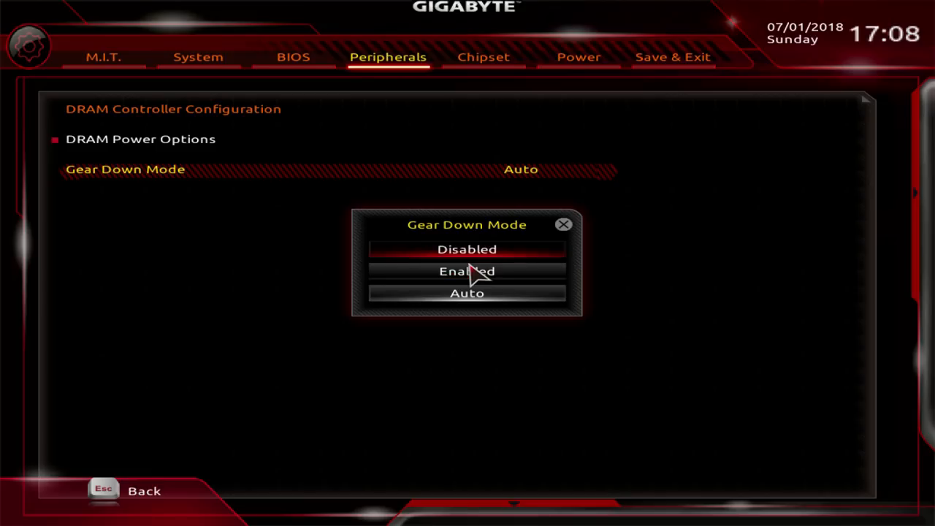
# - Set Gear Down Mode and Chipselect Interleaving to Disabled, then return to the AMD CBS list
pyautogui.click(468, 248)
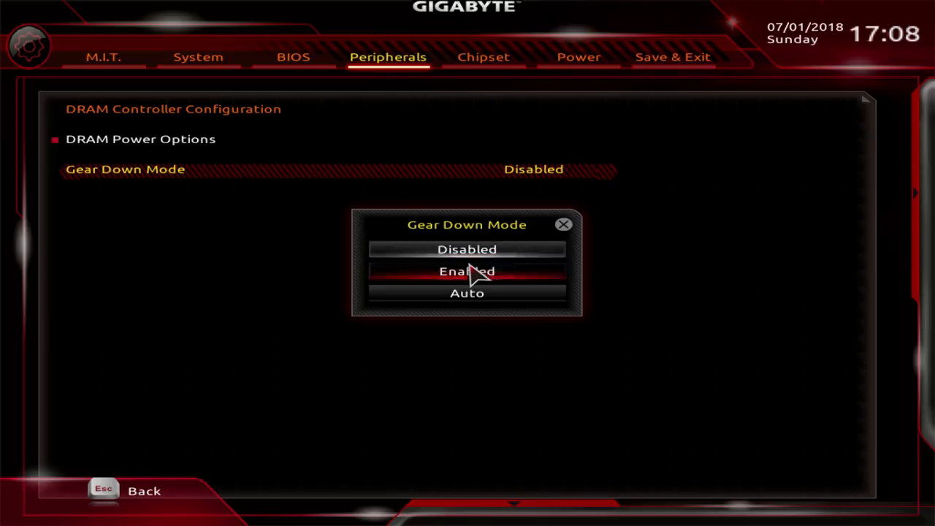
pyautogui.click(468, 293)
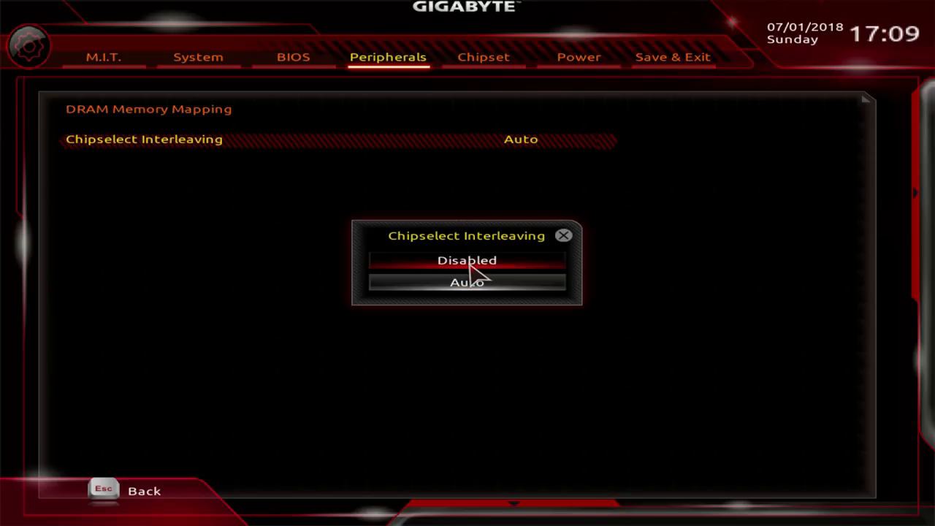
pyautogui.click(468, 260)
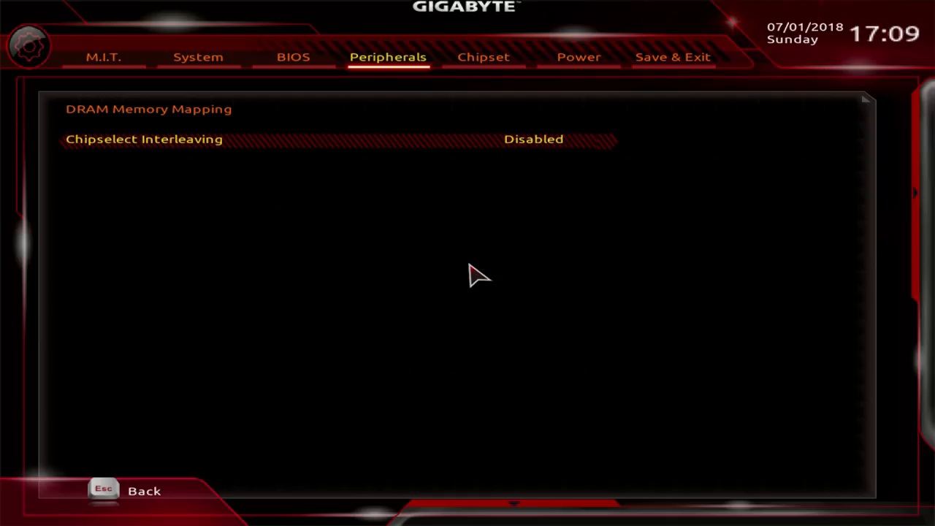
pyautogui.click(534, 138)
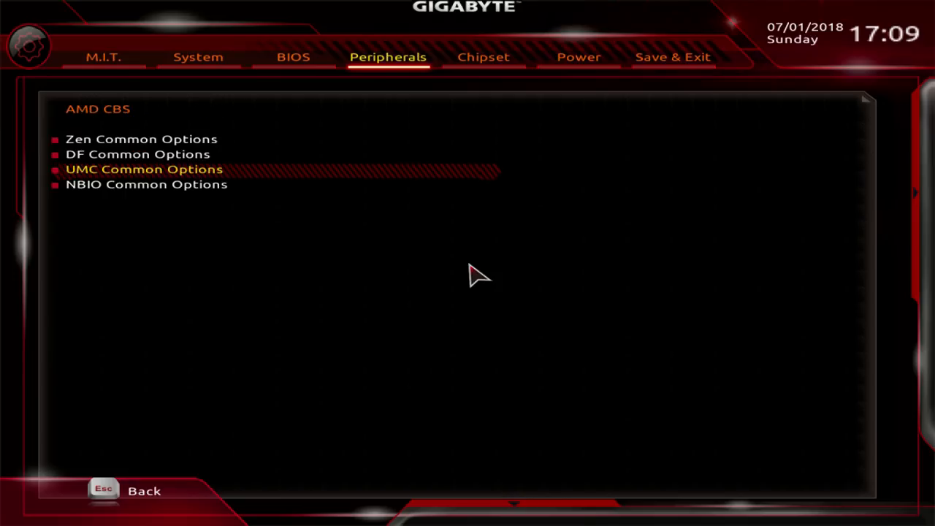
# - In NBIO Common Options set cTDP Control to Manual and cTDP to 200 after trying 50
pyautogui.click(147, 184)
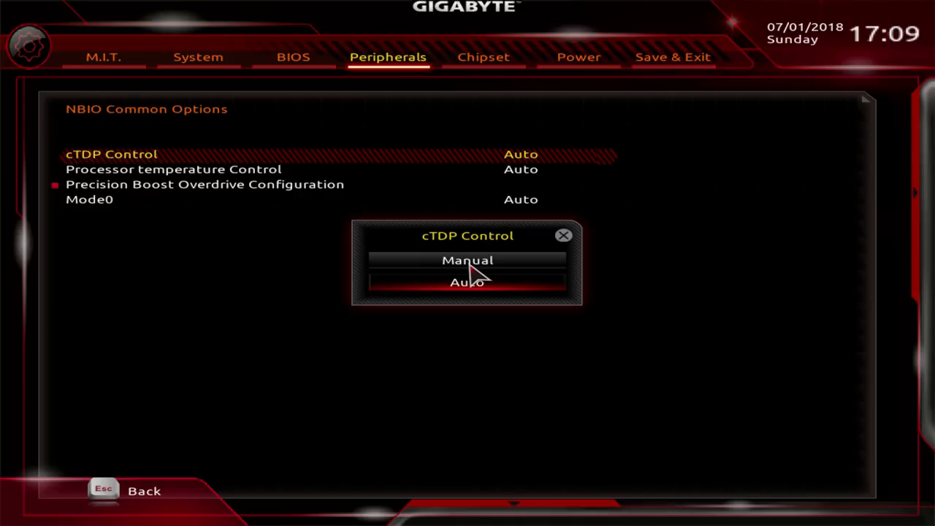
pyautogui.click(468, 261)
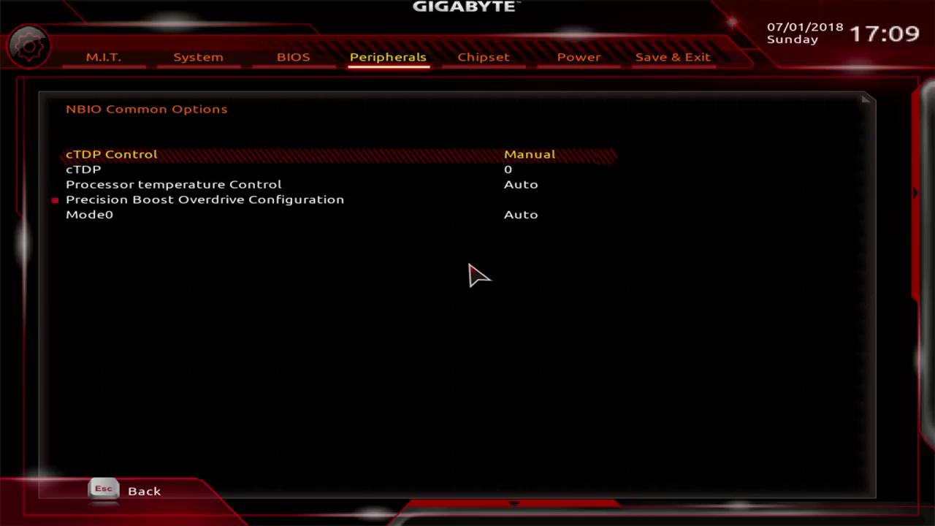
pyautogui.press('Down')
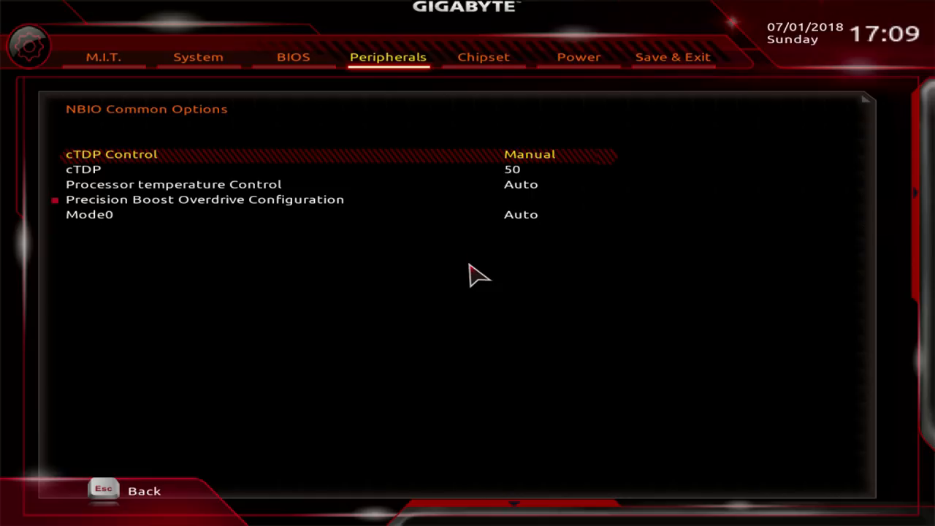
pyautogui.press('Down')
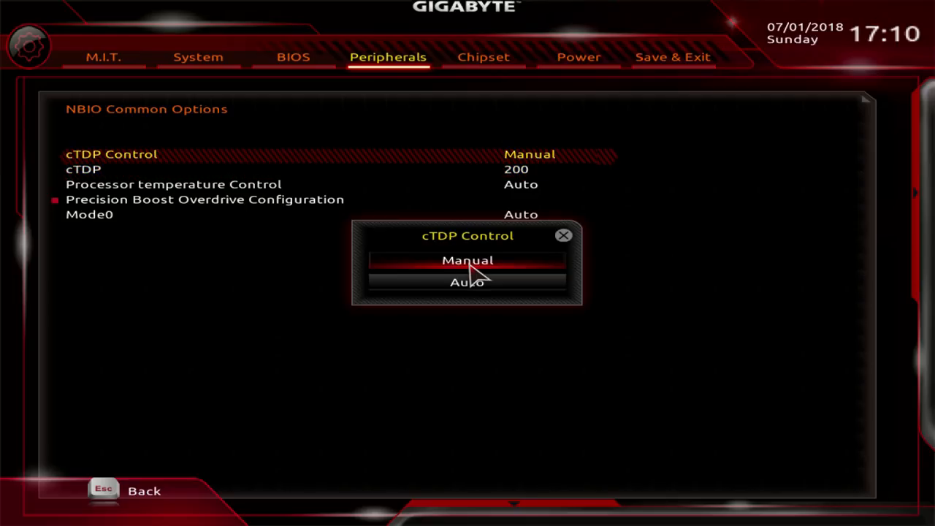
pyautogui.moveTo(467, 284)
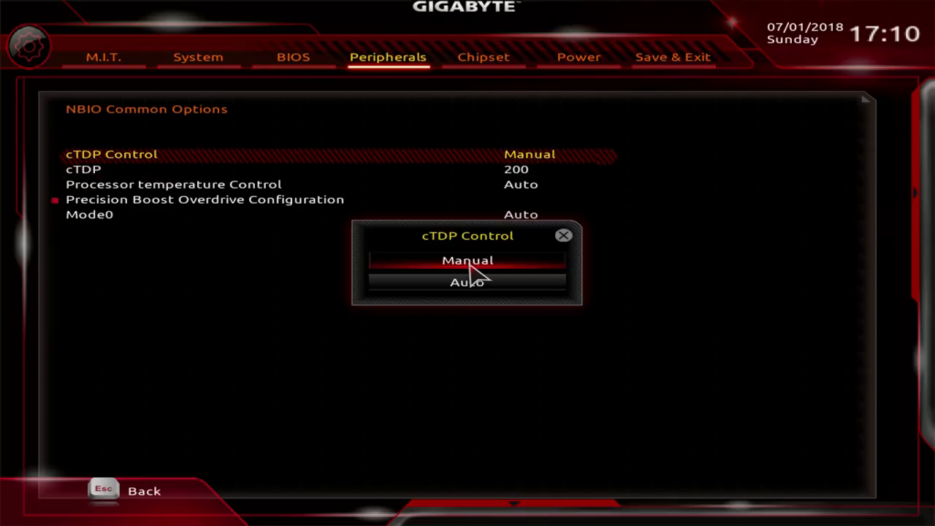
# - Return cTDP Control to Auto and toggle Processor temperature Control between Manual and Auto
pyautogui.click(468, 282)
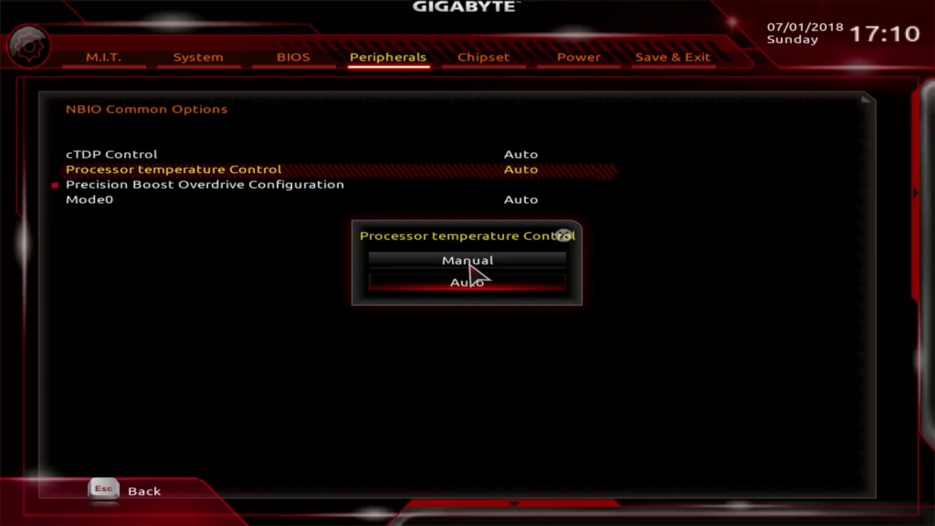
pyautogui.click(468, 260)
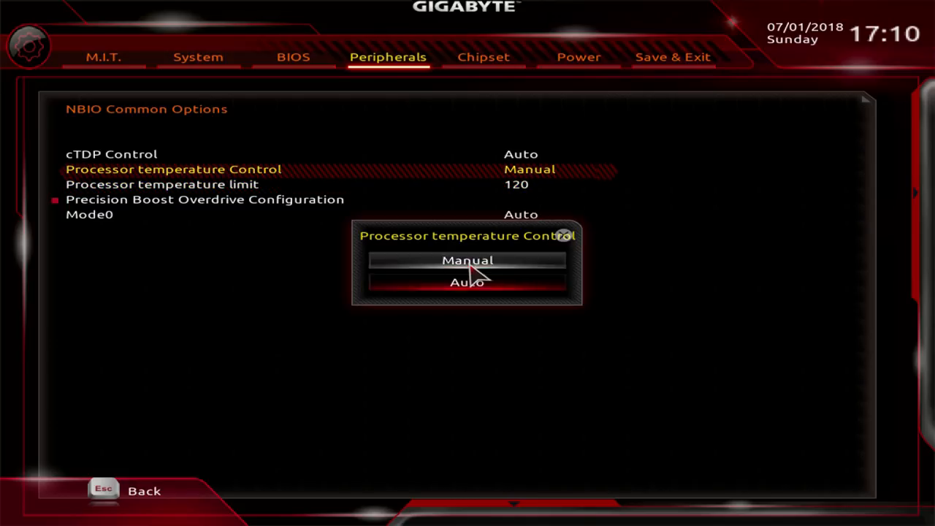
pyautogui.click(467, 283)
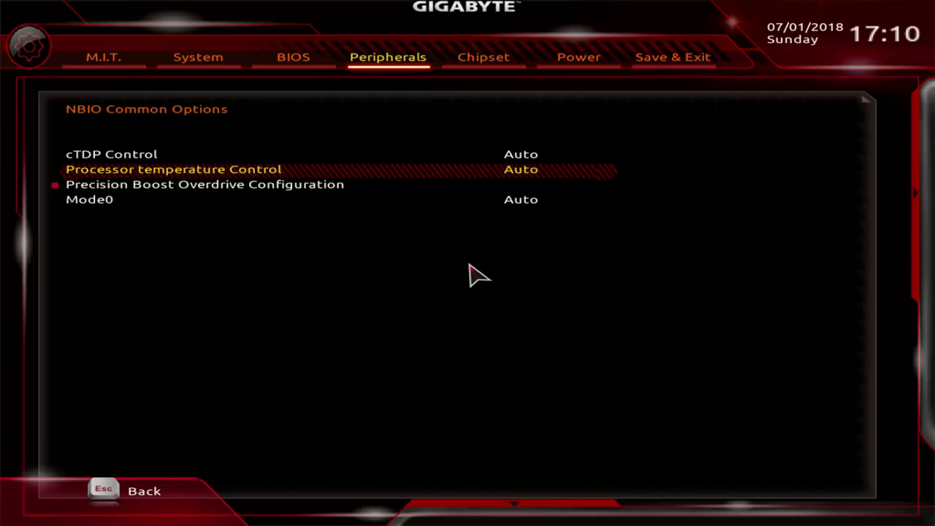
pyautogui.click(520, 169)
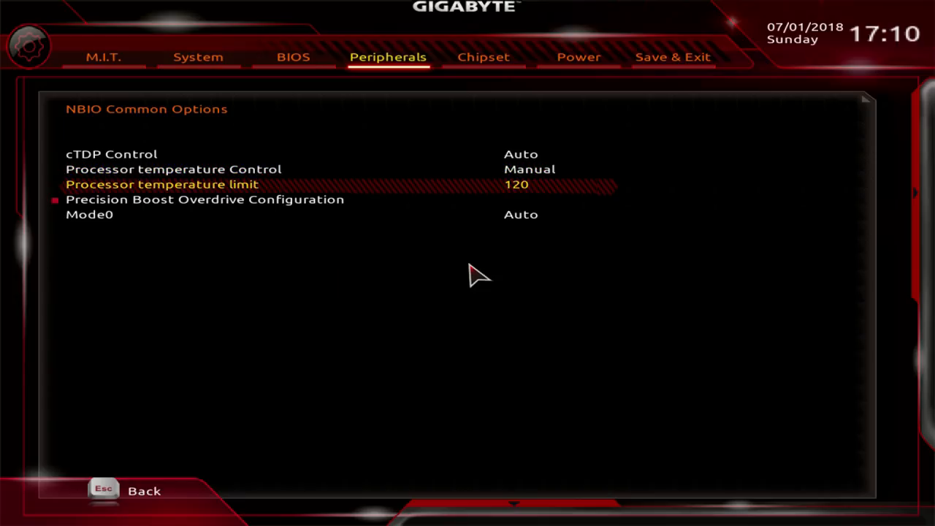
# - Try a manual Processor temperature limit of 85, then put the control back on Auto
pyautogui.press('Up')
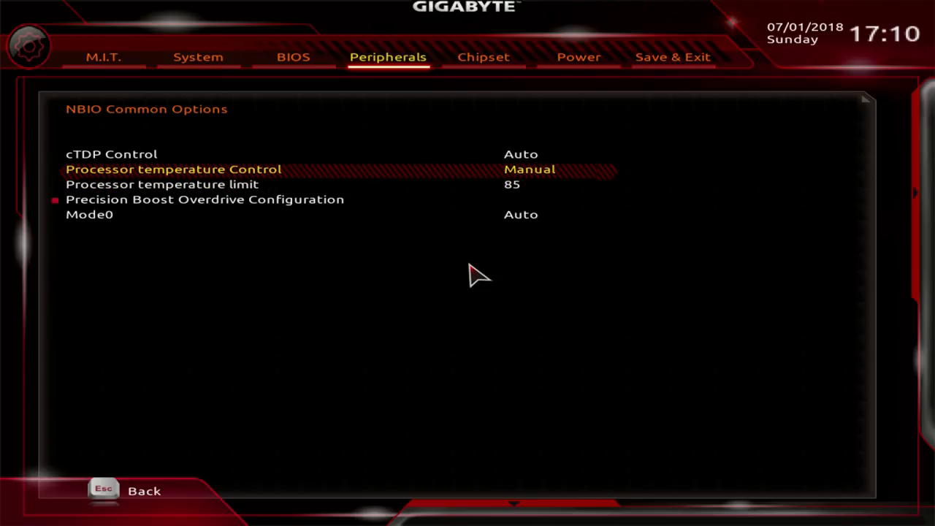
pyautogui.press('Up')
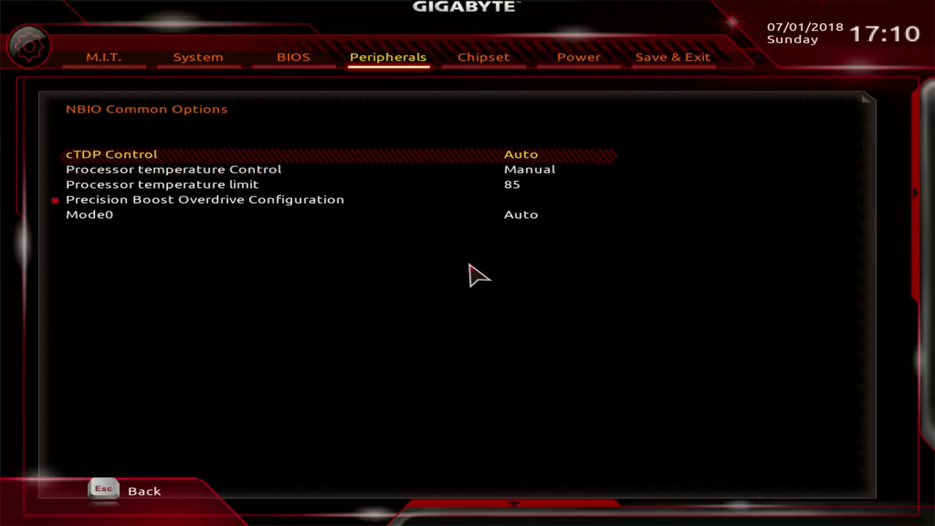
pyautogui.press('Down')
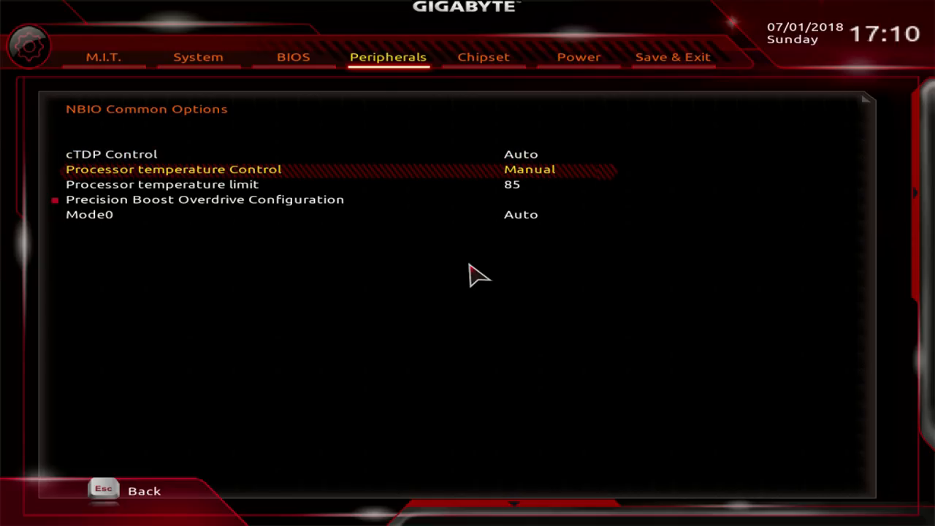
pyautogui.press('Down')
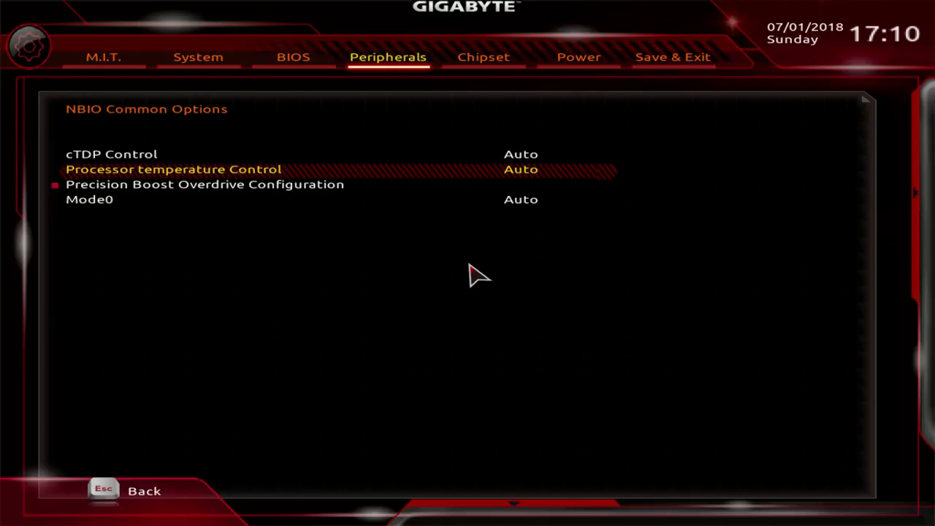
# - Accept the overclocking warning and set Precision Boost Overdrive to Manual after trying Disable and Enable
pyautogui.click(205, 184)
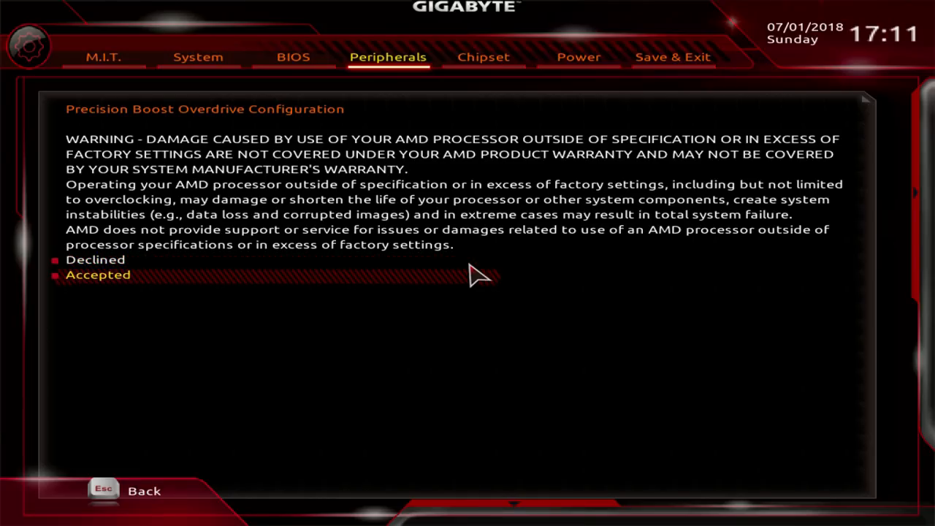
pyautogui.click(98, 275)
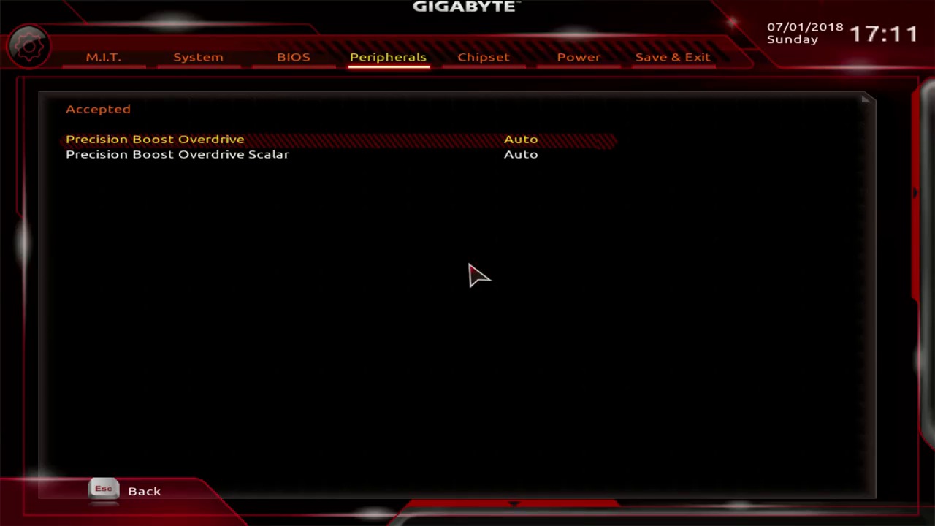
pyautogui.click(521, 139)
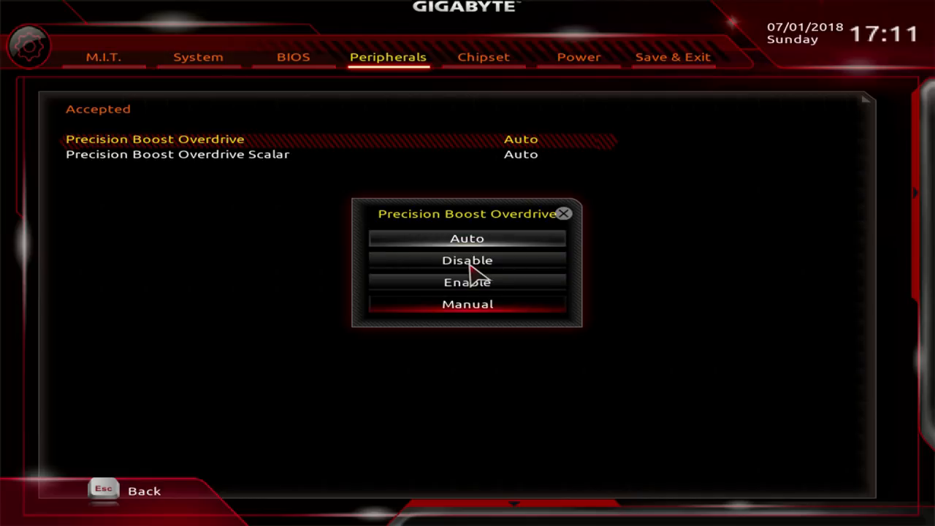
pyautogui.click(468, 260)
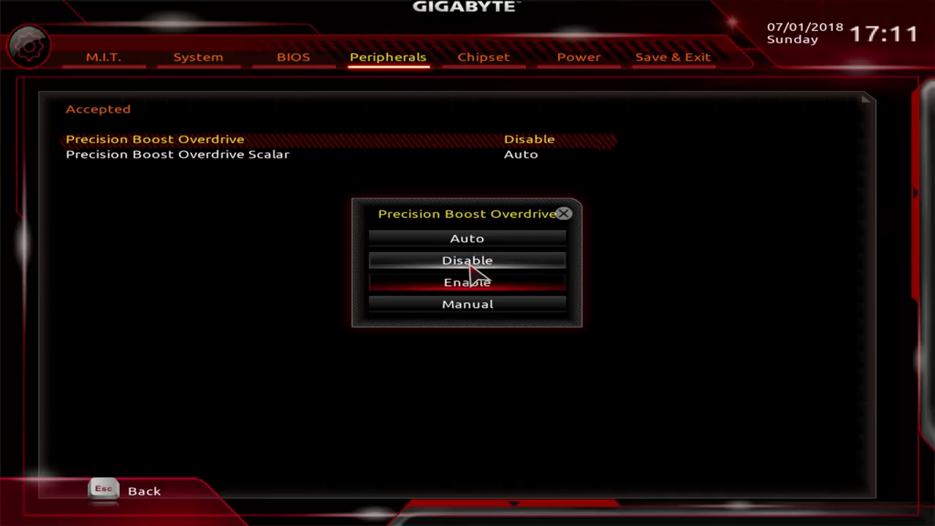
pyautogui.click(468, 282)
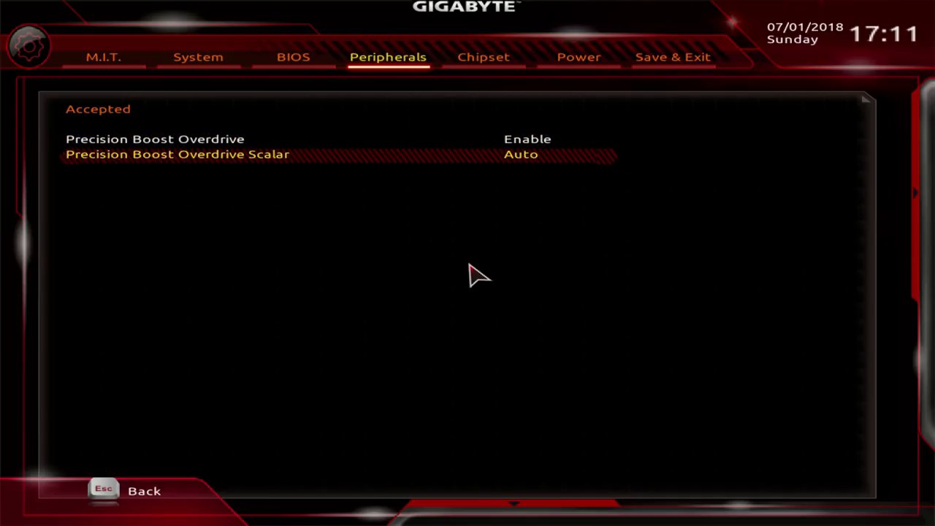
pyautogui.click(527, 139)
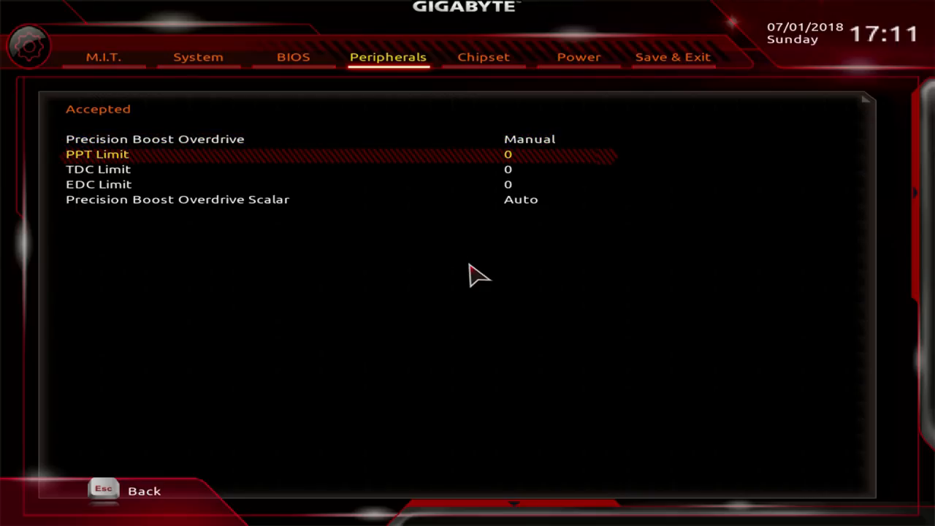
# - Set the PPT, TDC and EDC limits to 500 each after trying larger EDC values
pyautogui.press('Down')
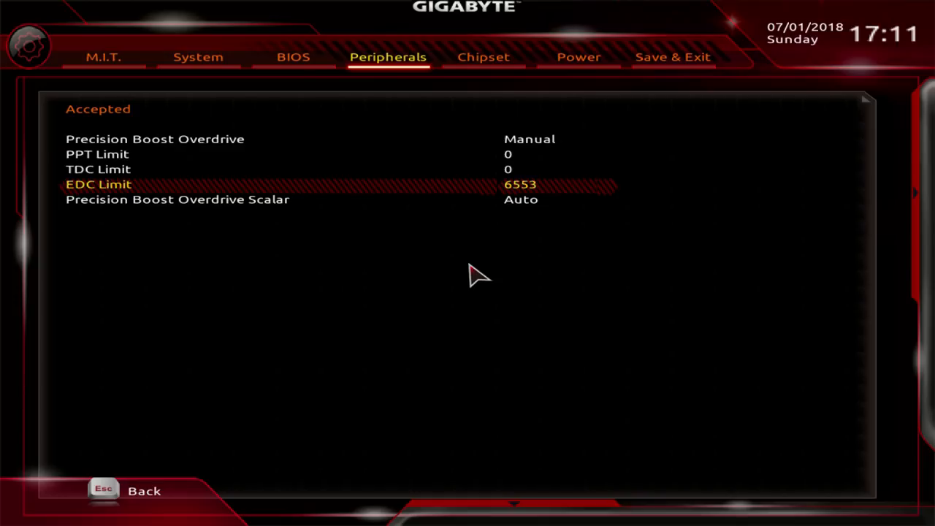
pyautogui.press('up')
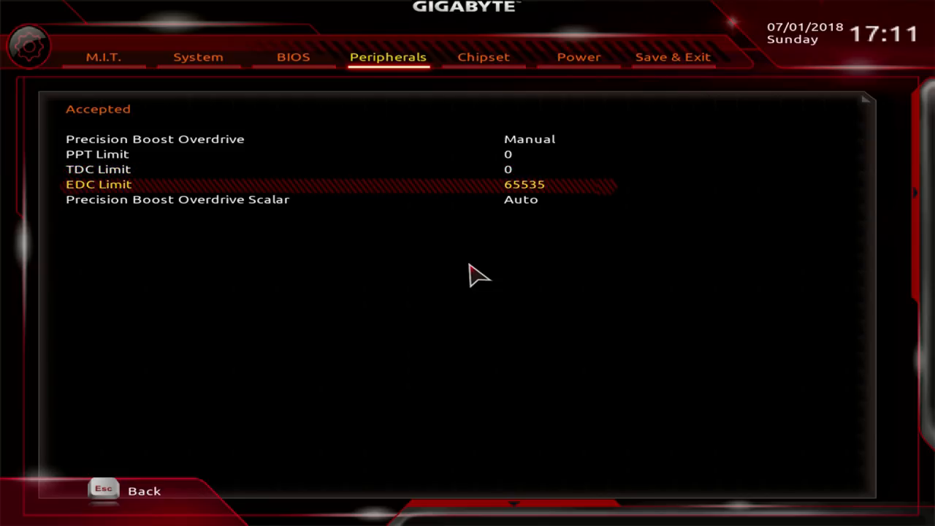
pyautogui.press('up')
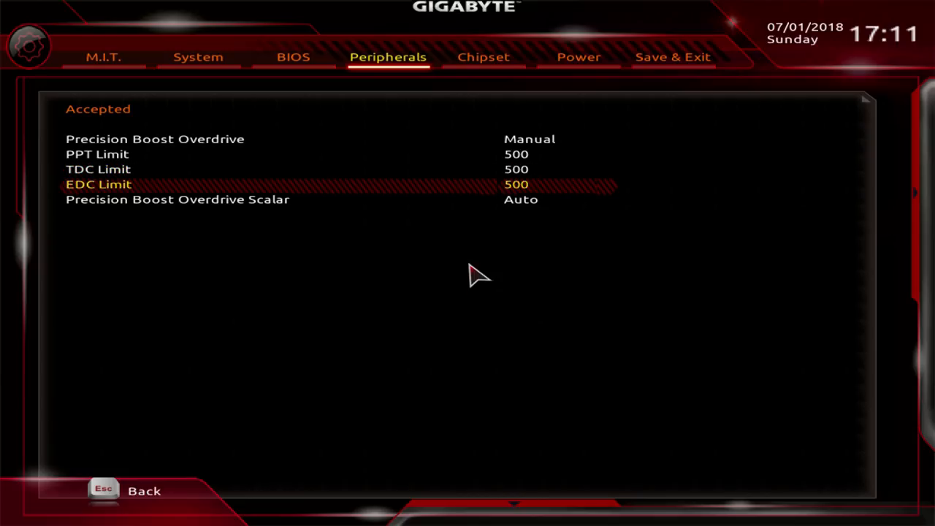
pyautogui.press('Up')
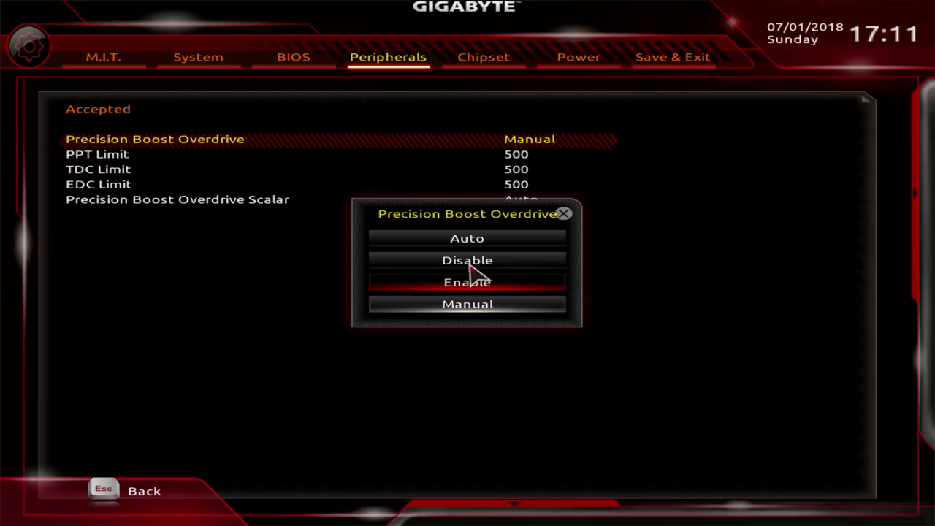
# - Set the Precision Boost Overdrive Scalar to Manual with a 10X customized scalar
pyautogui.click(468, 238)
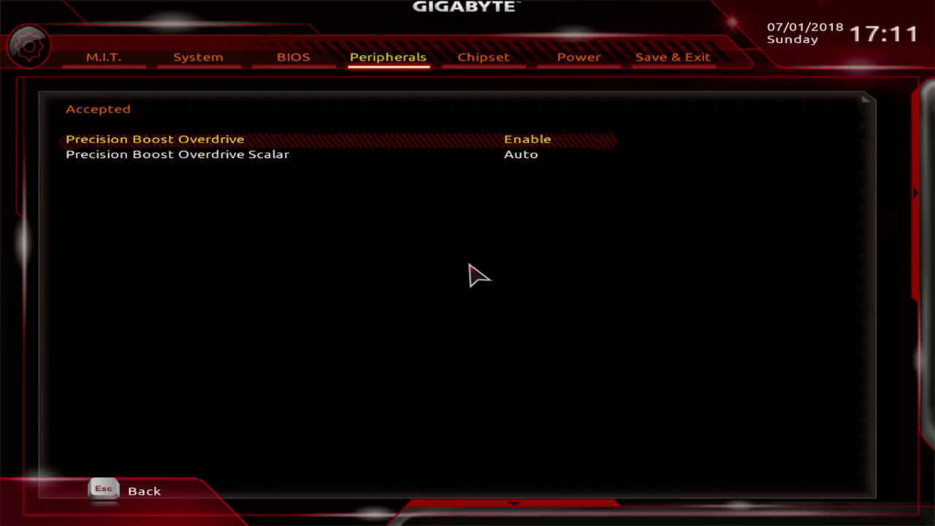
pyautogui.press('Down')
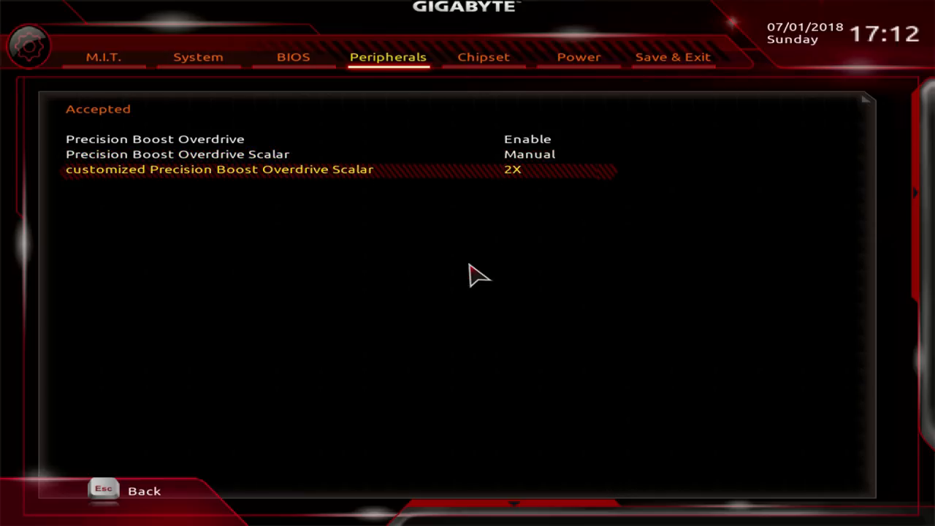
pyautogui.press('Up')
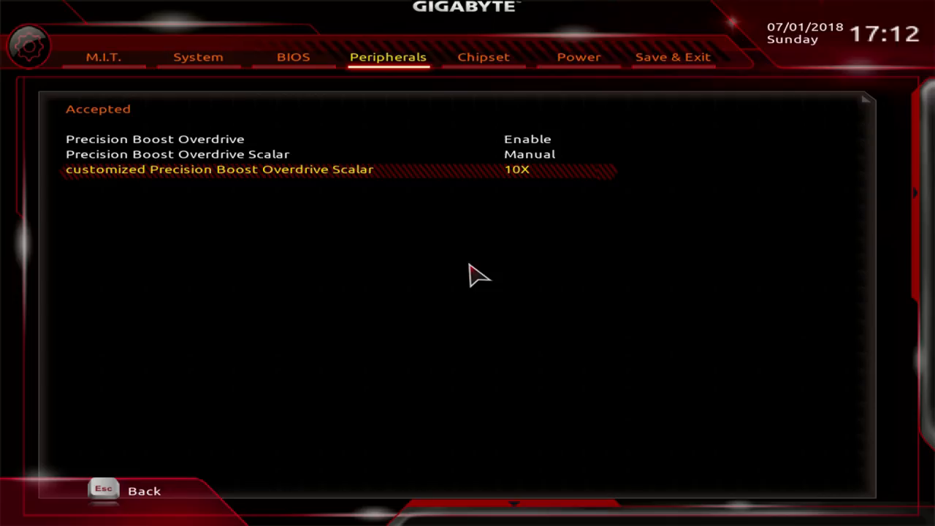
pyautogui.press('up')
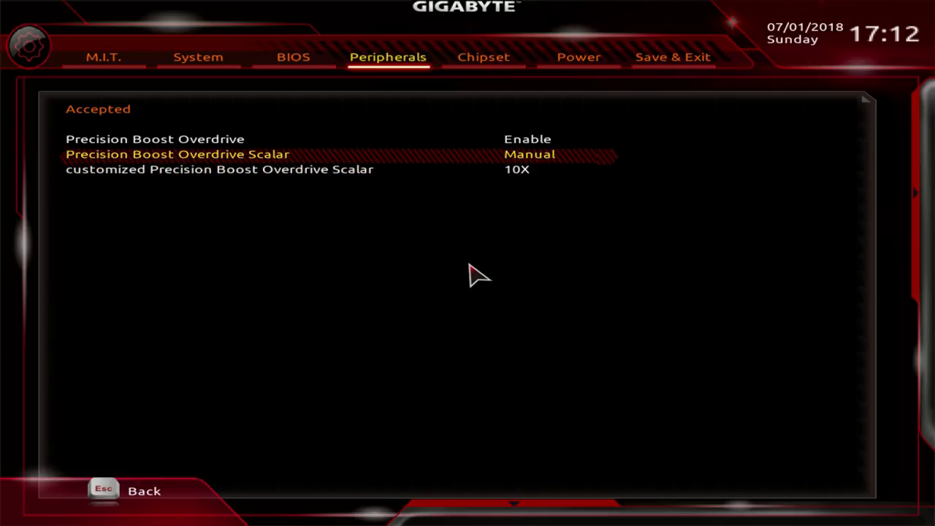
# - Review the scalar settings and leave the overdrive page for the warning page
pyautogui.press('down')
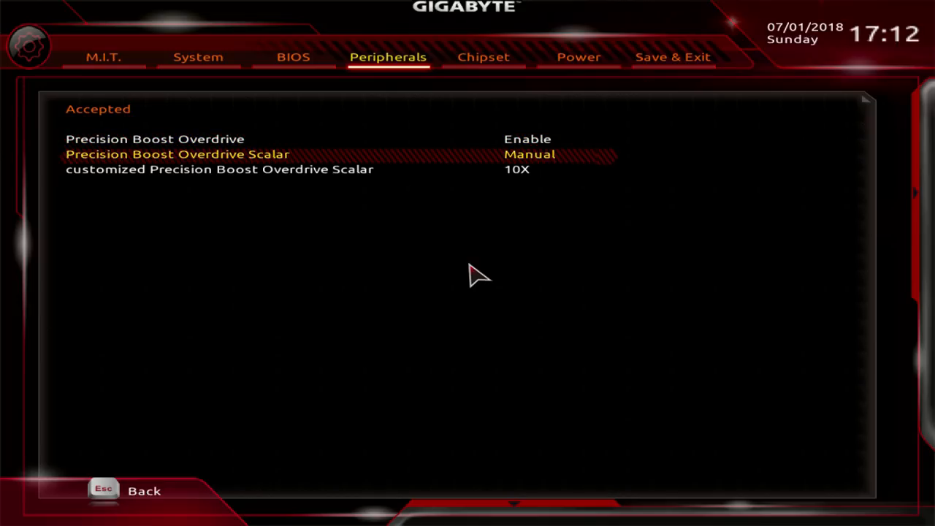
pyautogui.press('Down')
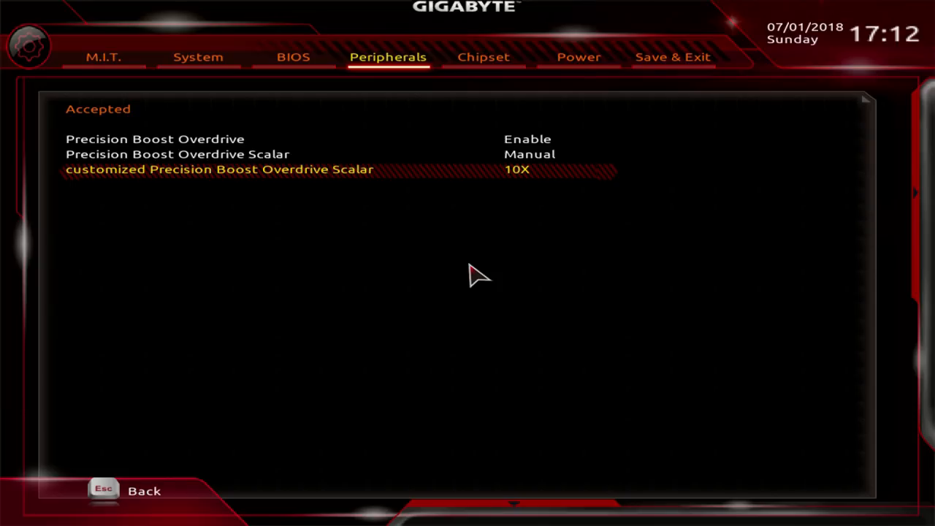
pyautogui.press('Up')
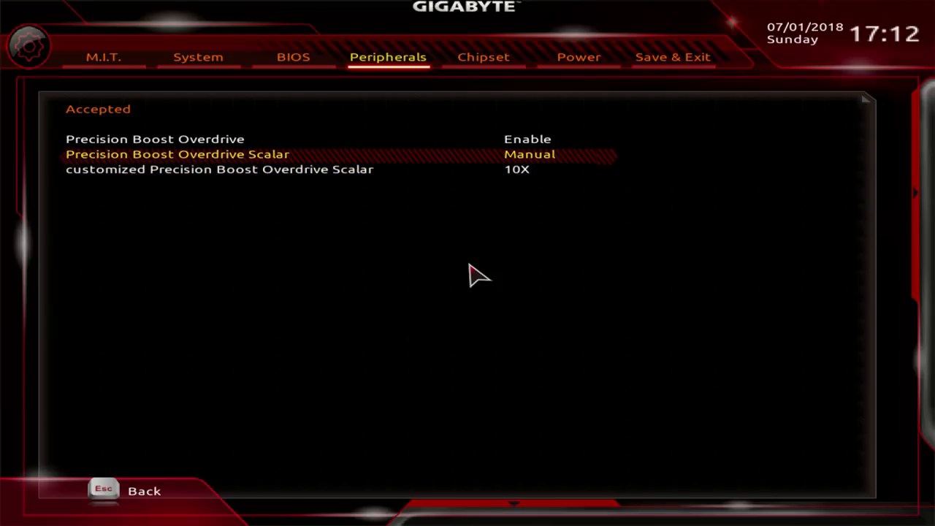
pyautogui.click(529, 155)
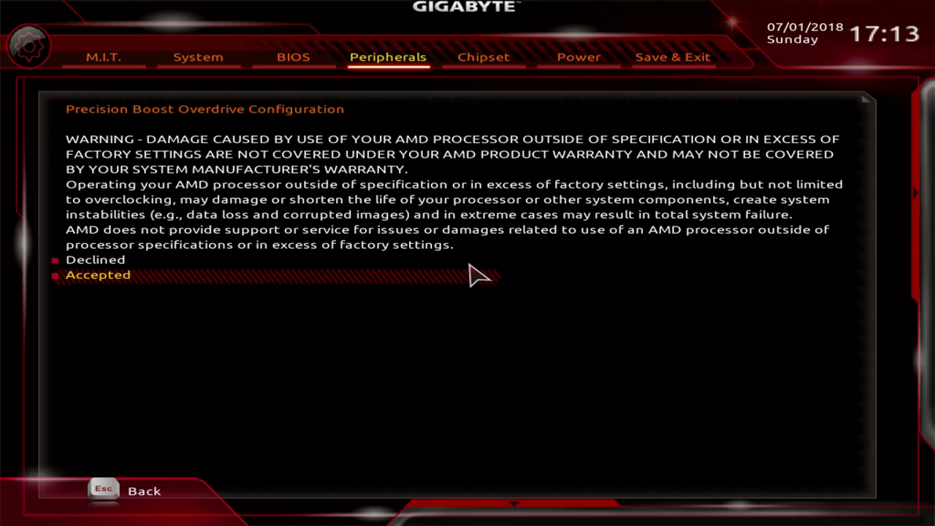
# - Return to Peripherals, view Trusted Computing's Security Device Support, then go to the Chipset page
pyautogui.click(97, 275)
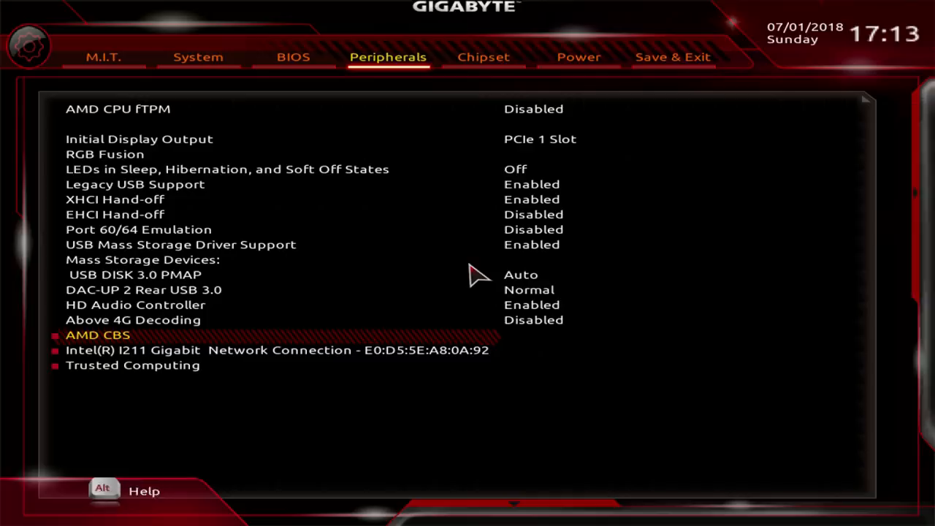
pyautogui.click(278, 351)
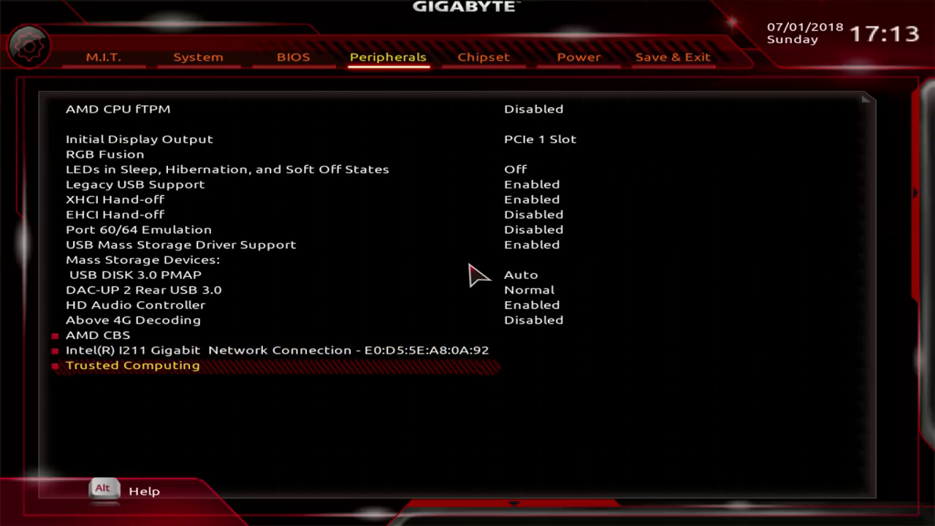
pyautogui.click(131, 365)
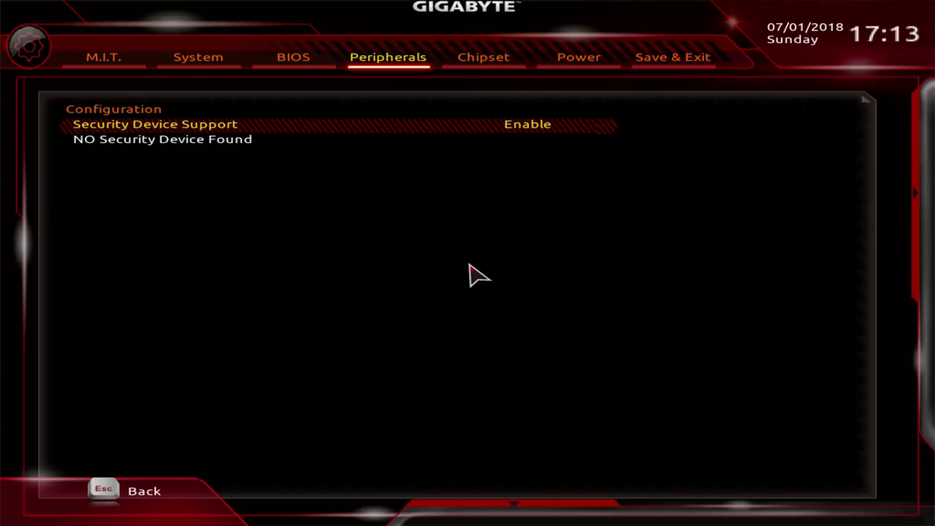
pyautogui.click(482, 57)
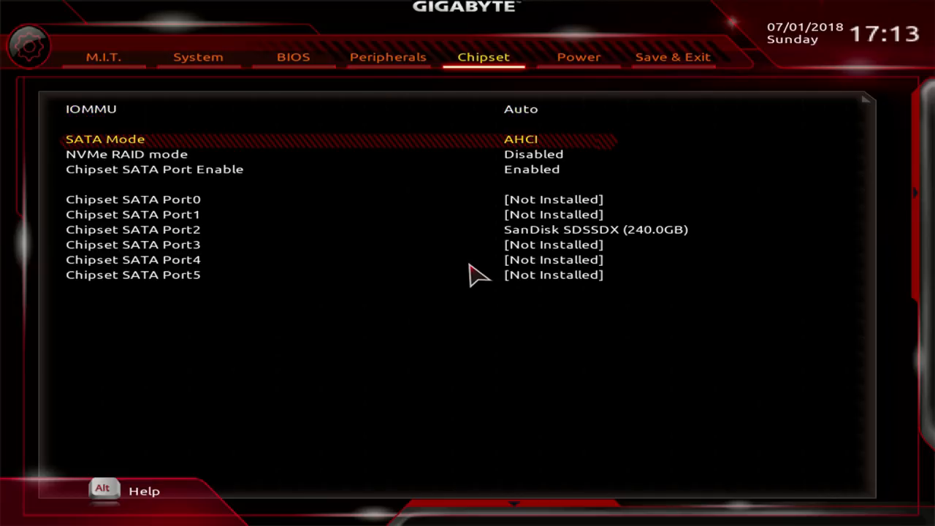
# - Look over SATA Mode, NVMe RAID mode and IOMMU, then bring up the Power page
pyautogui.press('Down')
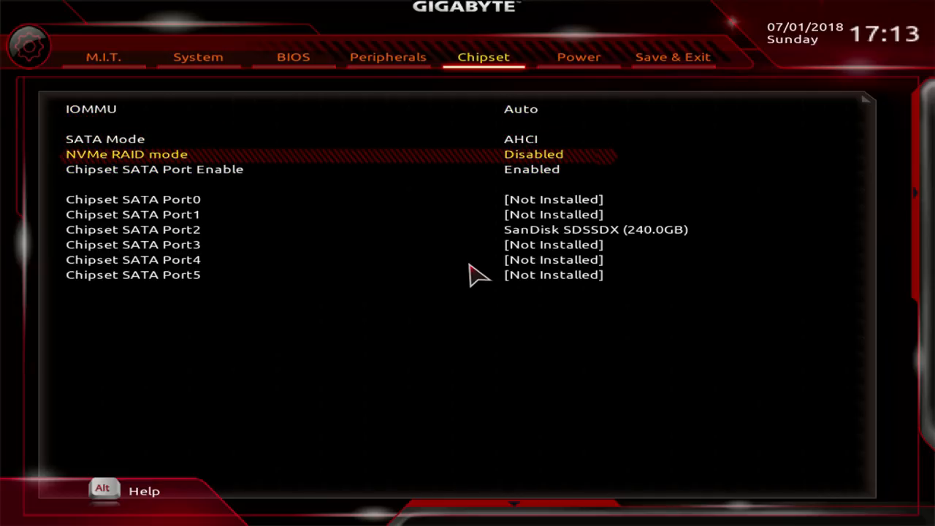
pyautogui.press('Up')
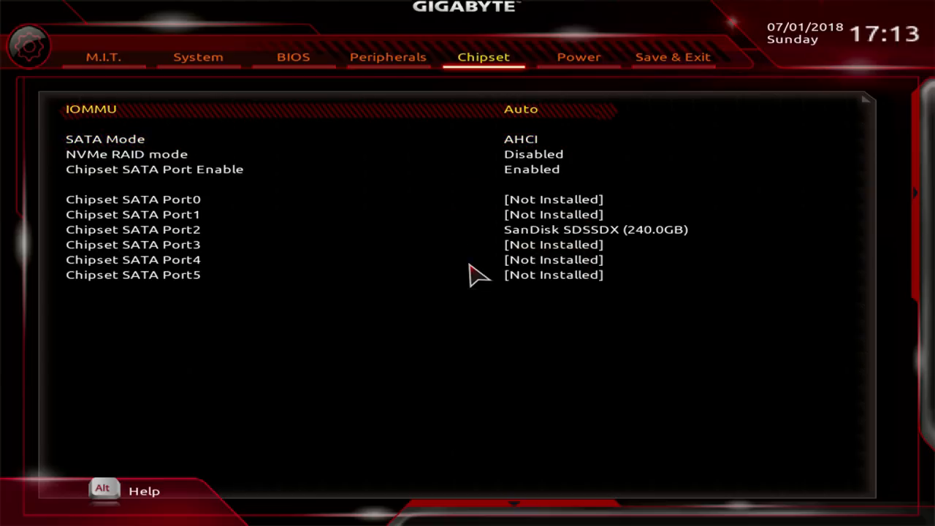
pyautogui.click(579, 57)
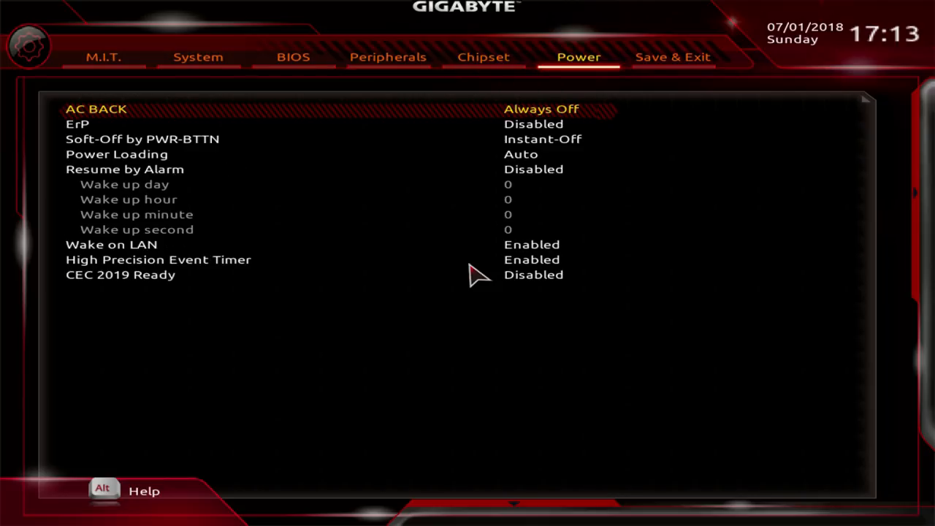
pyautogui.click(541, 108)
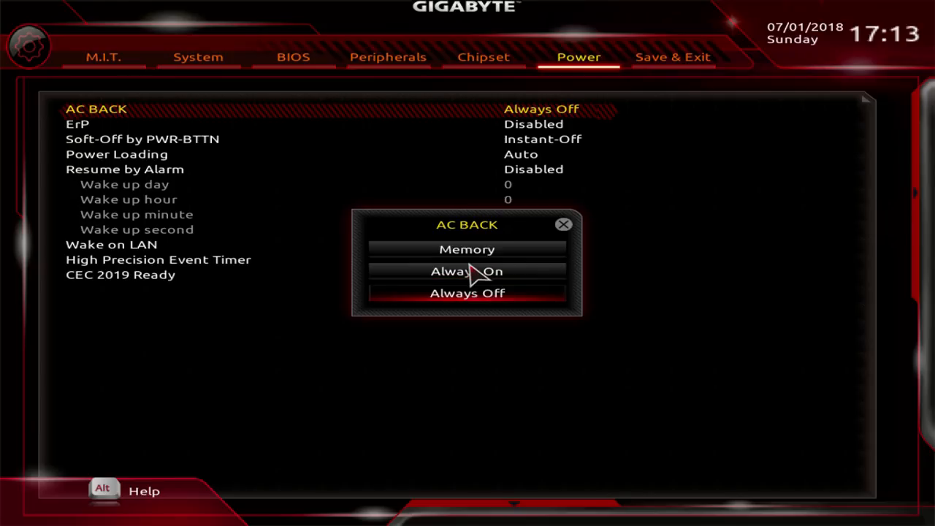
pyautogui.click(468, 293)
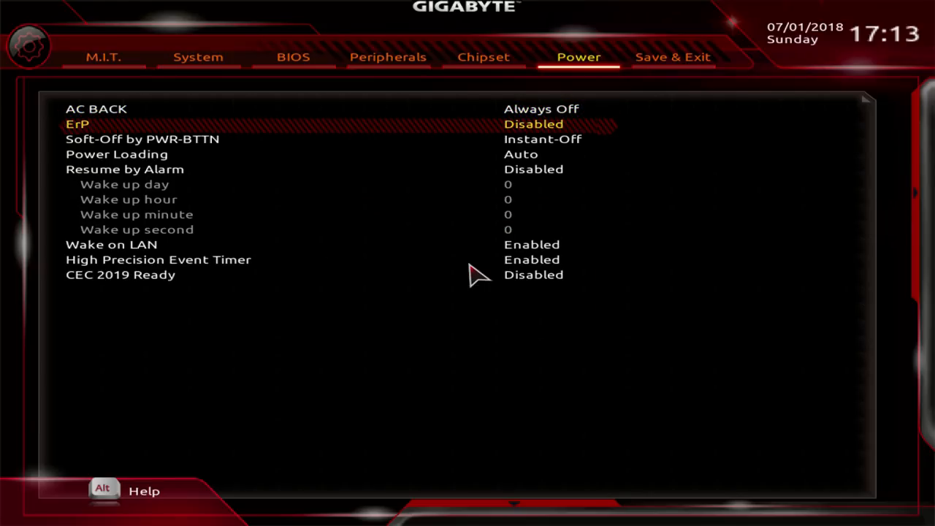
pyautogui.click(534, 122)
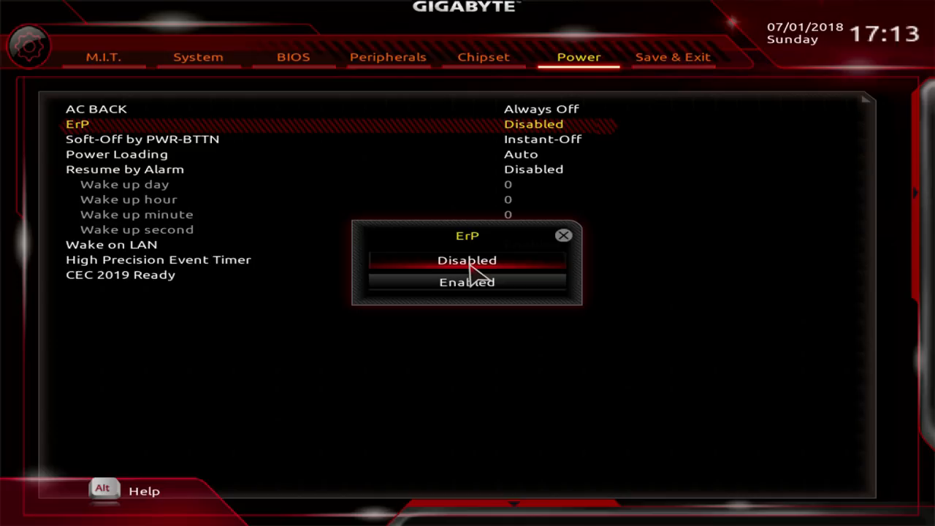
pyautogui.click(468, 260)
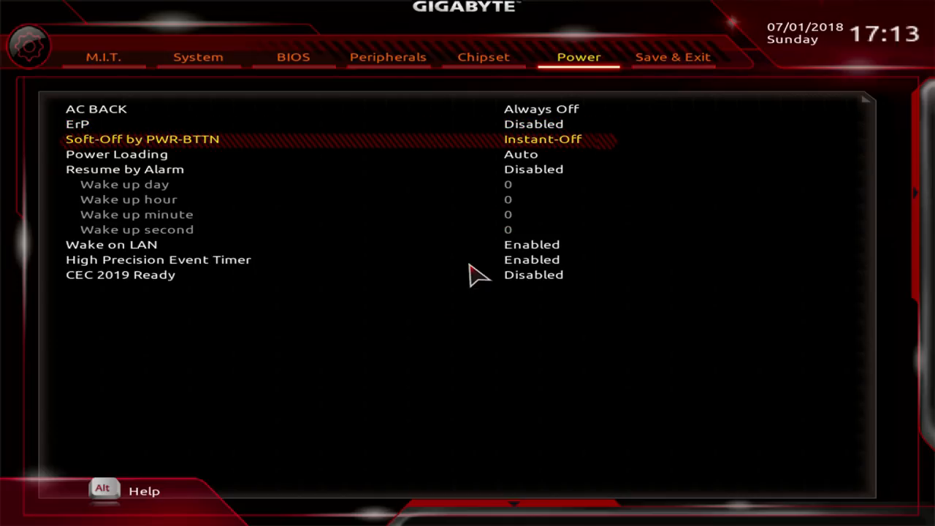
pyautogui.click(542, 139)
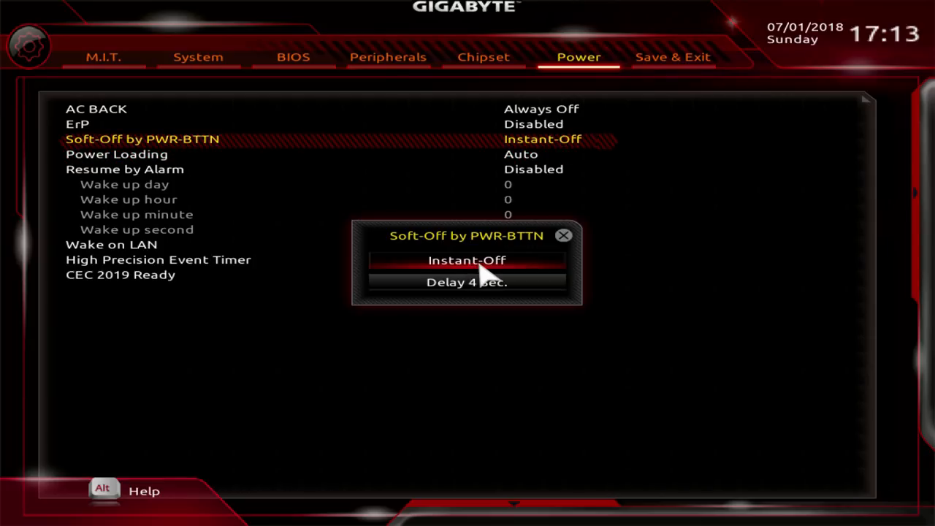
pyautogui.click(466, 260)
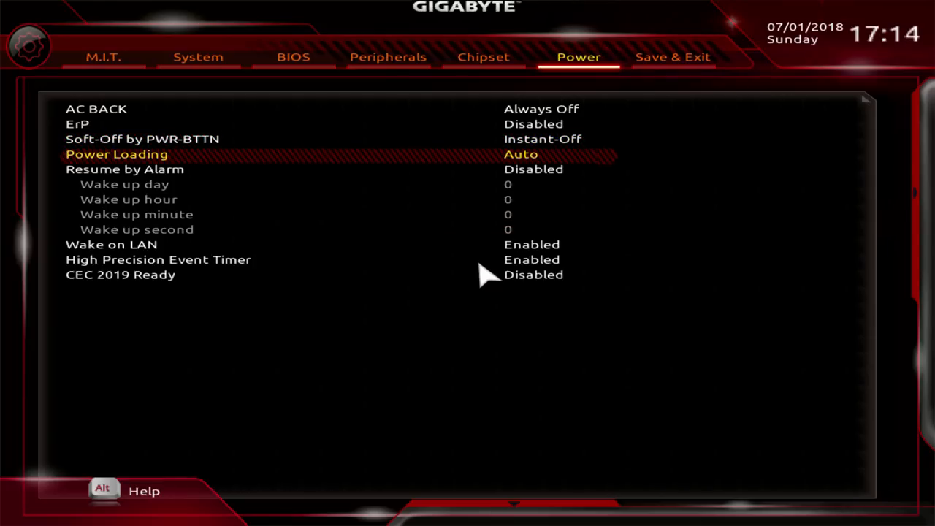
pyautogui.click(521, 155)
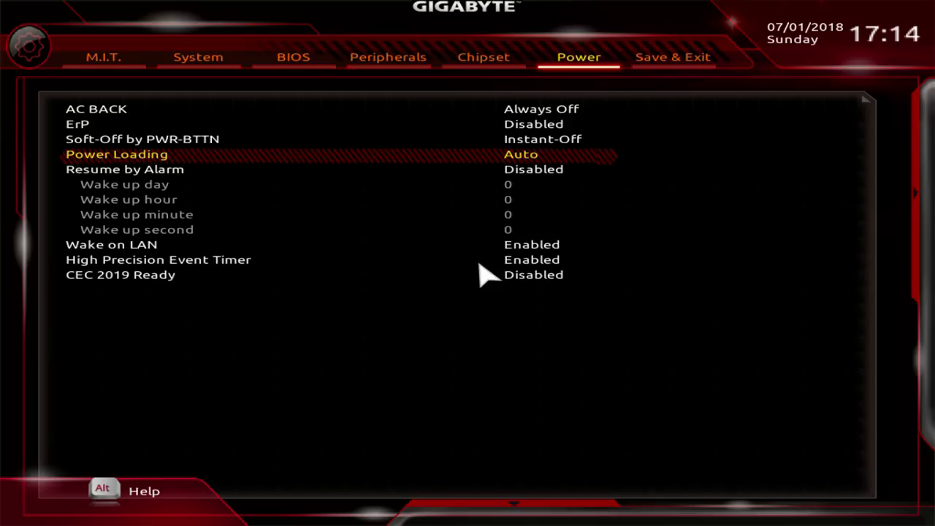
pyautogui.press('Down')
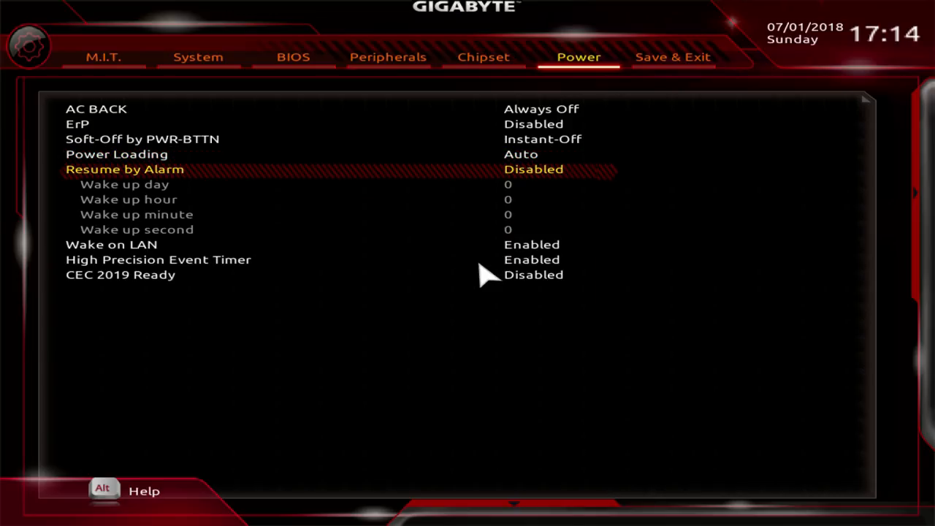
pyautogui.click(533, 170)
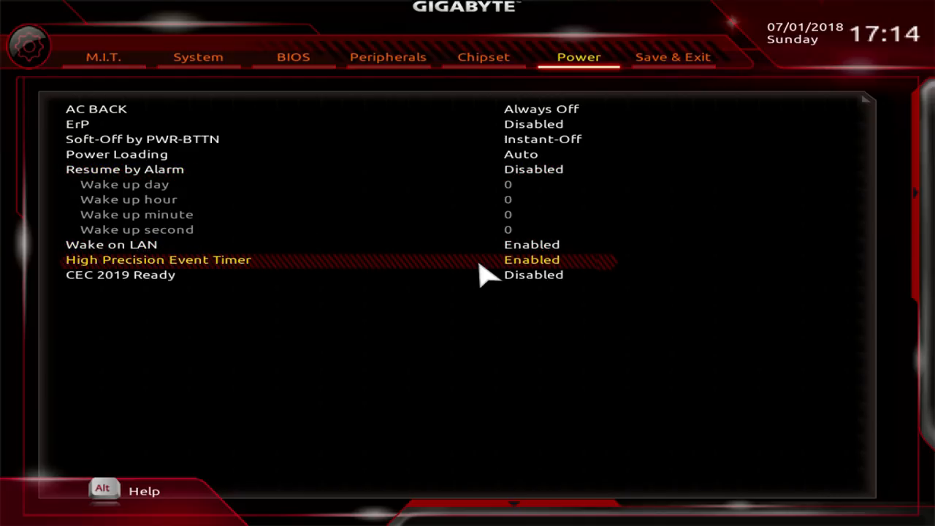
pyautogui.click(532, 260)
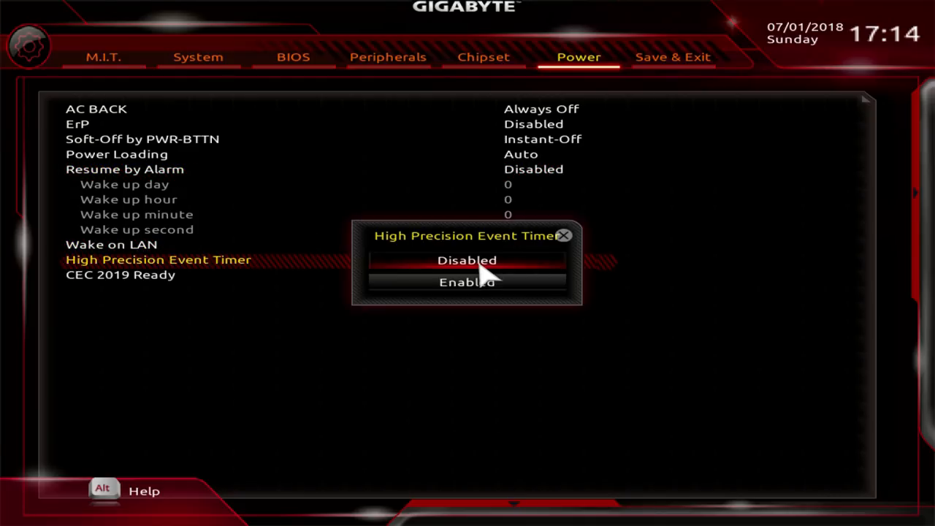
pyautogui.click(467, 280)
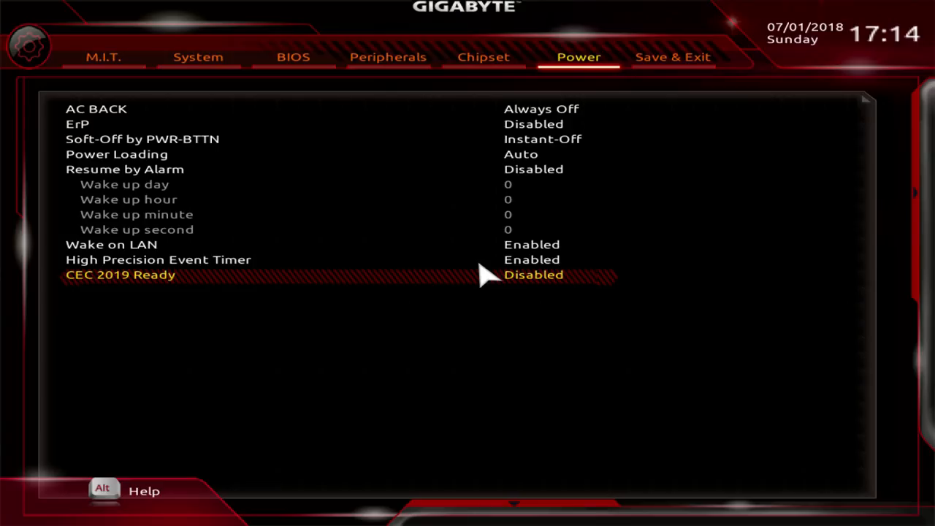
pyautogui.click(672, 57)
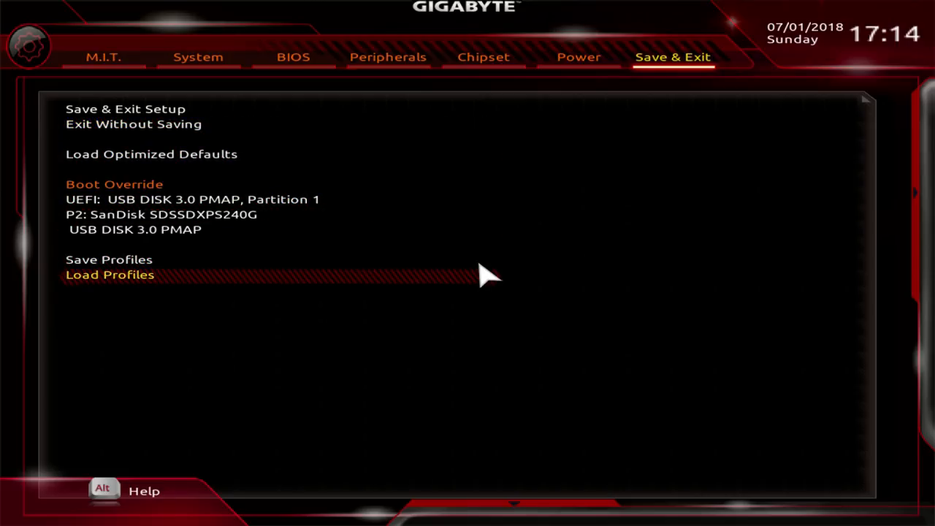
# - Save the settings to the USB disk as a new profile file named 'qwerqwerqwe'
pyautogui.click(108, 260)
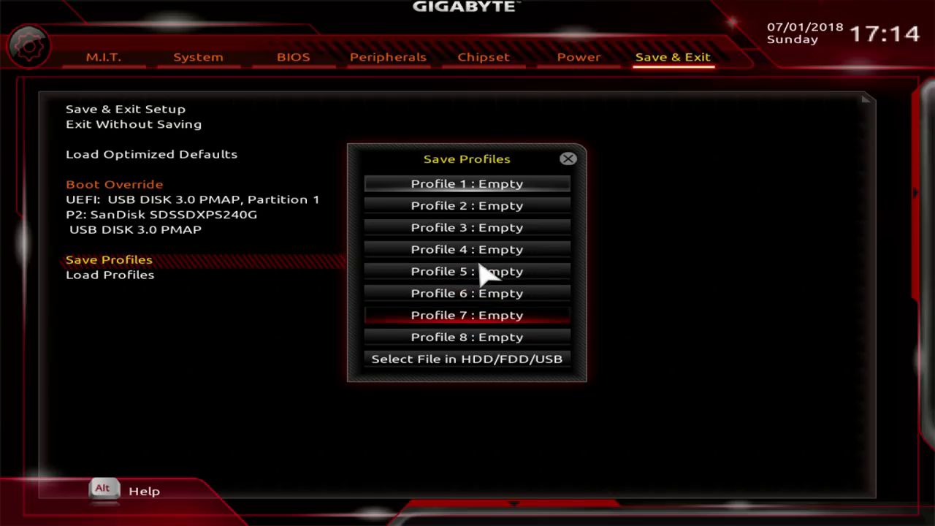
pyautogui.click(467, 360)
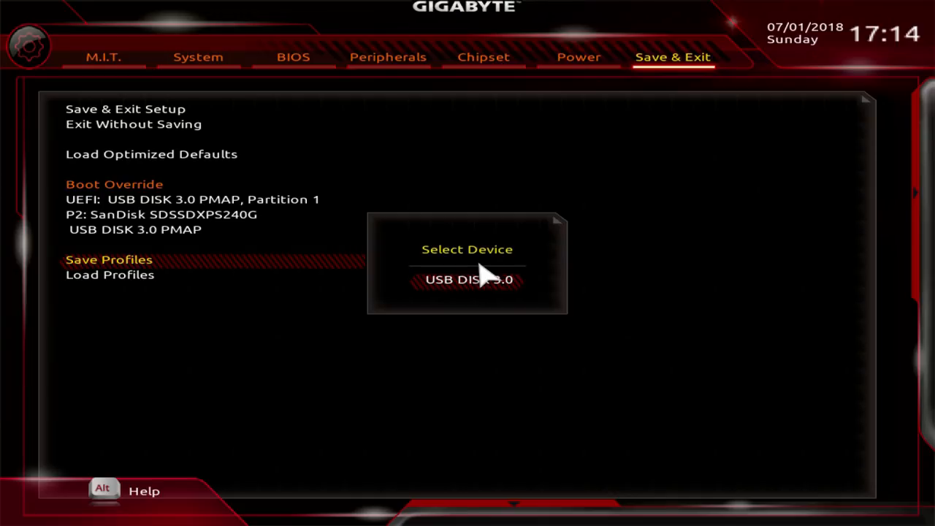
pyautogui.click(468, 279)
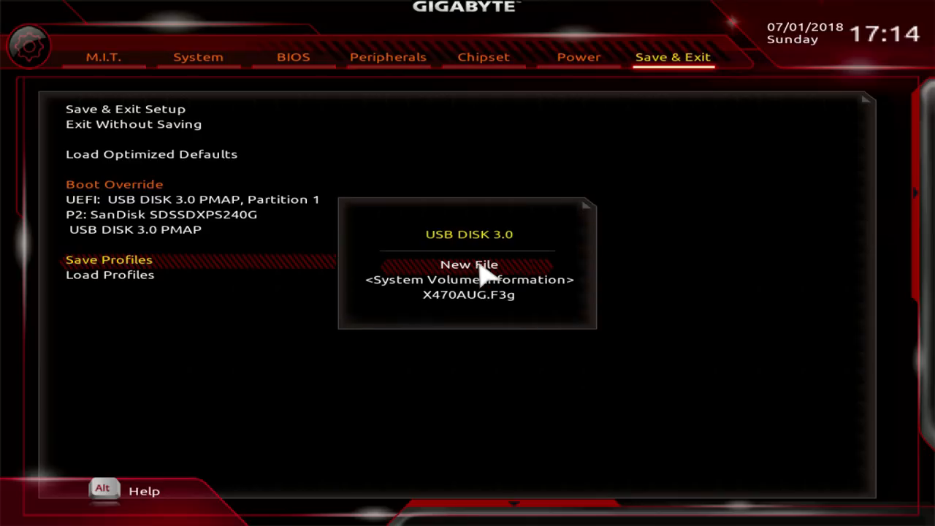
pyautogui.click(468, 264)
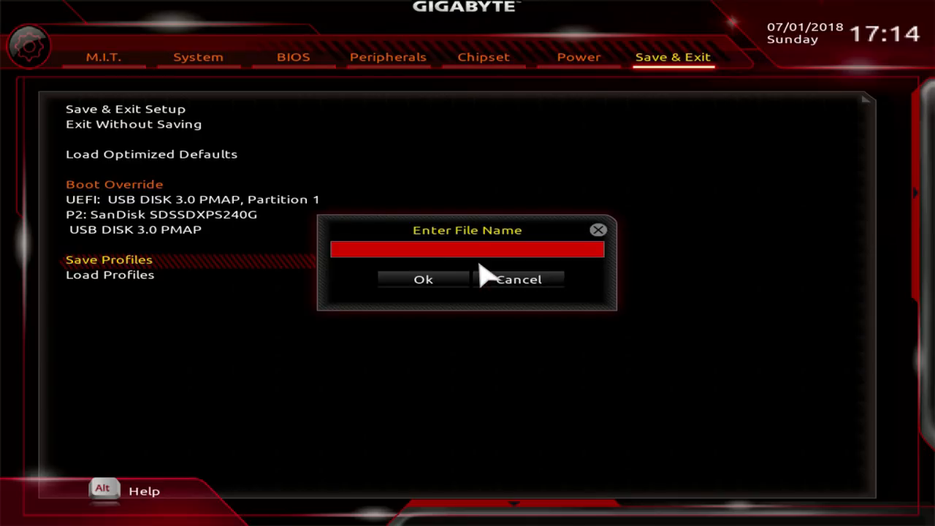
pyautogui.write('qwerqwerqwe')
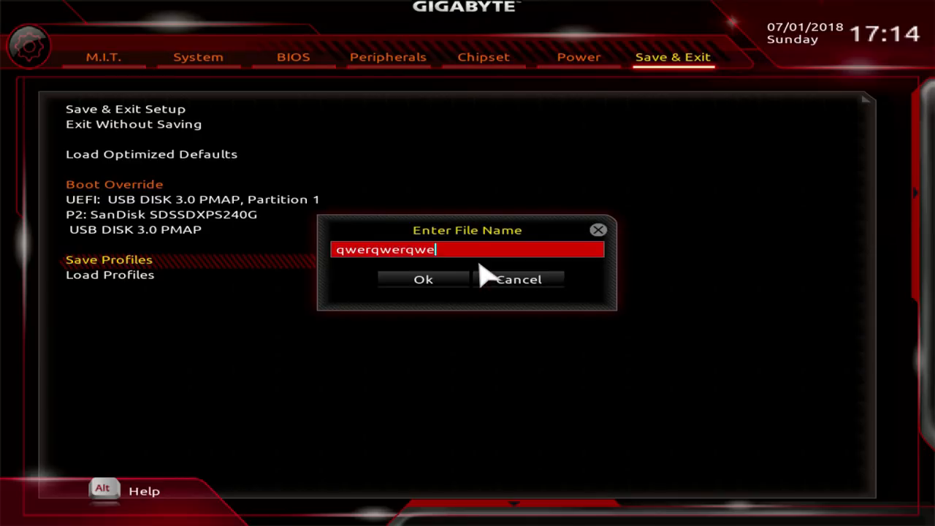
pyautogui.click(424, 279)
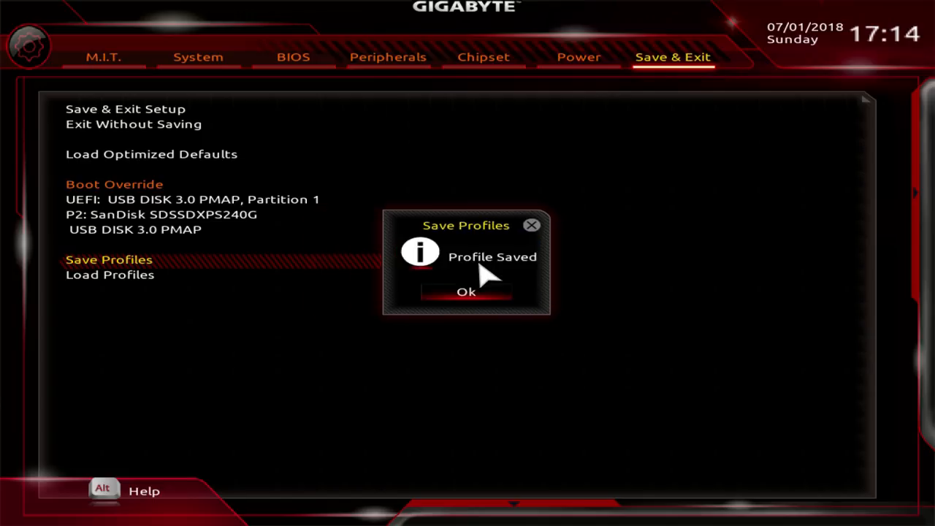
pyautogui.click(466, 292)
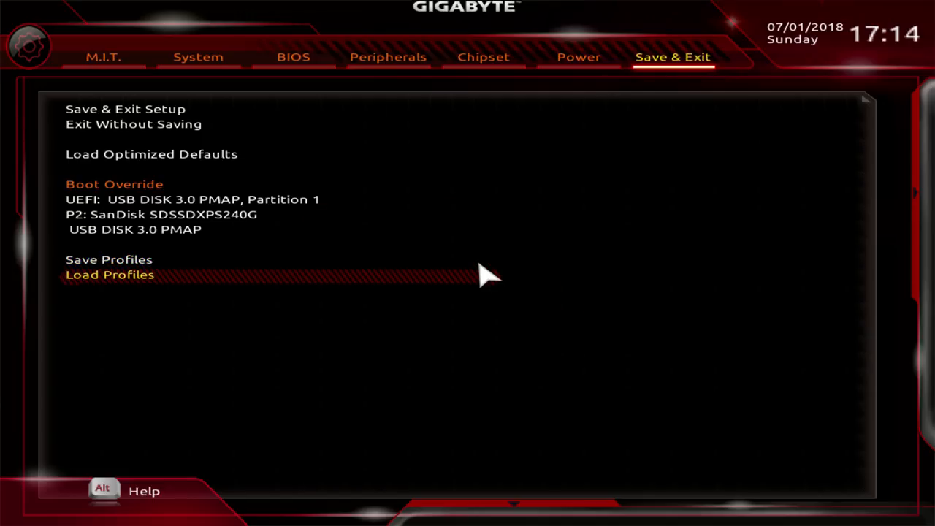
# - Load a profile from a file on the USB drive and acknowledge the Profile Loaded notice
pyautogui.click(109, 274)
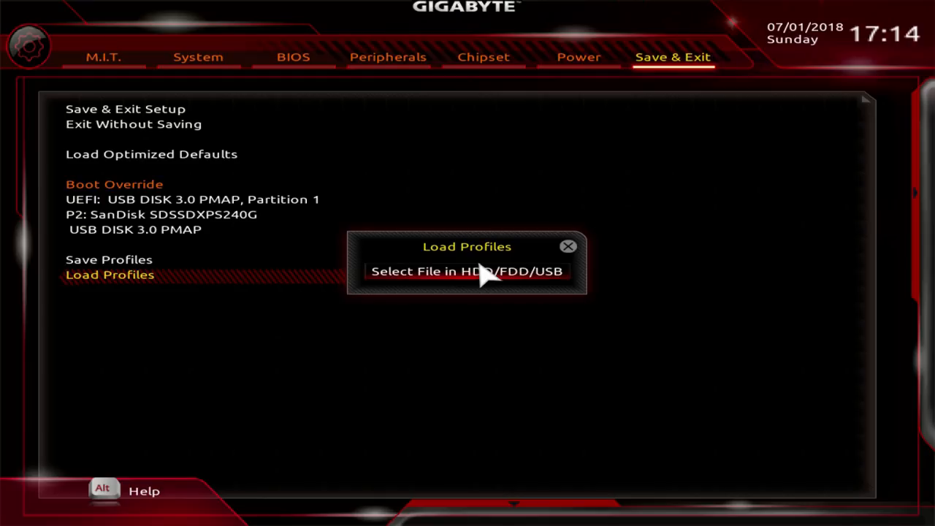
pyautogui.click(467, 271)
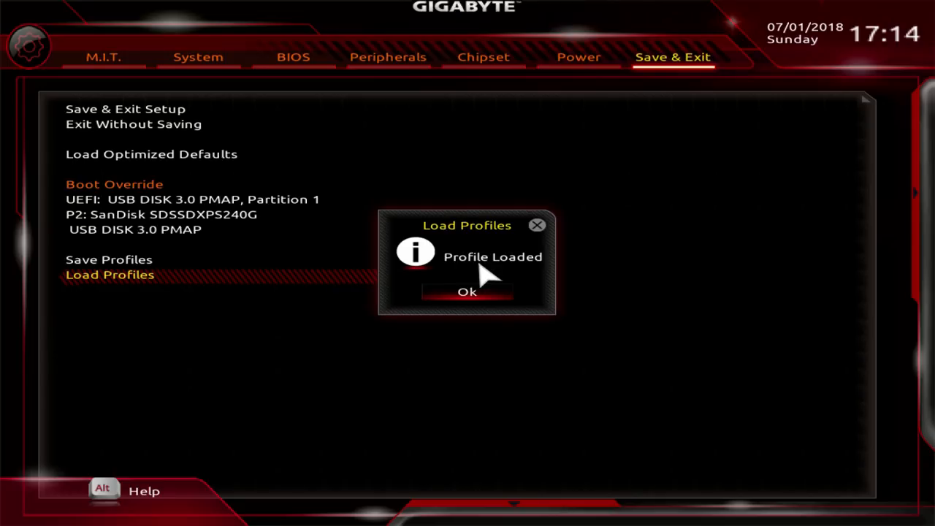
pyautogui.click(468, 293)
pyautogui.write('a')
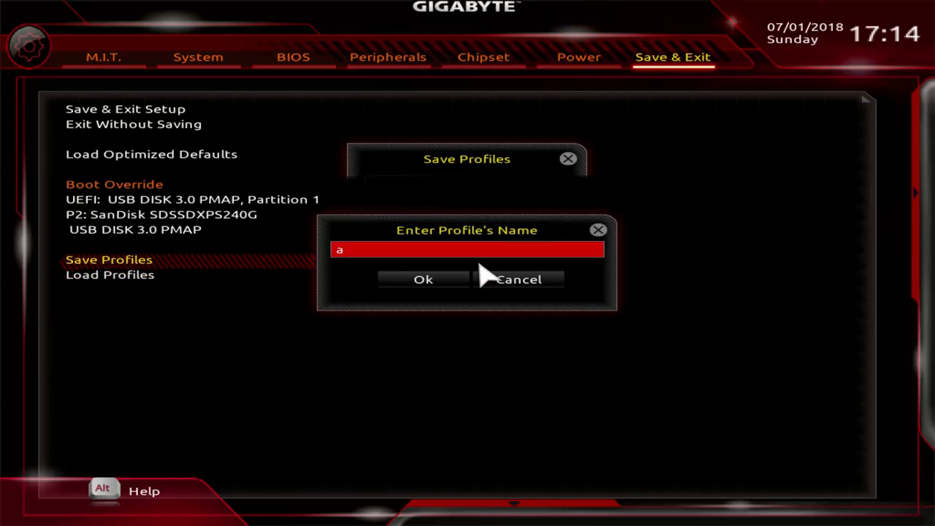
# - Store the settings as onboard Profile 1 'asasdfasdf', check the stored list, and go to M.I.T
pyautogui.click(518, 279)
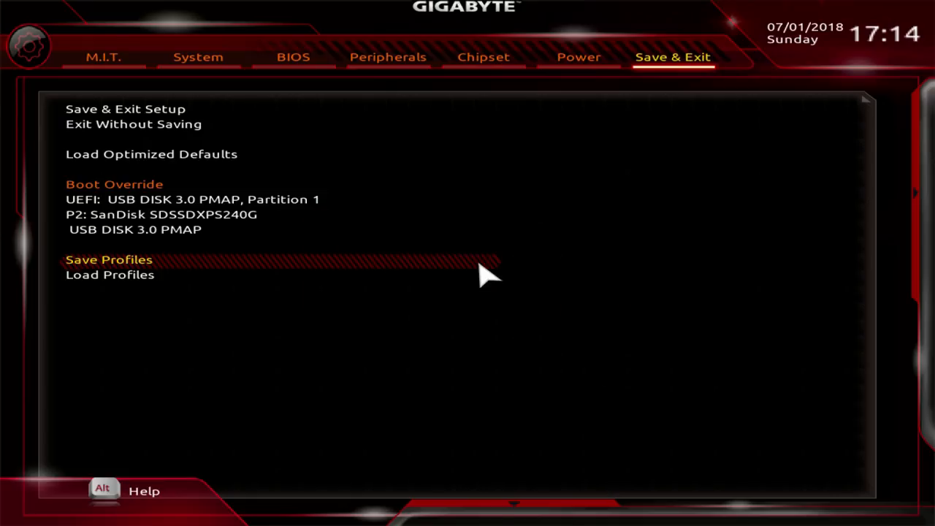
pyautogui.click(110, 275)
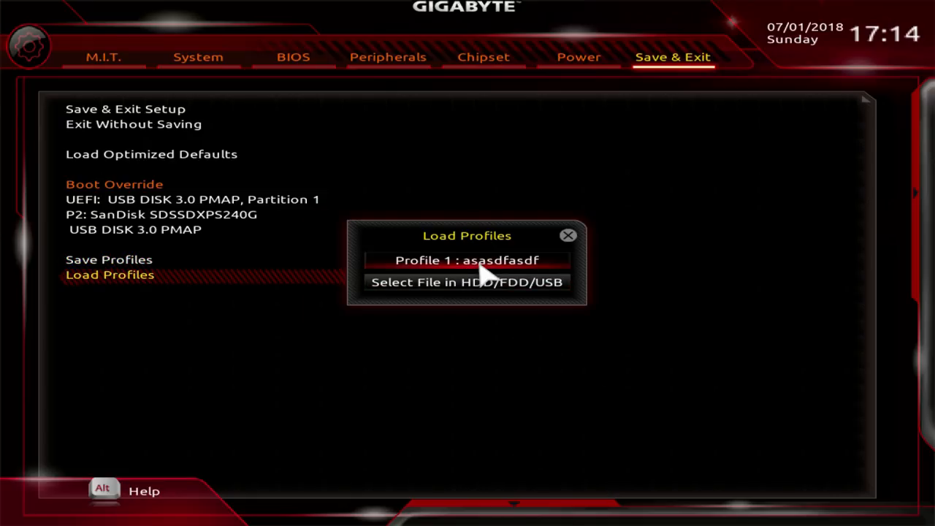
pyautogui.click(103, 57)
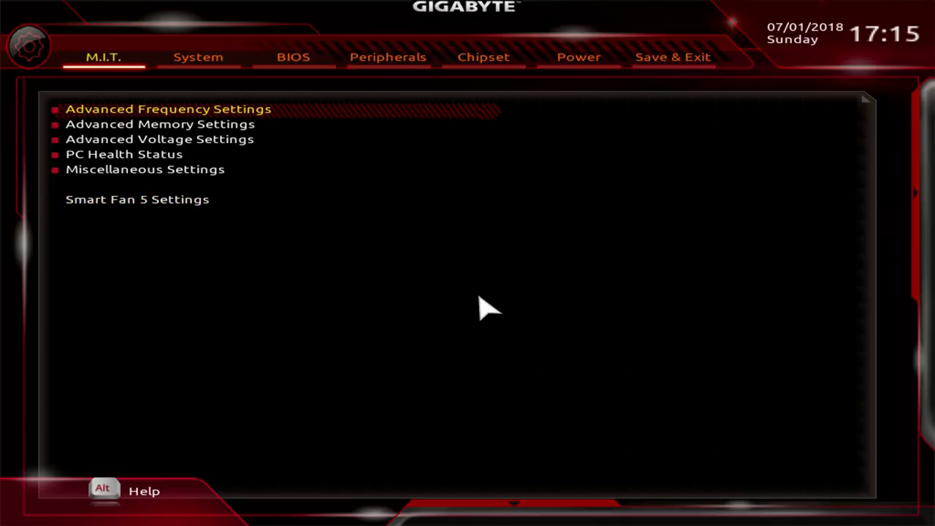
pyautogui.moveTo(486, 482)
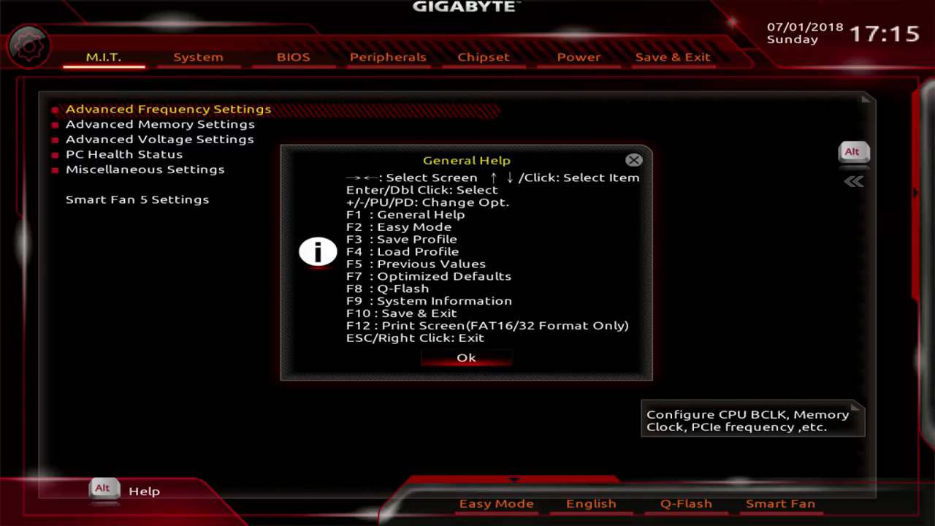
# - Close the General Help shortcut list and leave the Q-Flash page (BIOS F3g) back to M.I.T
pyautogui.click(466, 358)
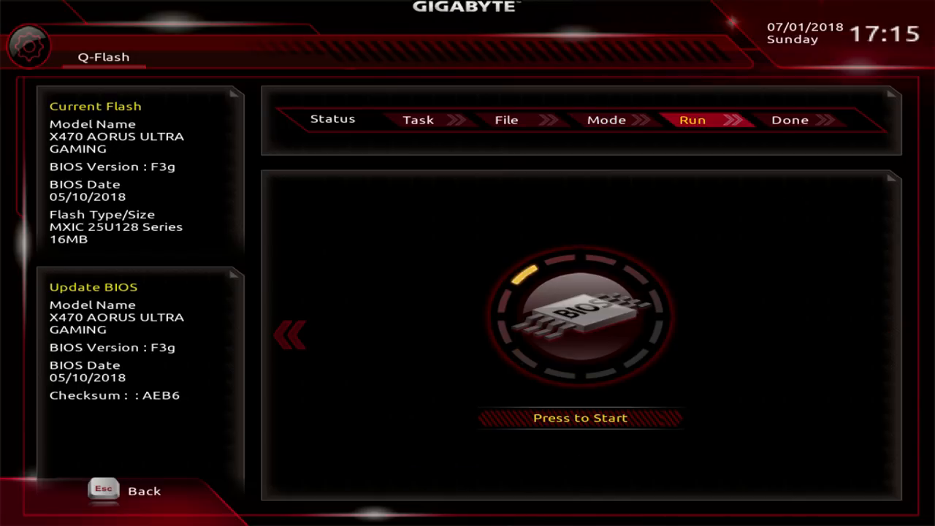
pyautogui.click(580, 418)
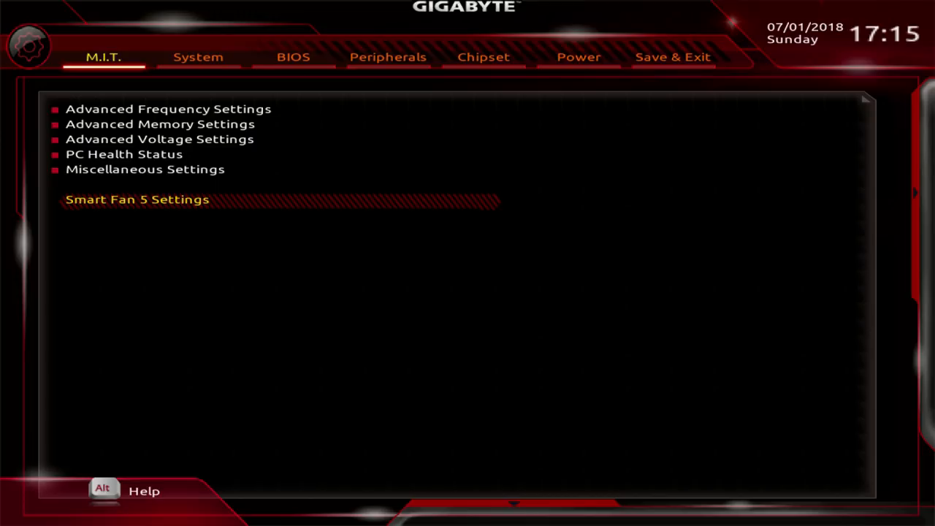
# - Browse the M.I.T. frequency and memory entries, then bring up the BIOS boot options page
pyautogui.press('up')
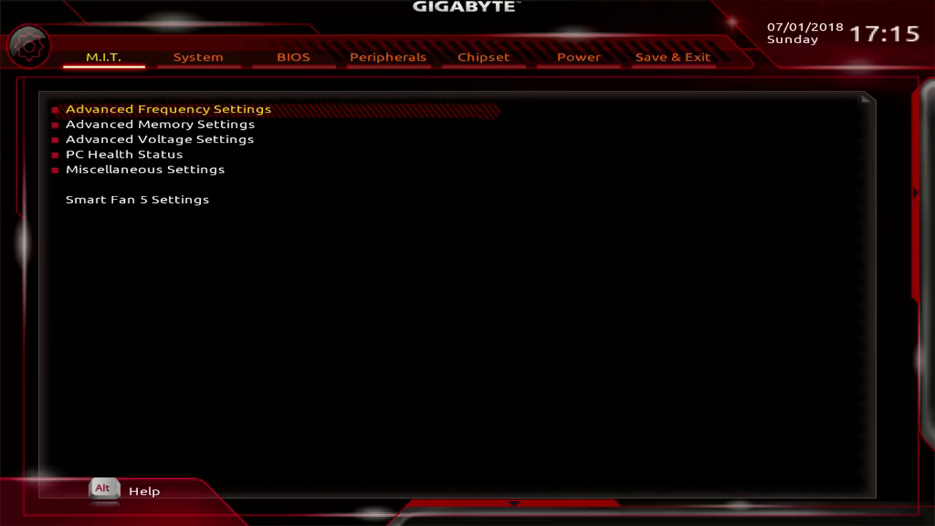
pyautogui.click(159, 139)
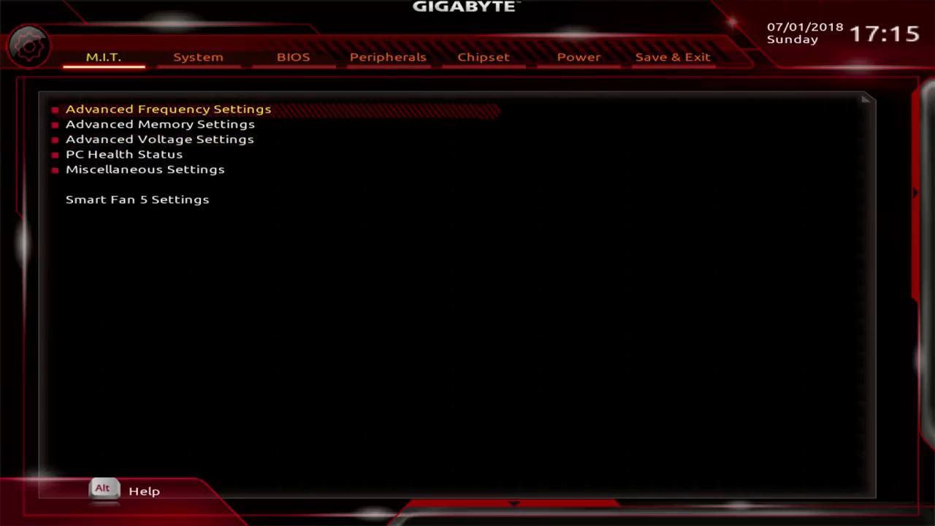
pyautogui.press('Down')
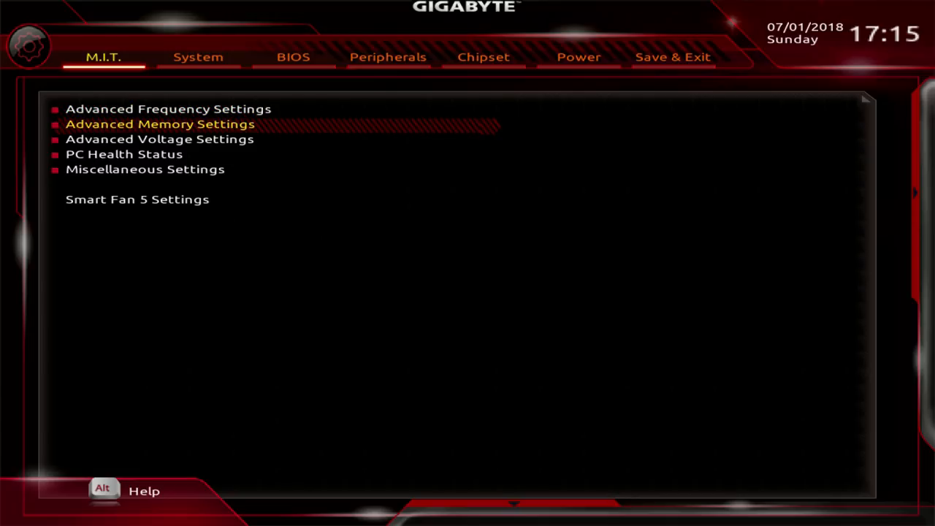
pyautogui.click(292, 57)
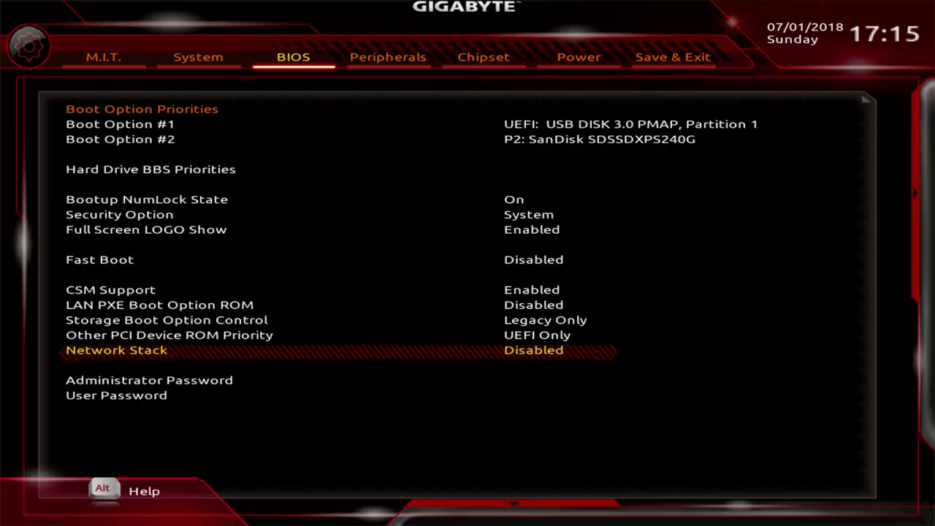
# - Enter AMD CBS under Peripherals to show Zen, DF, UMC and NBIO Common Options
pyautogui.click(389, 57)
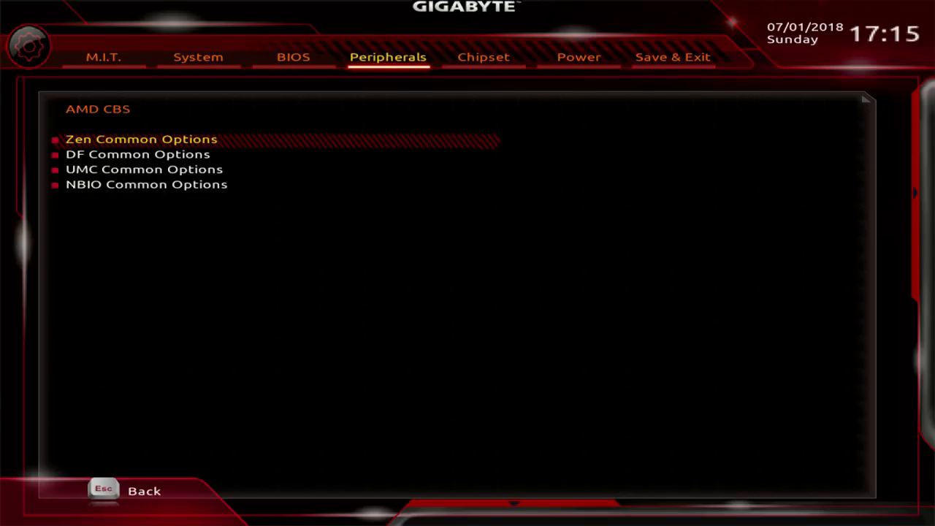
pyautogui.click(143, 169)
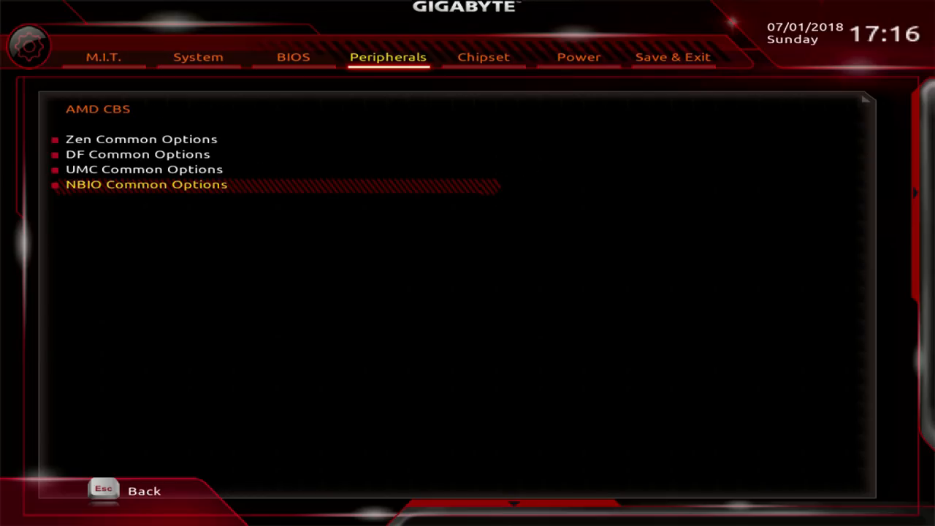
# - Review the System info page, then scroll through the M.I.T. advanced memory timing settings
pyautogui.click(199, 57)
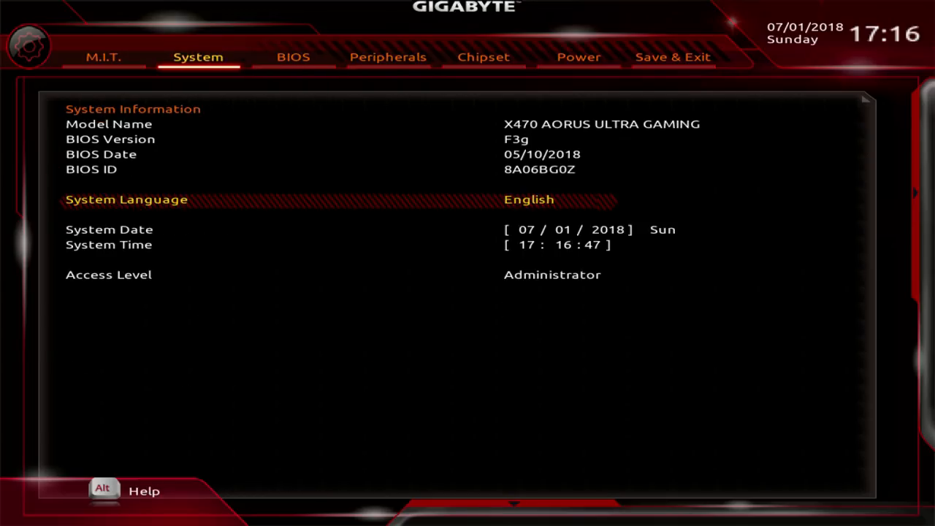
pyautogui.click(102, 57)
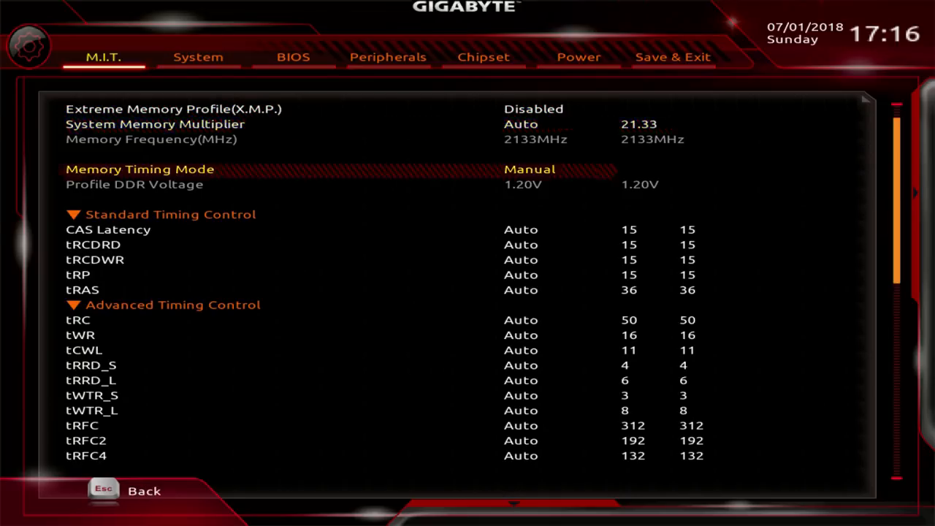
pyautogui.scroll(-3)
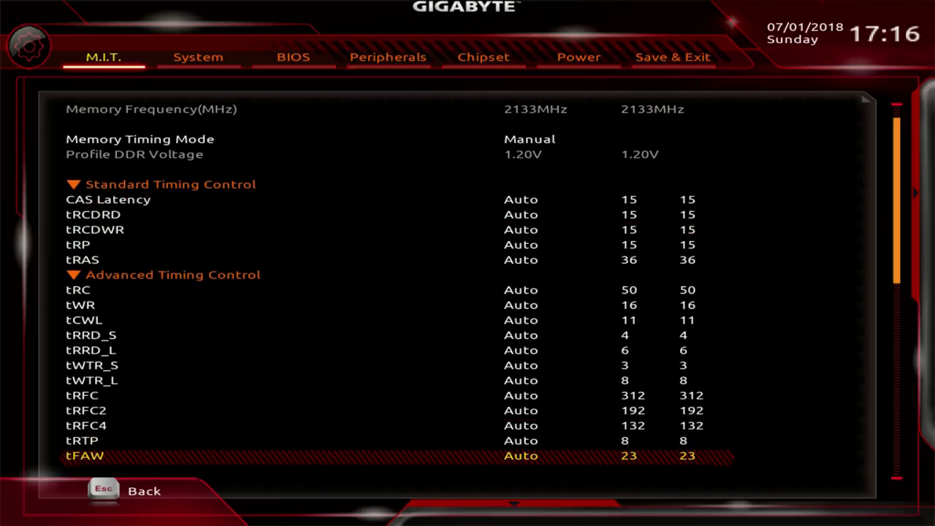
pyautogui.scroll(-3)
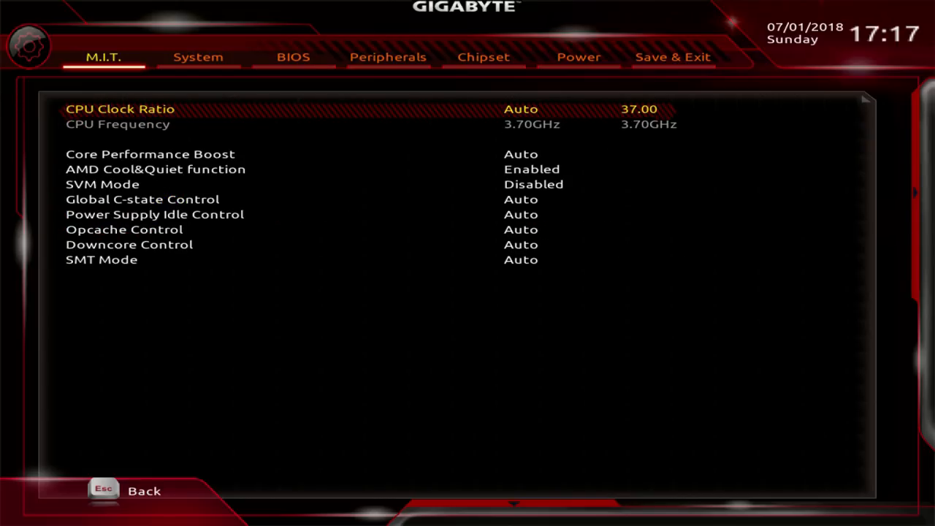
# - Pass back through System and Peripherals SATA settings, finishing on the Power page
pyautogui.click(199, 57)
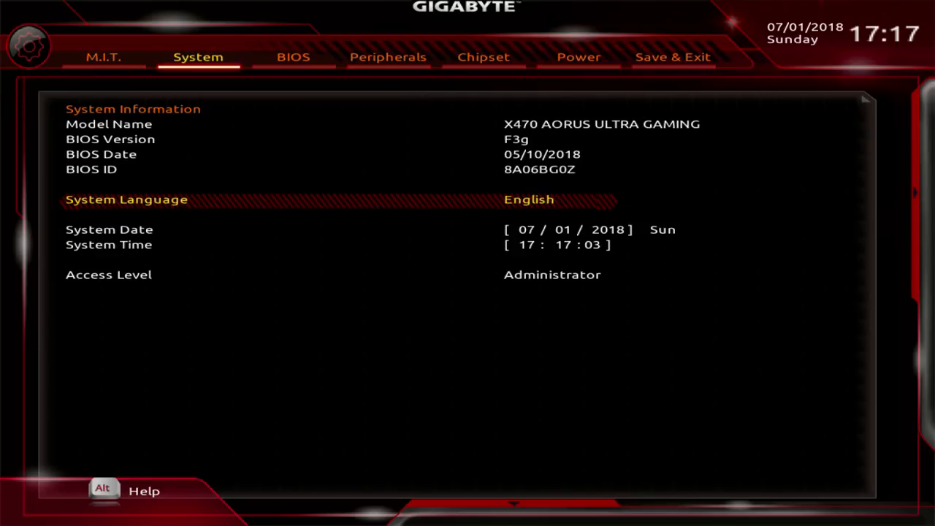
pyautogui.click(389, 57)
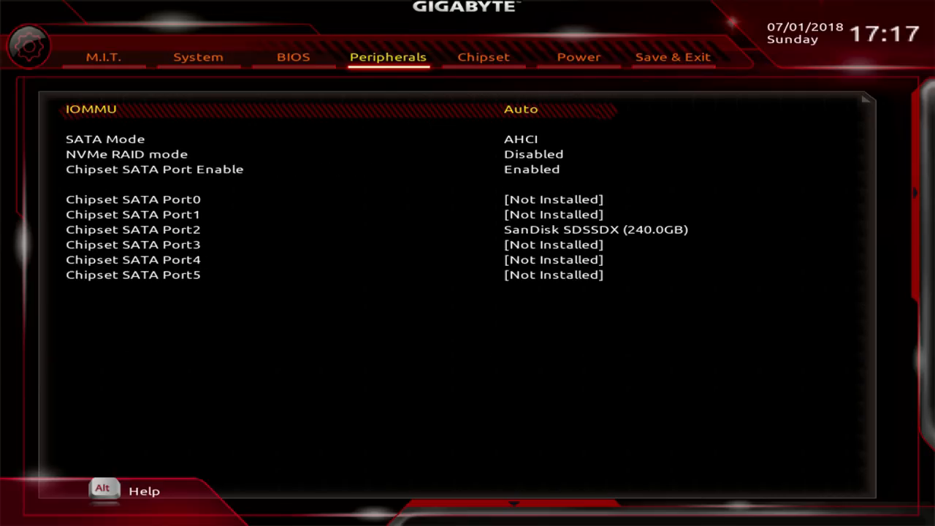
pyautogui.click(579, 57)
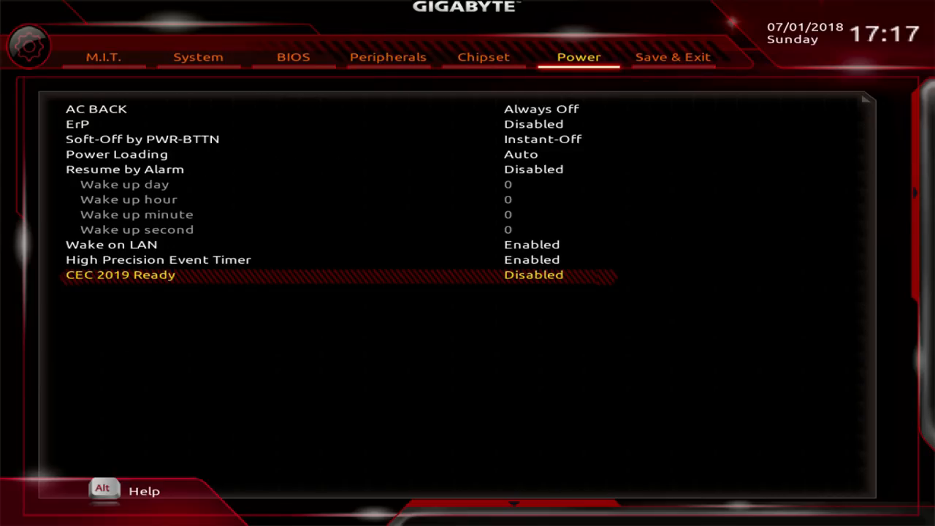